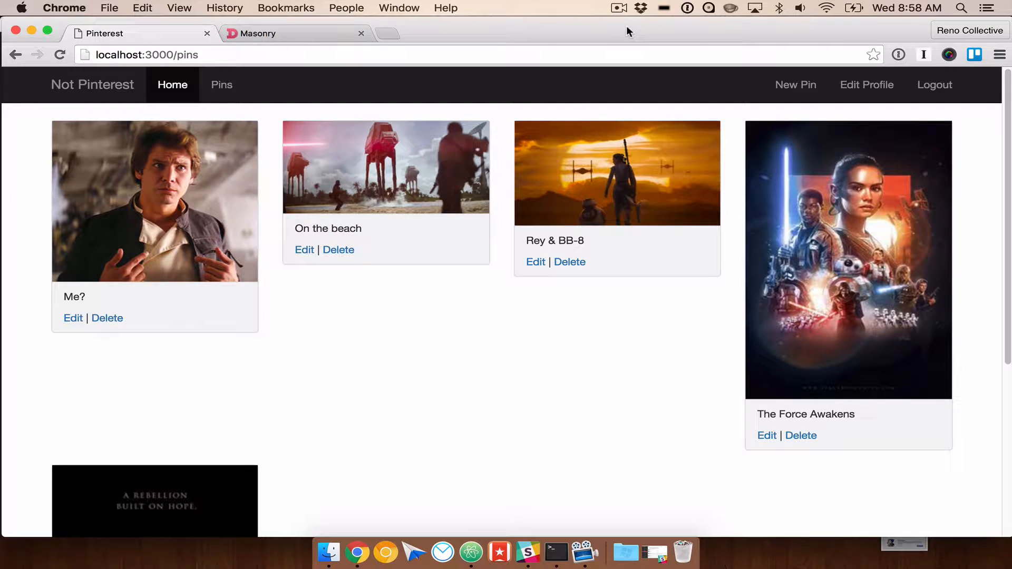
{"action": "mouse_move", "coordinate": [57, 205]}
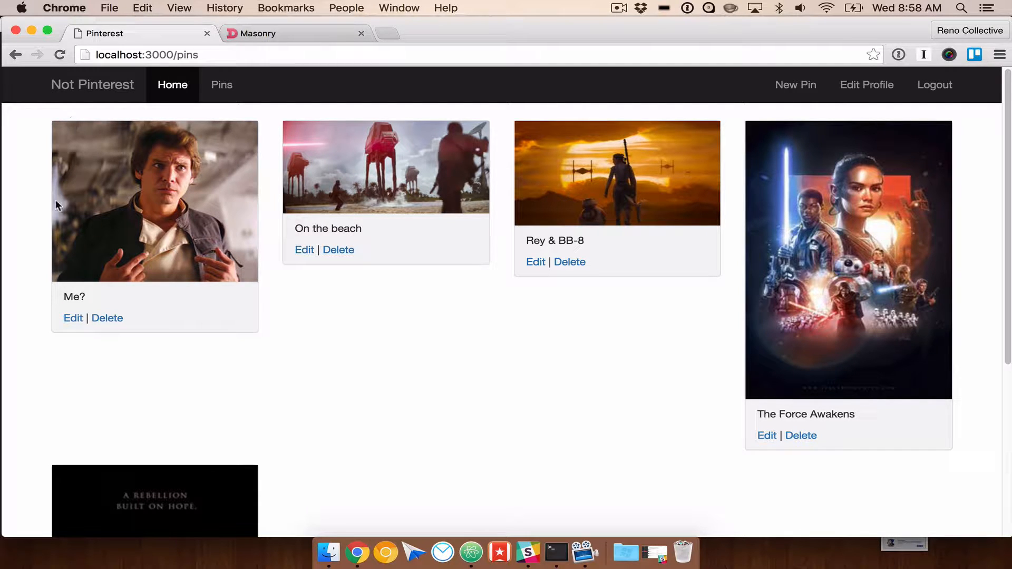
{"action": "mouse_move", "coordinate": [35, 297]}
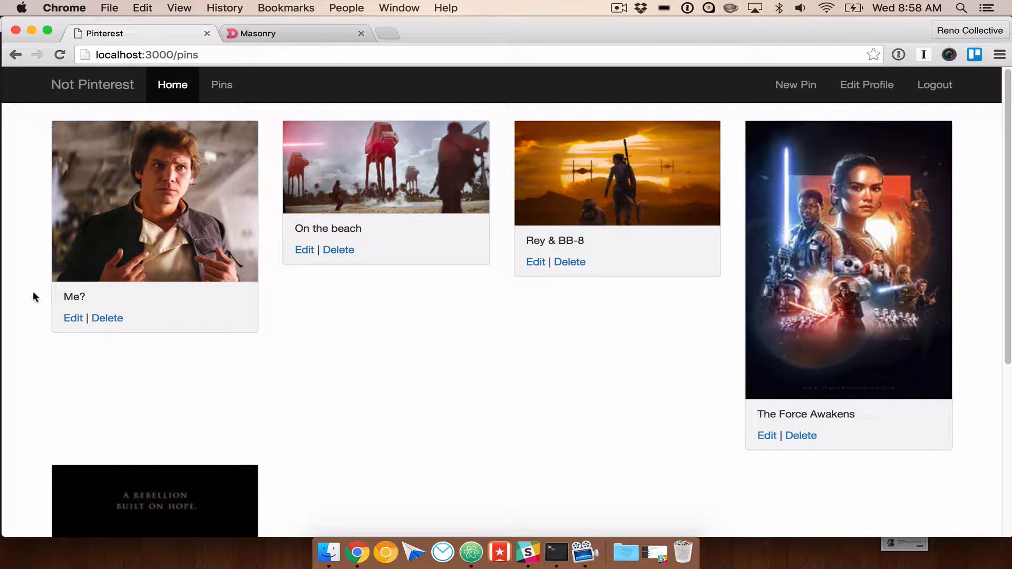
{"action": "mouse_move", "coordinate": [304, 316]}
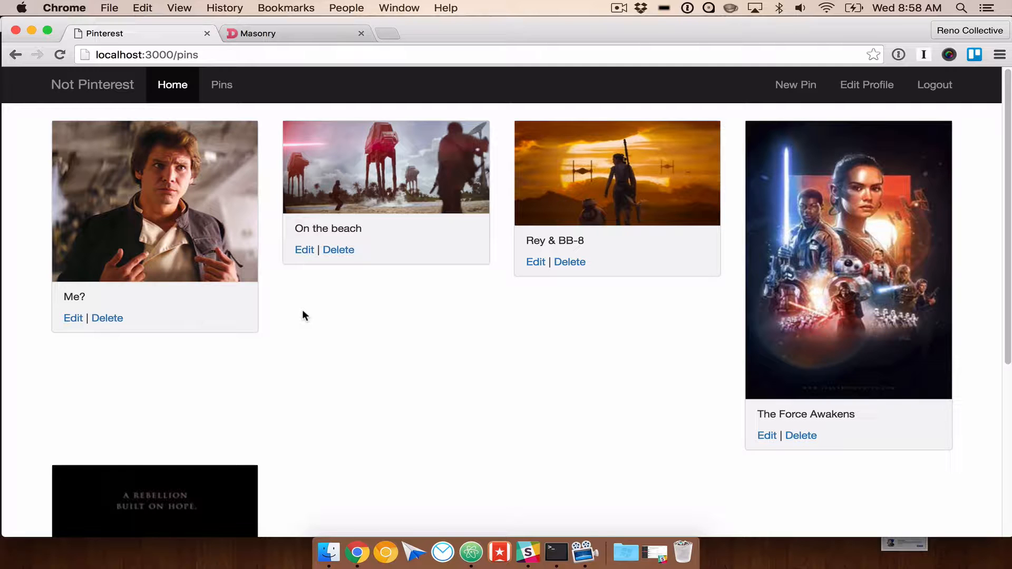
{"action": "mouse_move", "coordinate": [281, 154]}
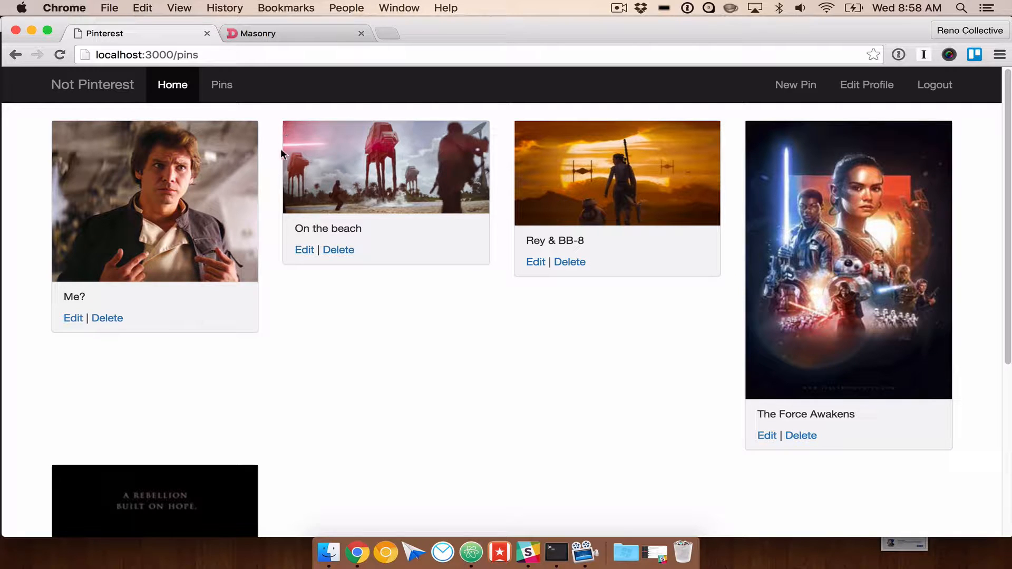
{"action": "mouse_move", "coordinate": [610, 211]}
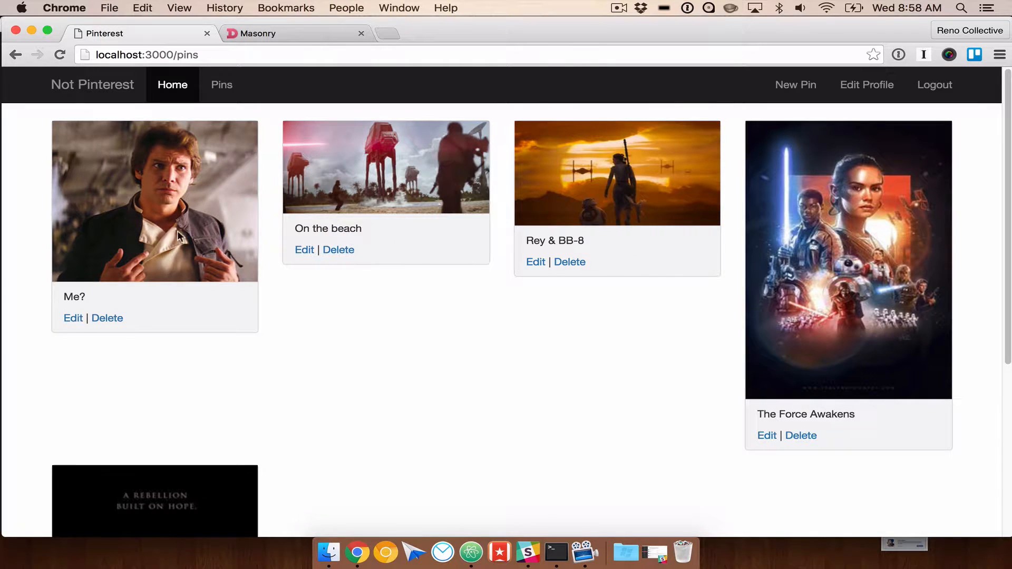
Step: Run bower install masonry --save in the project's Terminal
{"action": "scroll", "scroll_direction": "down", "scroll_amount": 3}
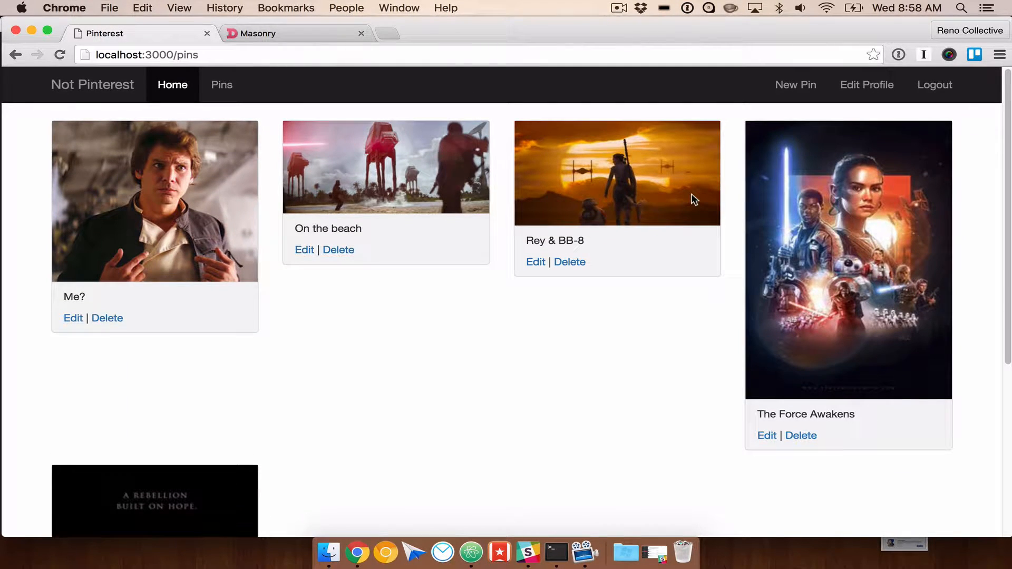
{"action": "mouse_move", "coordinate": [617, 388]}
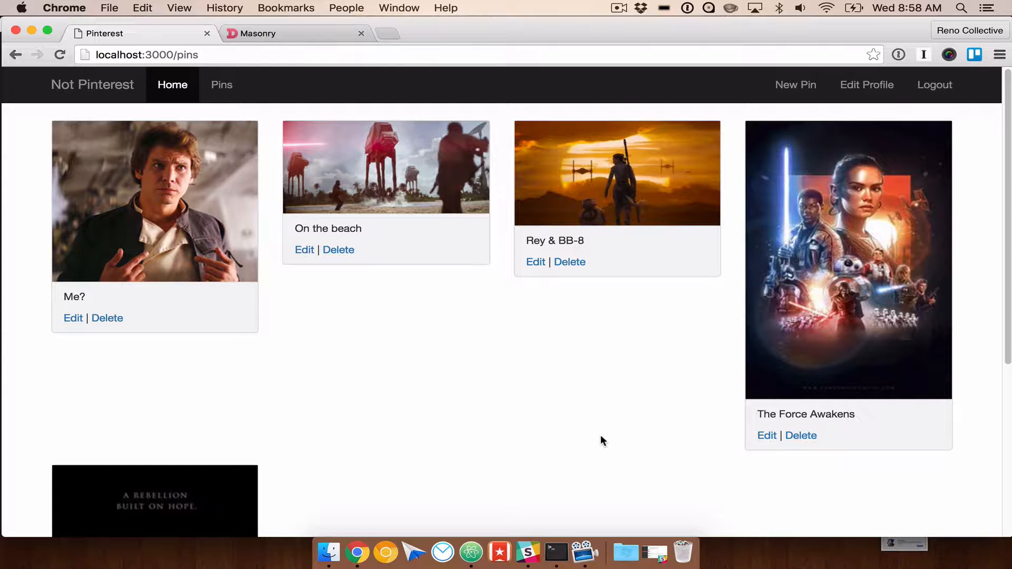
{"action": "mouse_move", "coordinate": [523, 352]}
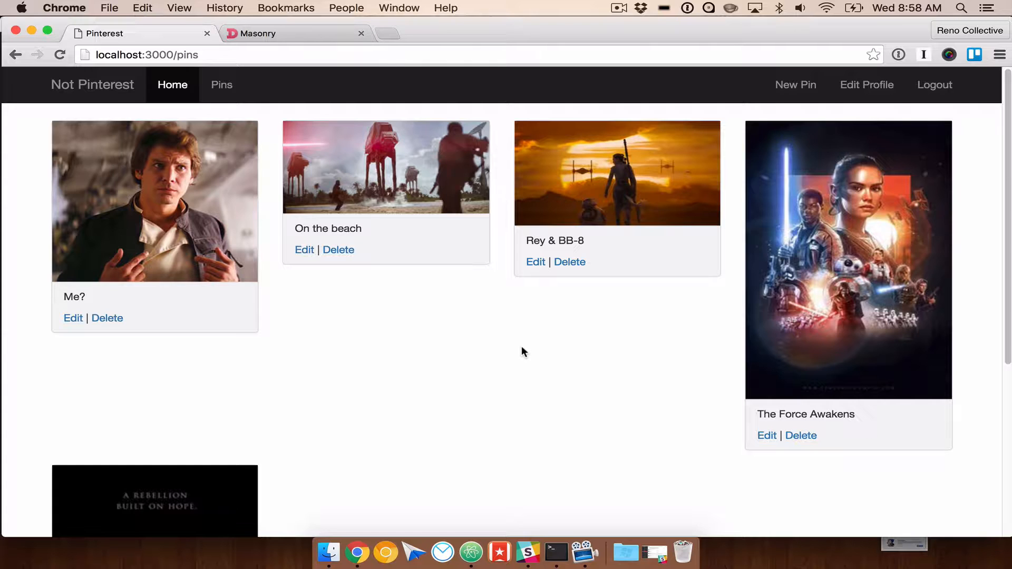
{"action": "mouse_move", "coordinate": [549, 471]}
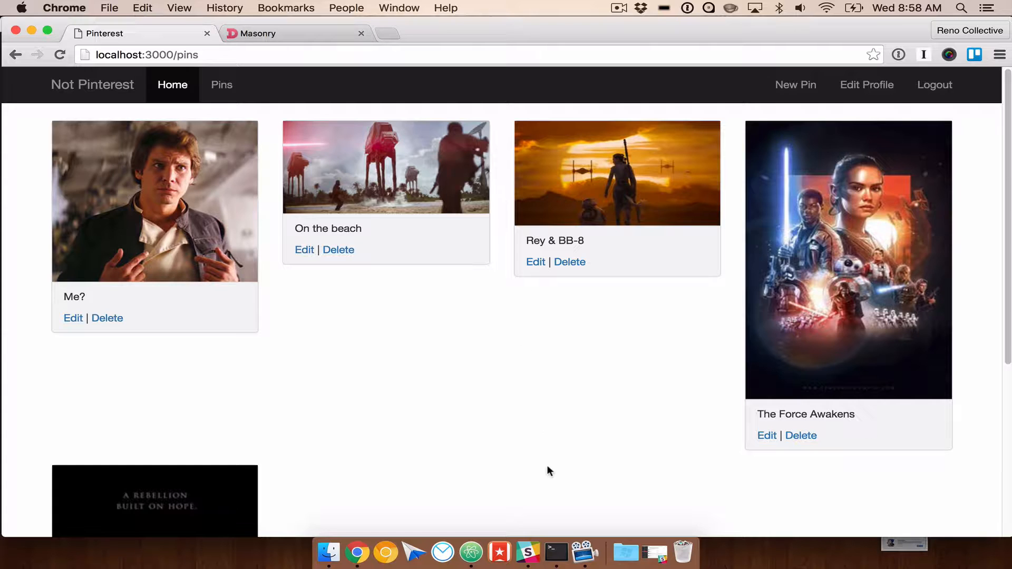
{"action": "left_click", "coordinate": [555, 553]}
{"action": "type", "text": "bower install masonry --save"}
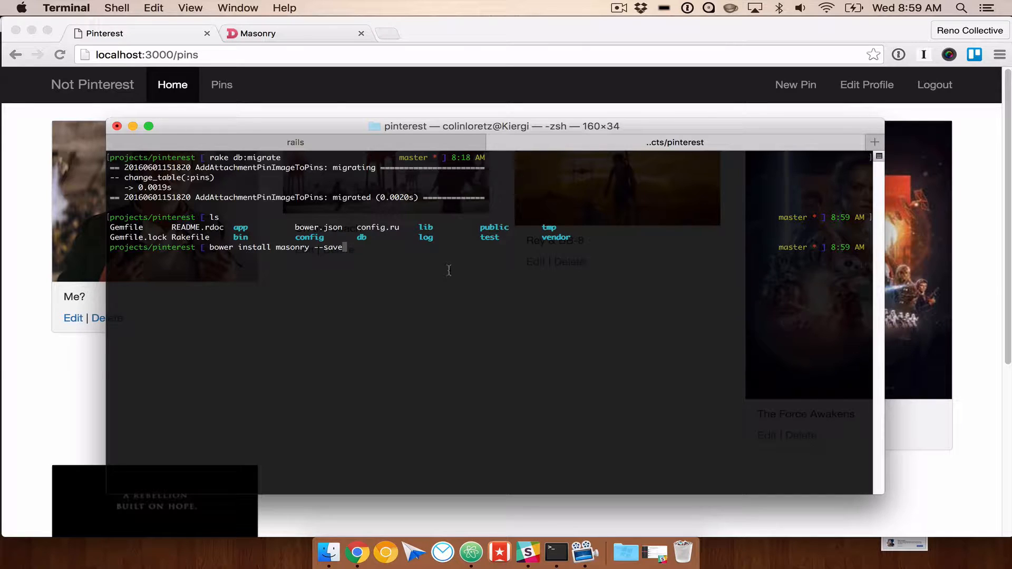
{"action": "mouse_move", "coordinate": [431, 270]}
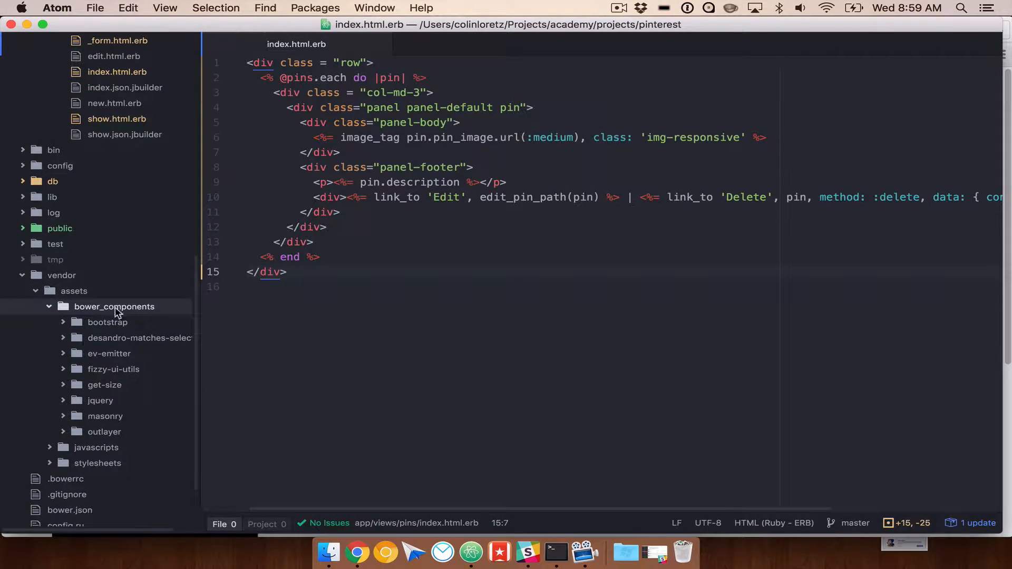
Step: Expand vendor/assets/bower_components to inspect masonry and outlayer, then review the bower output
{"action": "left_click", "coordinate": [139, 337]}
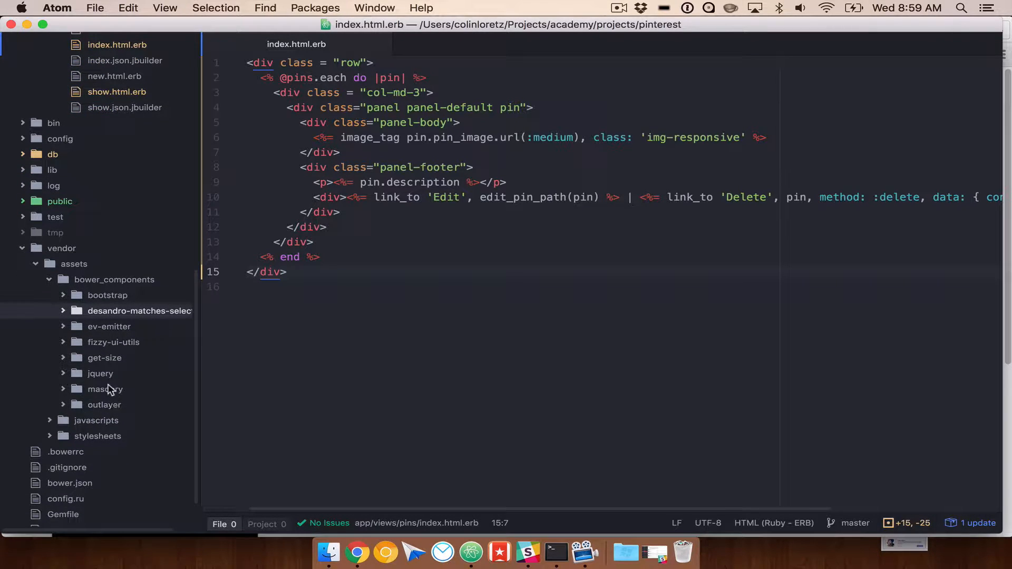
{"action": "mouse_move", "coordinate": [113, 368]}
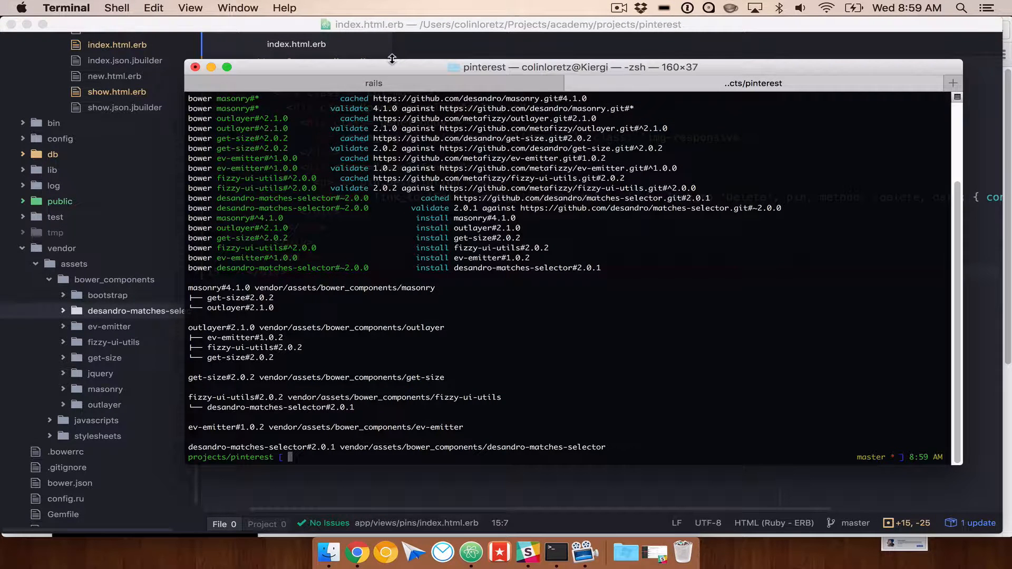
{"action": "left_click_drag", "start_coordinate": [392, 58], "coordinate": [386, 73]}
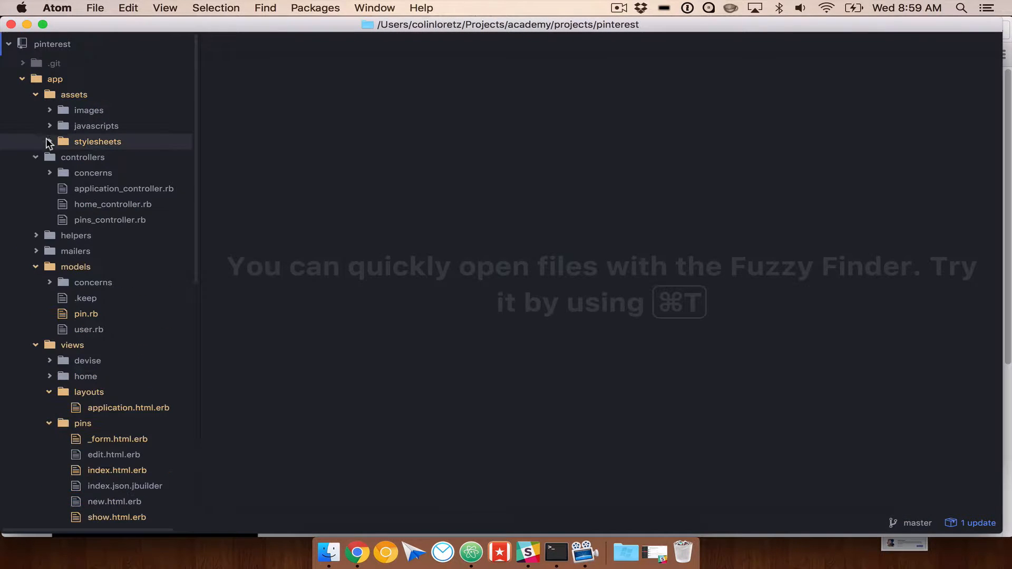
Step: Add a new file named pinterest.js in app/assets/javascripts
{"action": "left_click", "coordinate": [95, 125]}
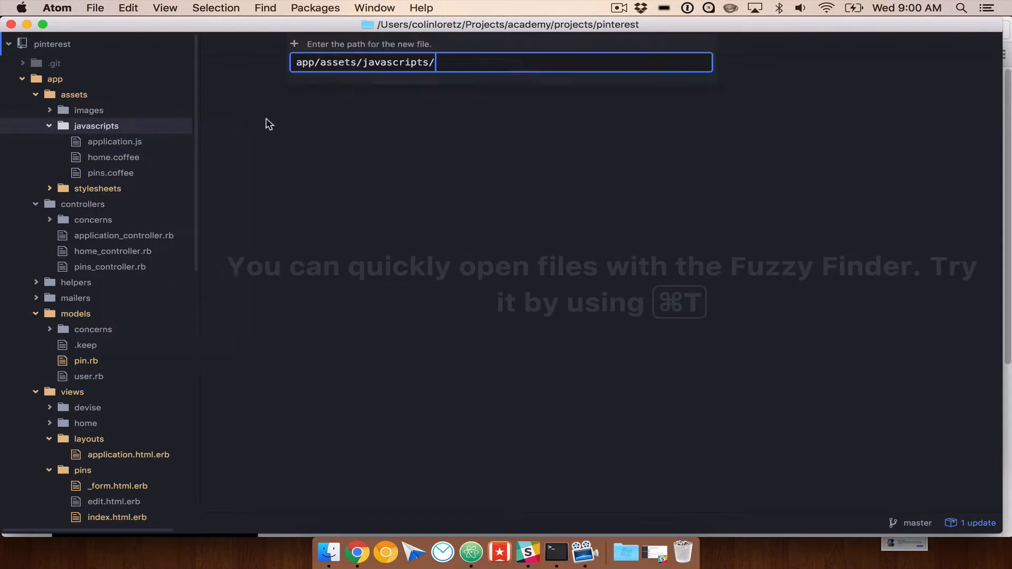
{"action": "type", "text": "pinter"}
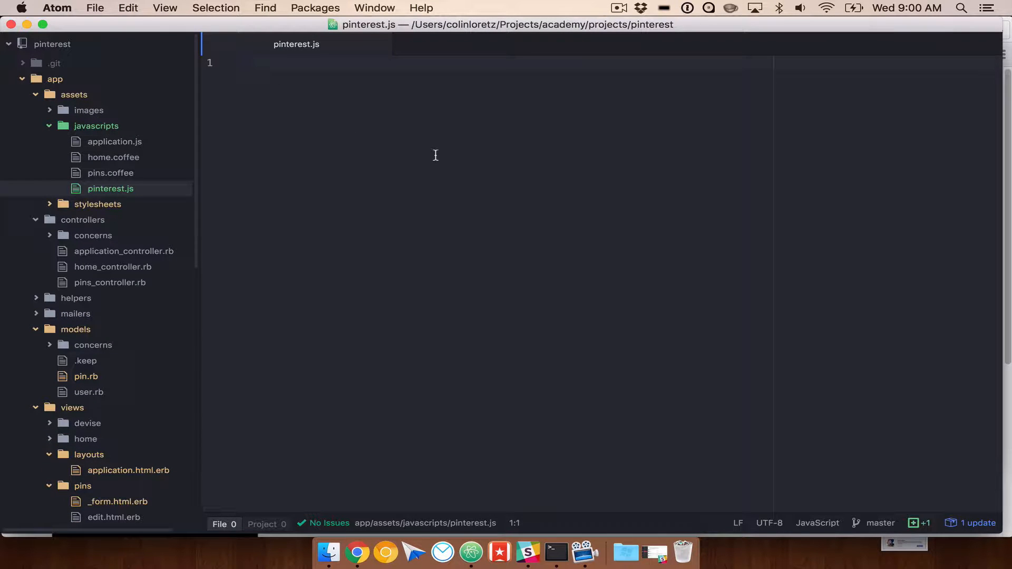
{"action": "key", "text": "cmd+tab"}
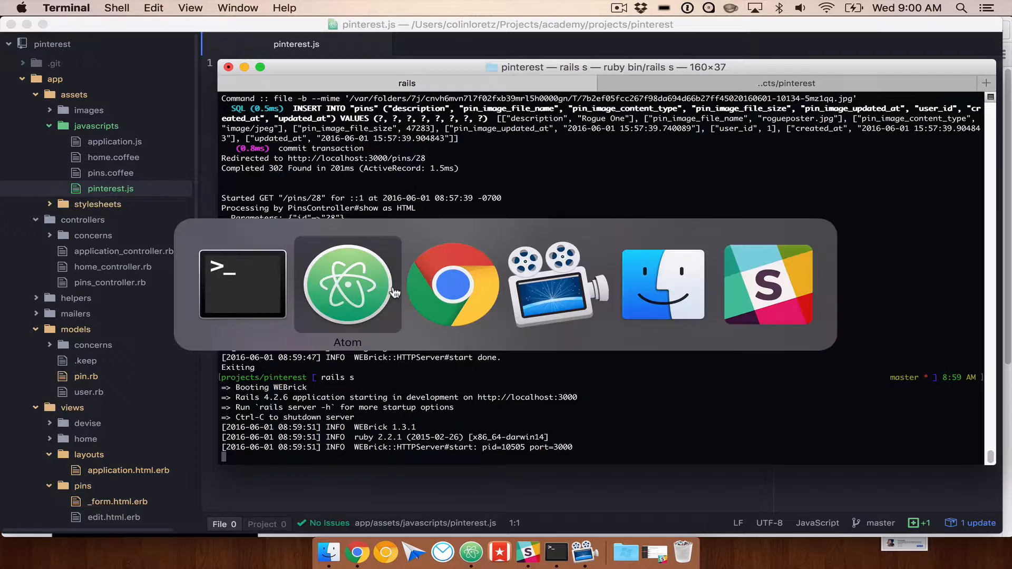
Step: Copy the Masonry script-include line from the docs' HTML setup section
{"action": "left_click", "coordinate": [452, 284]}
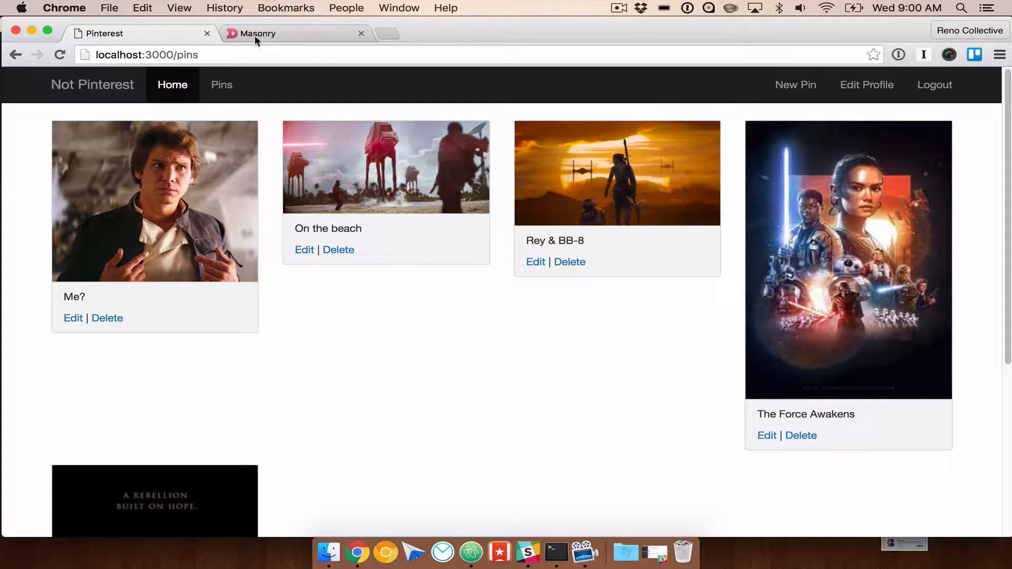
{"action": "left_click", "coordinate": [294, 33]}
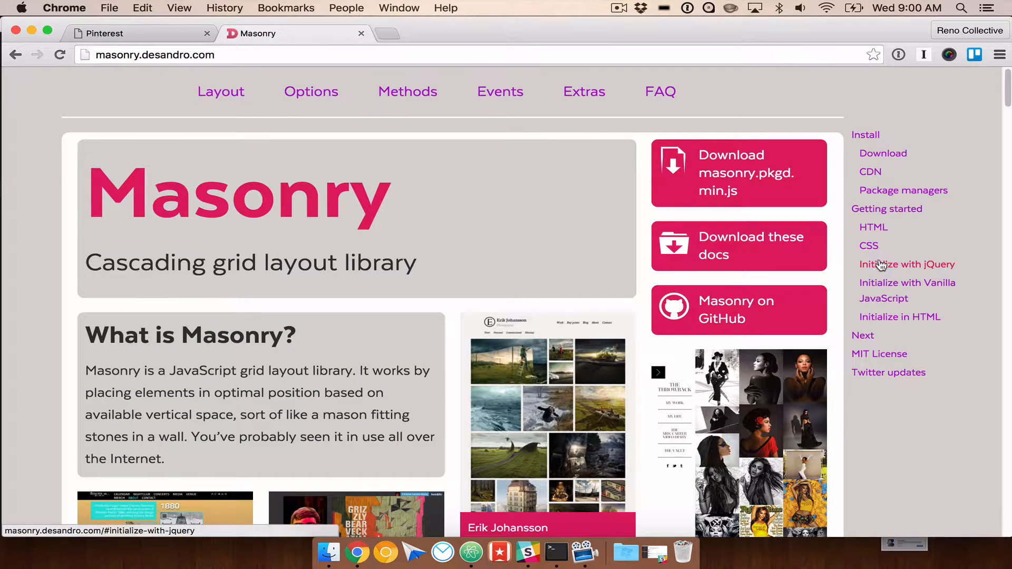
{"action": "left_click", "coordinate": [907, 264]}
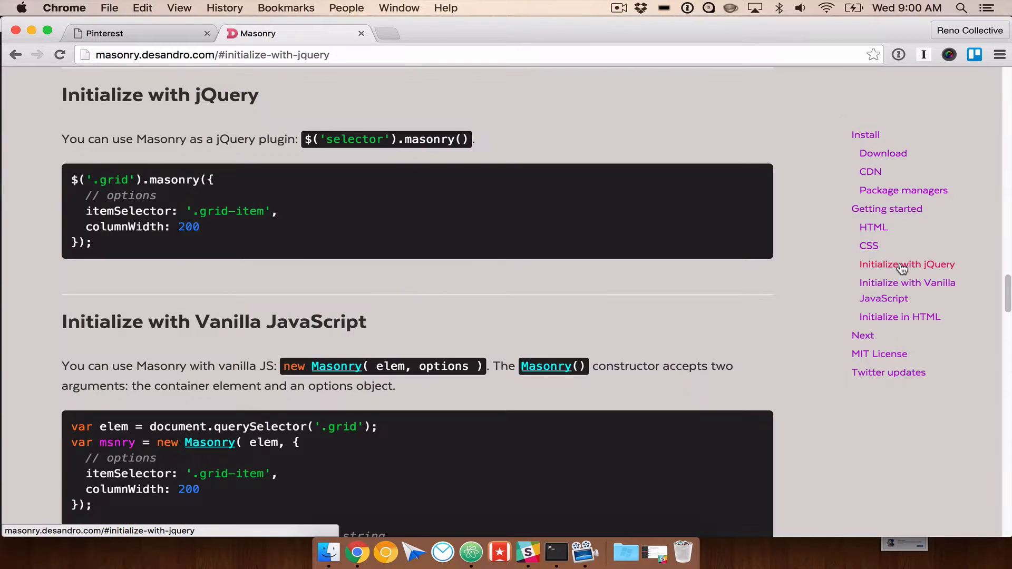
{"action": "scroll", "scroll_direction": "up", "scroll_amount": 3}
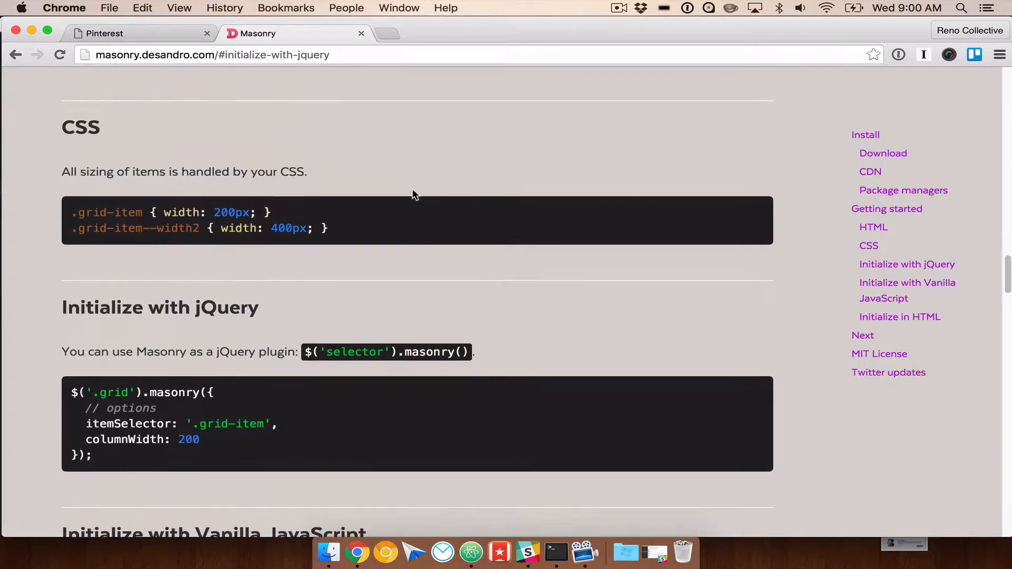
{"action": "scroll", "scroll_direction": "up", "scroll_amount": 3}
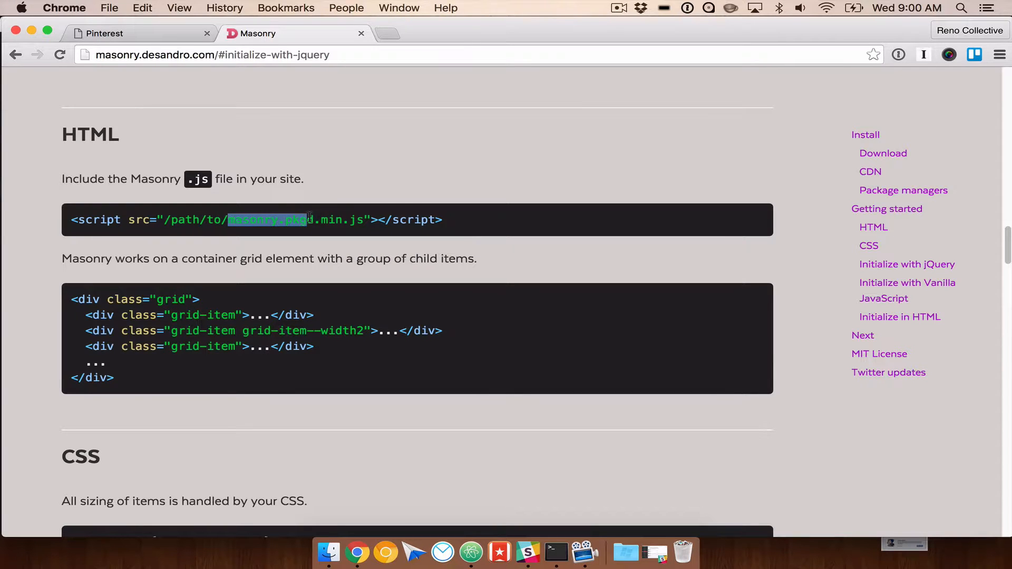
{"action": "left_click_drag", "start_coordinate": [308, 219], "coordinate": [381, 219]}
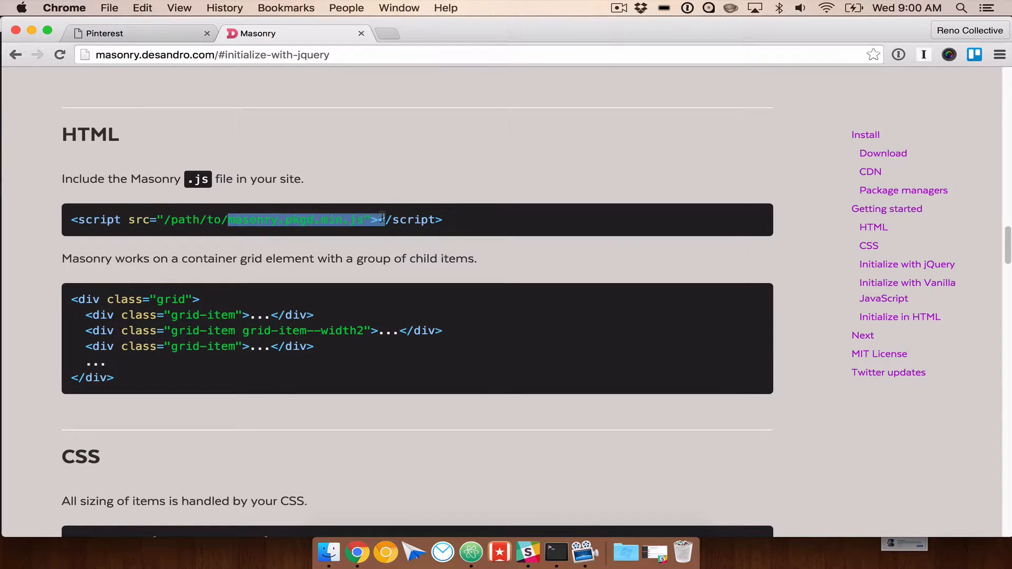
{"action": "left_click_drag", "start_coordinate": [381, 219], "coordinate": [71, 219]}
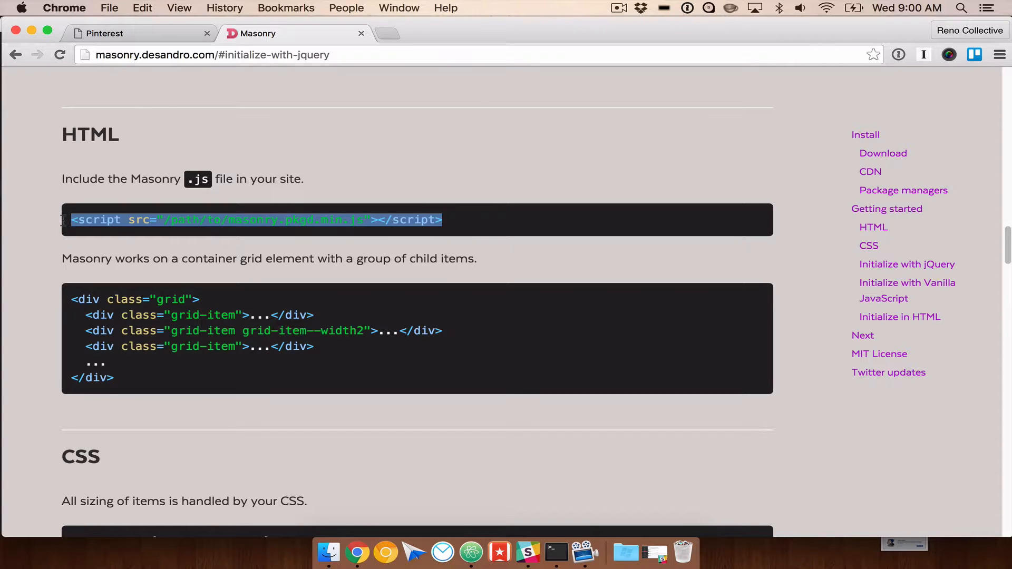
{"action": "left_click", "coordinate": [528, 553]}
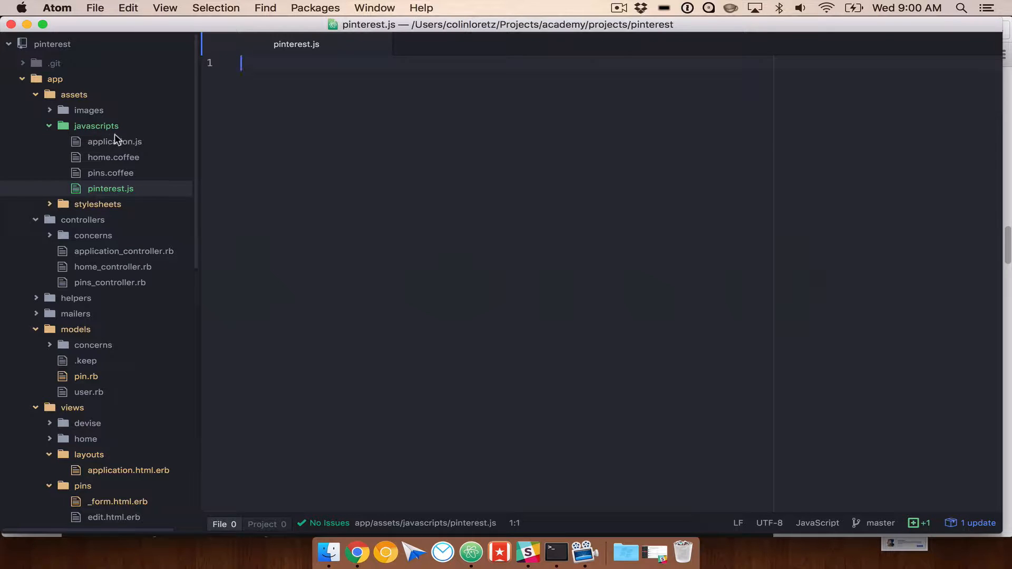
Step: Change application.js line 16 to require masonry/dist/masonry.pkgd.min and save
{"action": "left_click", "coordinate": [114, 141]}
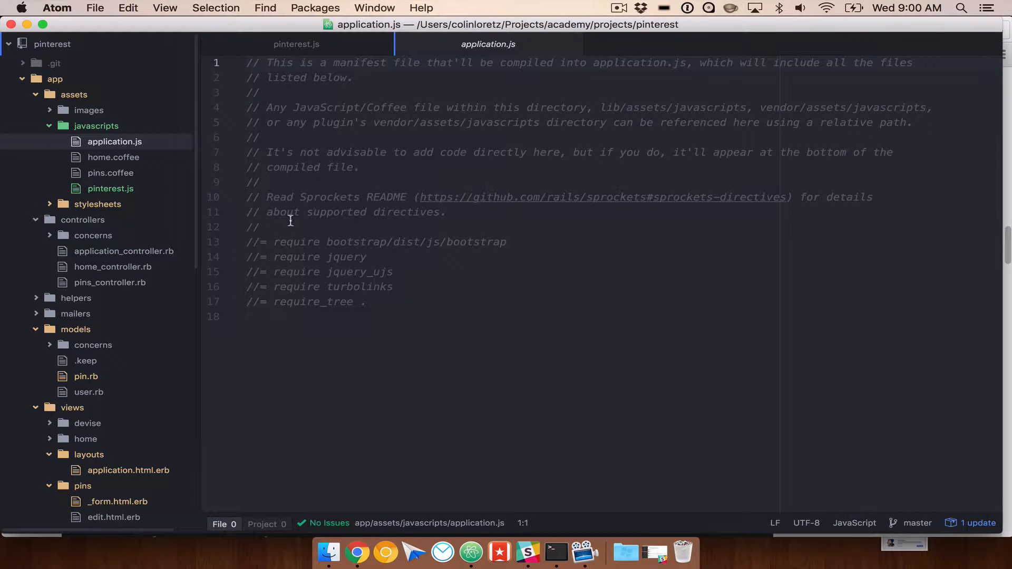
{"action": "double_click", "coordinate": [415, 242]}
{"action": "type", "text": "//= require"}
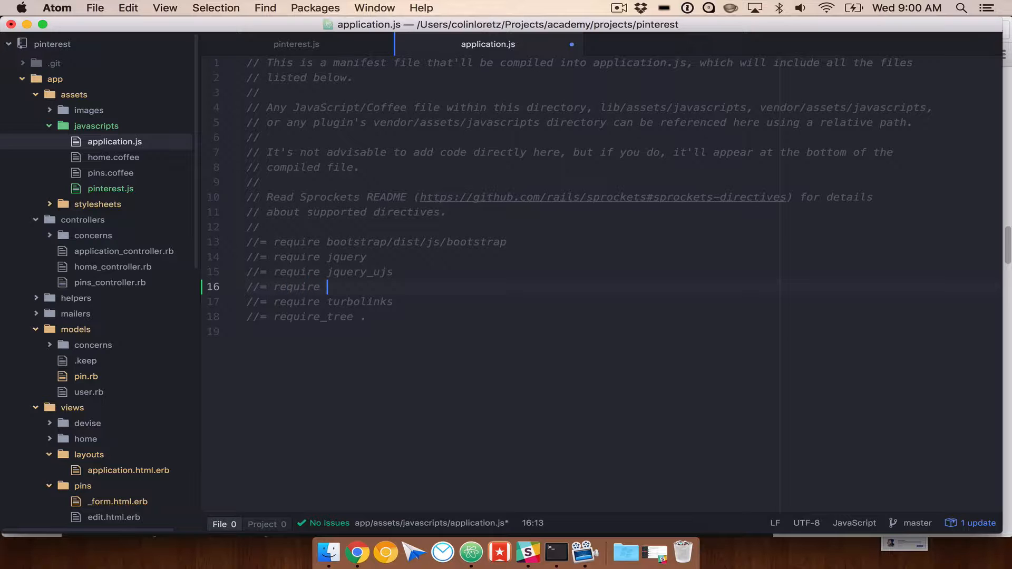
{"action": "scroll", "scroll_direction": "down", "scroll_amount": 3}
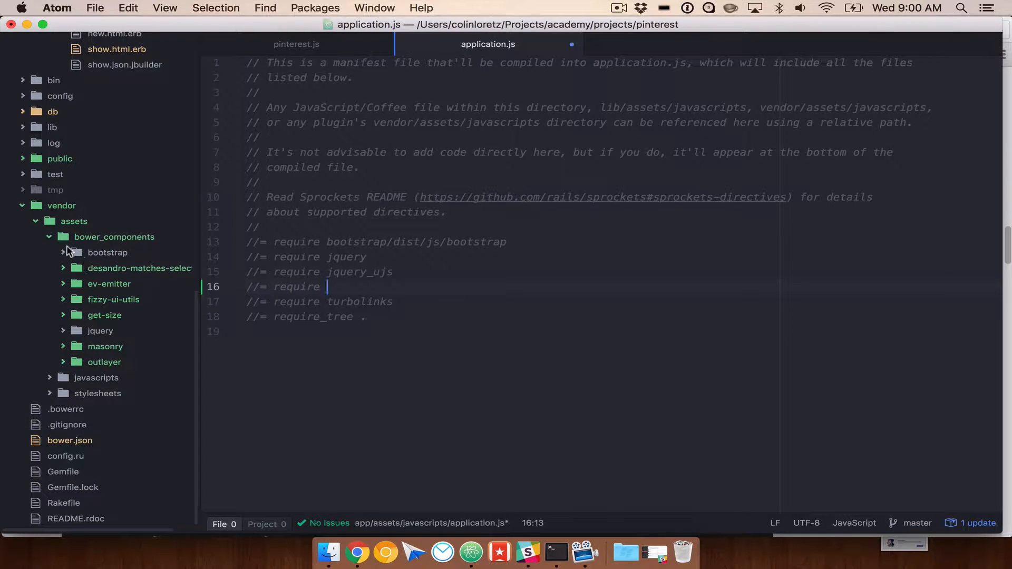
{"action": "type", "text": "masonry"}
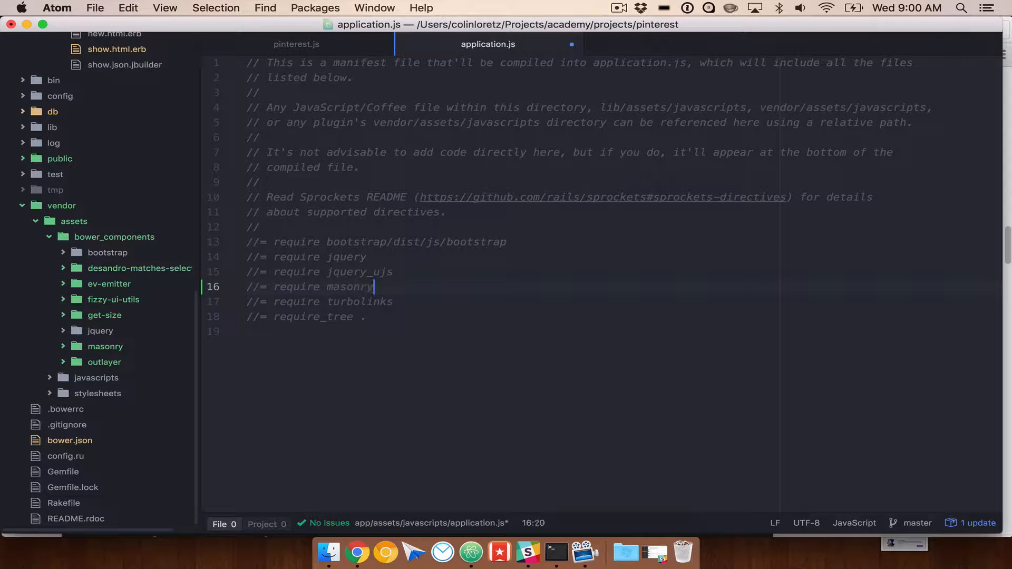
{"action": "left_click", "coordinate": [105, 347]}
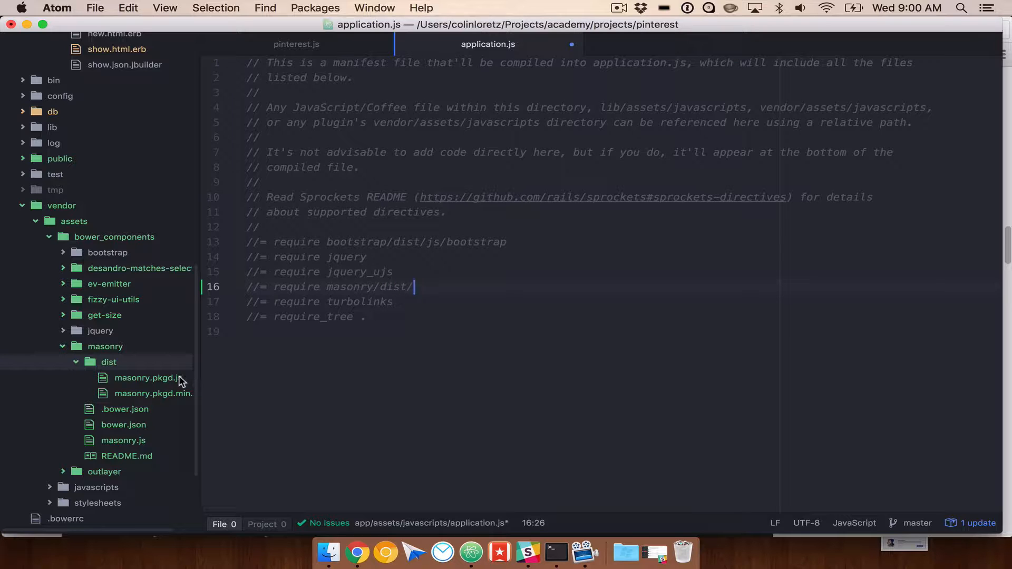
{"action": "type", "text": "masronry.pkgd.min"}
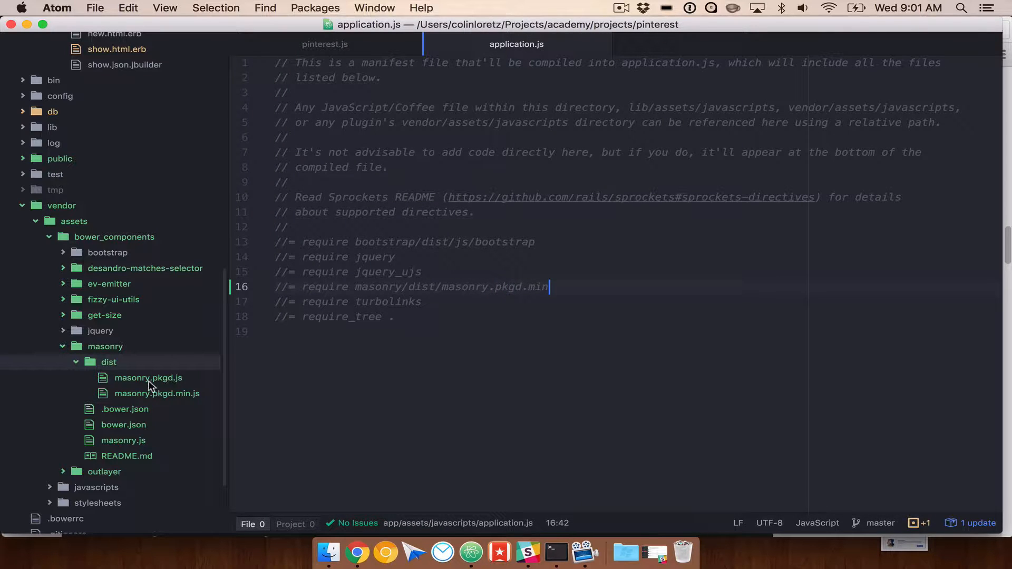
{"action": "mouse_move", "coordinate": [157, 394]}
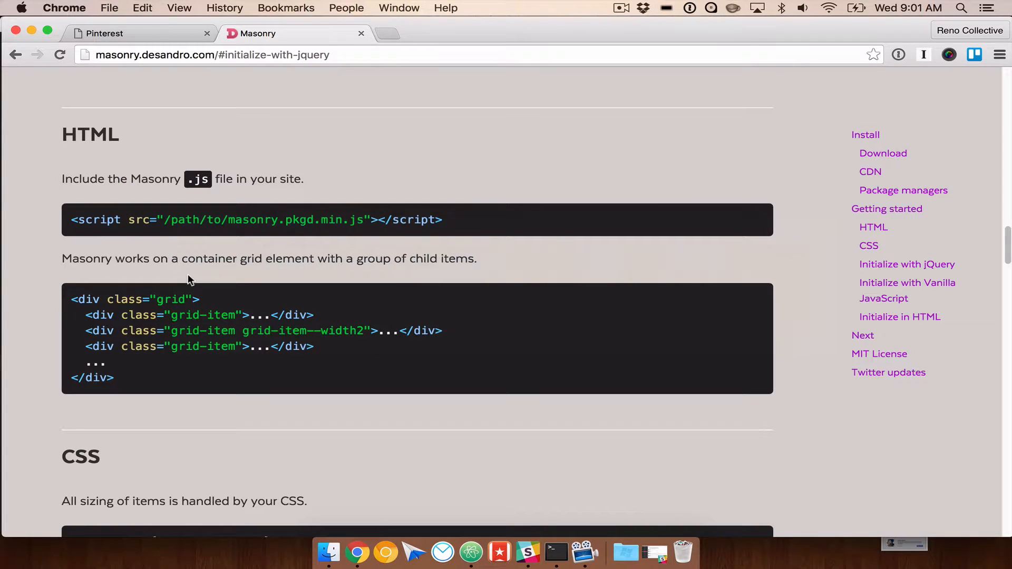
Step: Review the Masonry docs' HTML grid example and select its grid class name
{"action": "scroll", "scroll_direction": "down", "scroll_amount": 3}
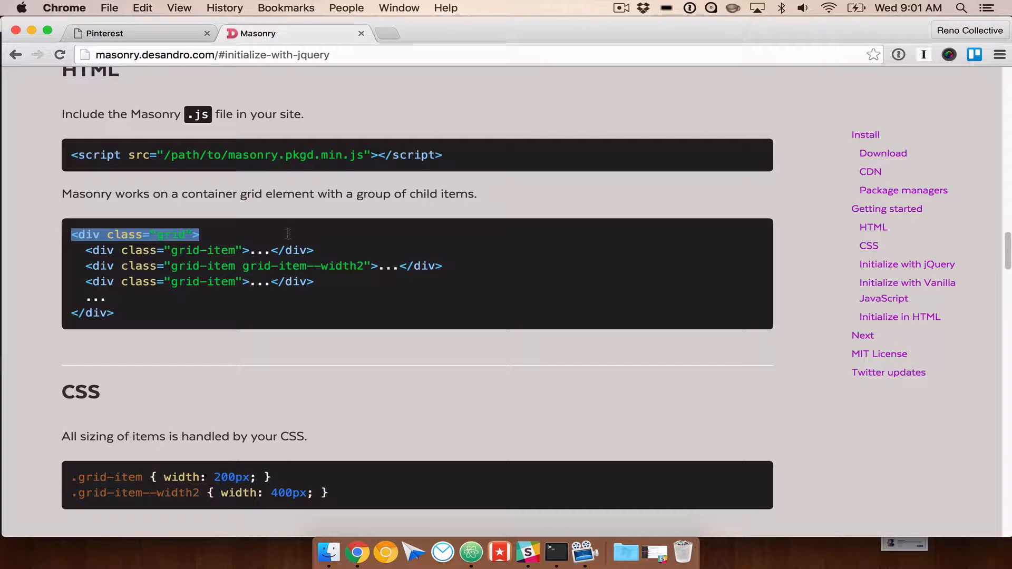
{"action": "double_click", "coordinate": [171, 234]}
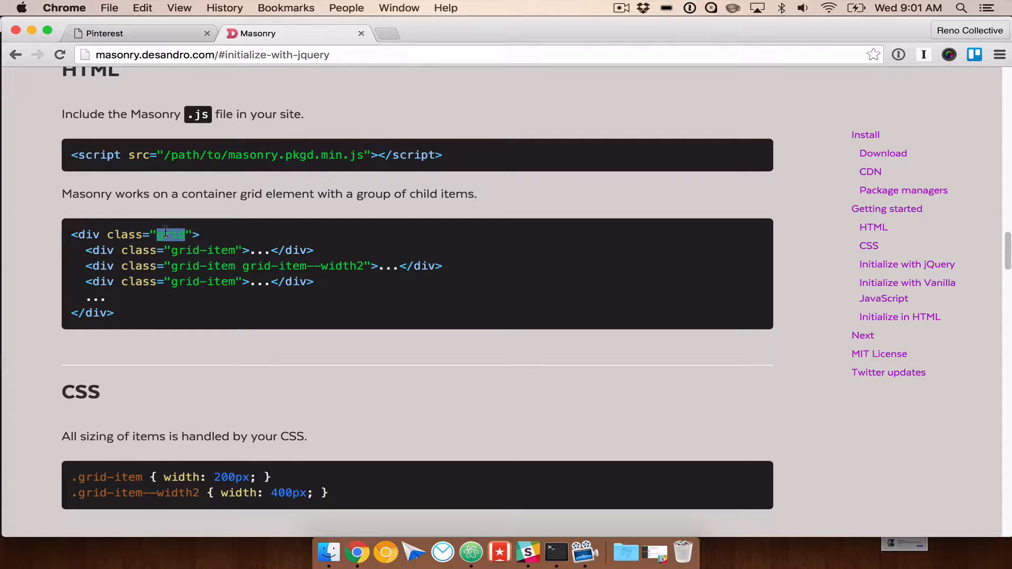
{"action": "scroll", "scroll_direction": "down", "scroll_amount": 3}
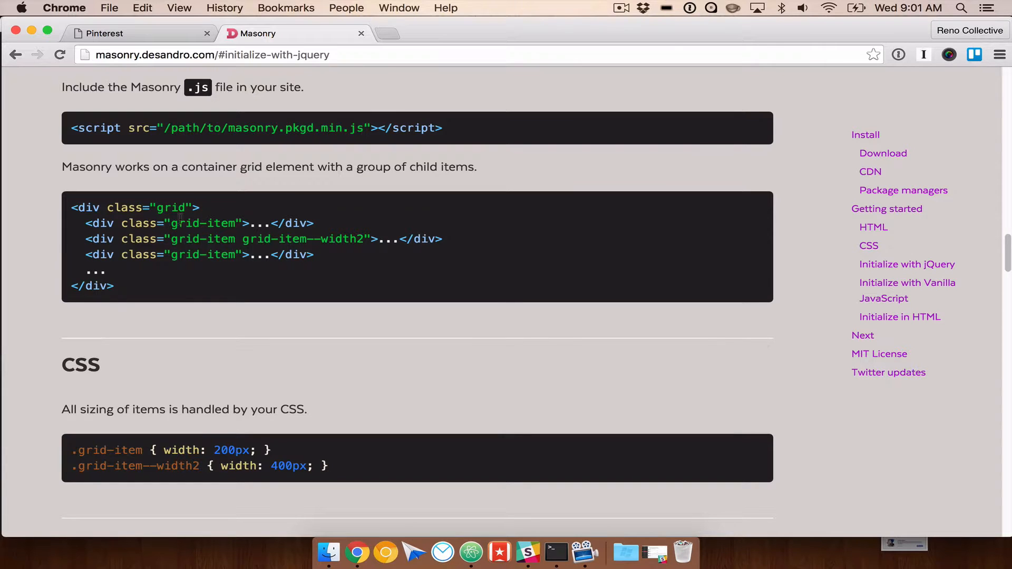
{"action": "scroll", "scroll_direction": "down", "scroll_amount": 3}
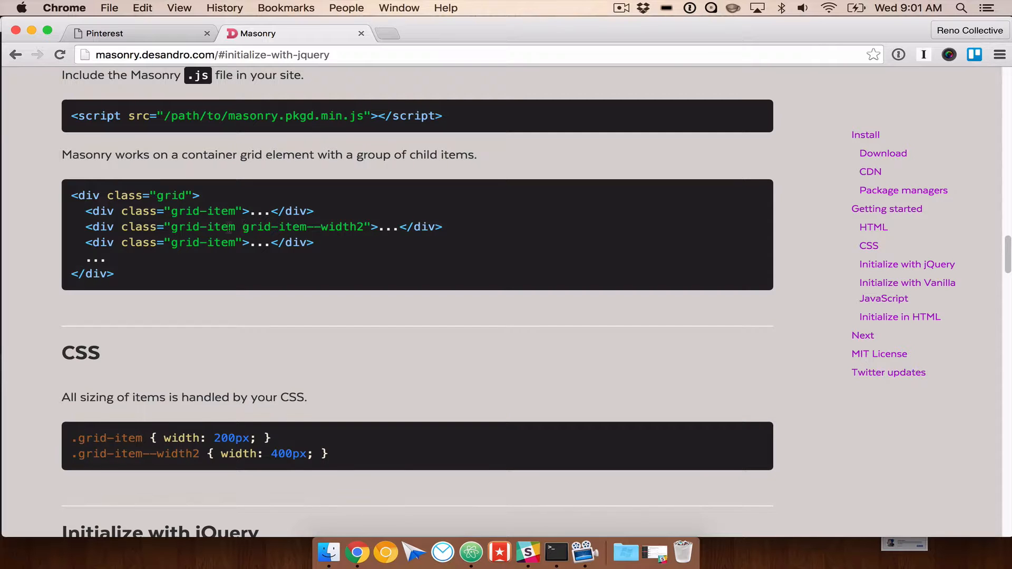
{"action": "key", "text": "cmd+tab"}
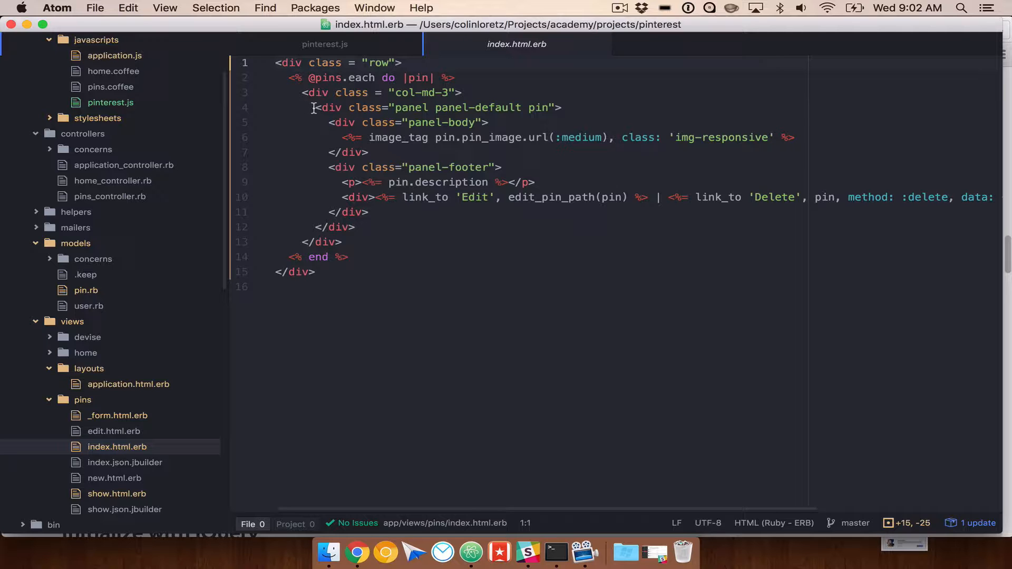
Step: Add pinterest-grid to the row div and pin-item to the col-md-3 div, then save
{"action": "left_click_drag", "start_coordinate": [313, 107], "coordinate": [354, 227]}
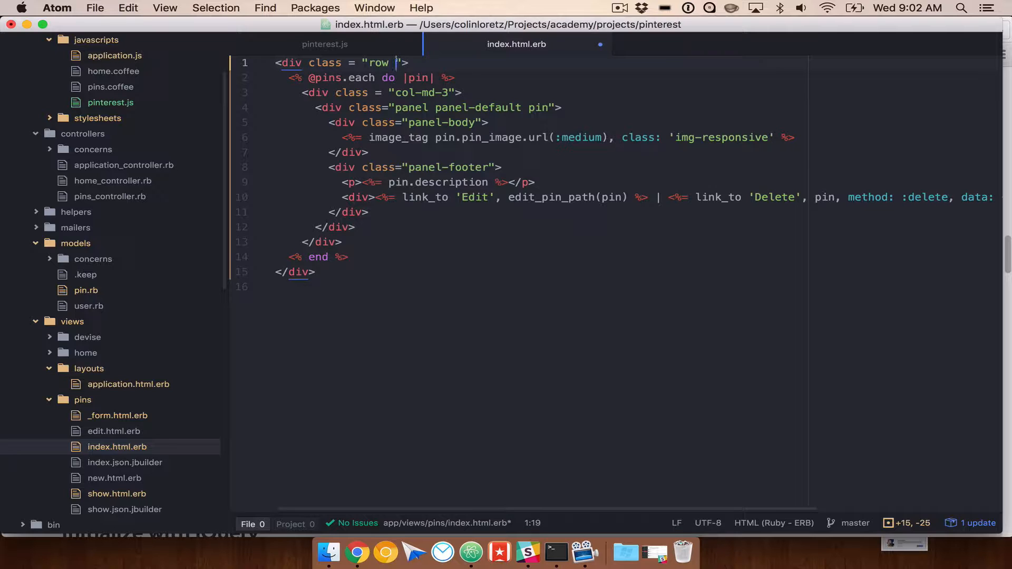
{"action": "type", "text": "pinterest-grid"}
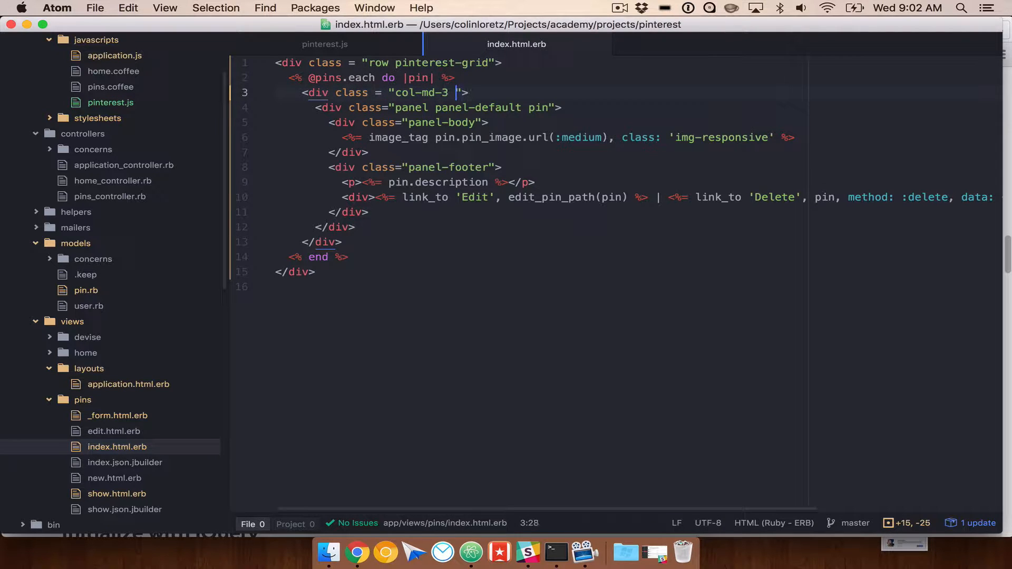
{"action": "type", "text": "pin-item"}
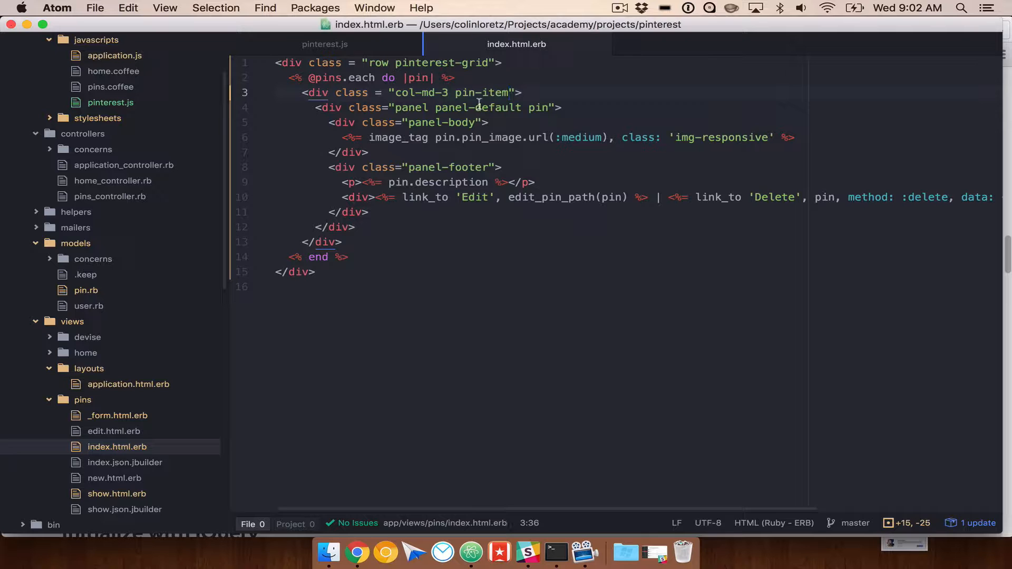
{"action": "double_click", "coordinate": [481, 92]}
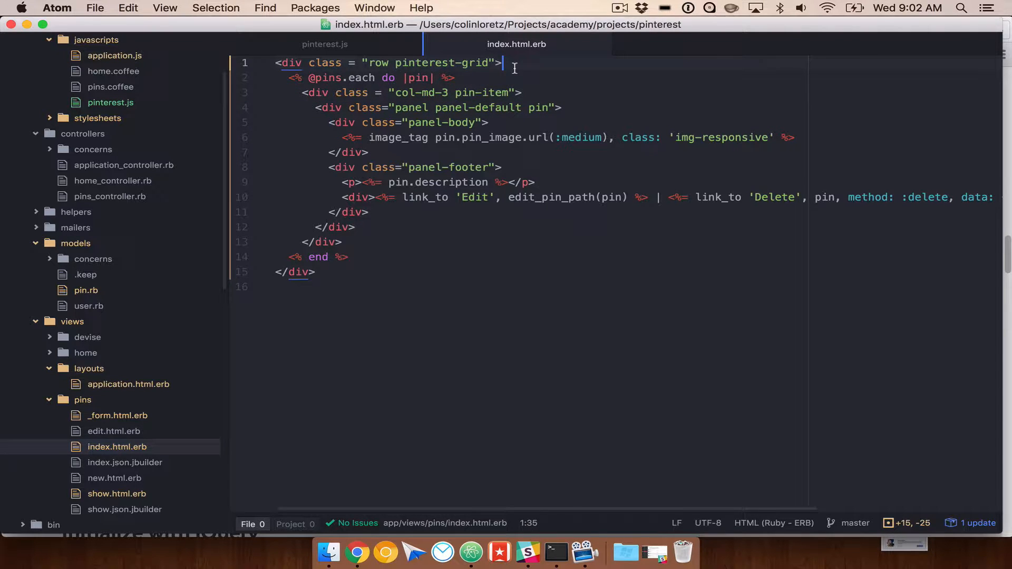
{"action": "left_click", "coordinate": [357, 552]}
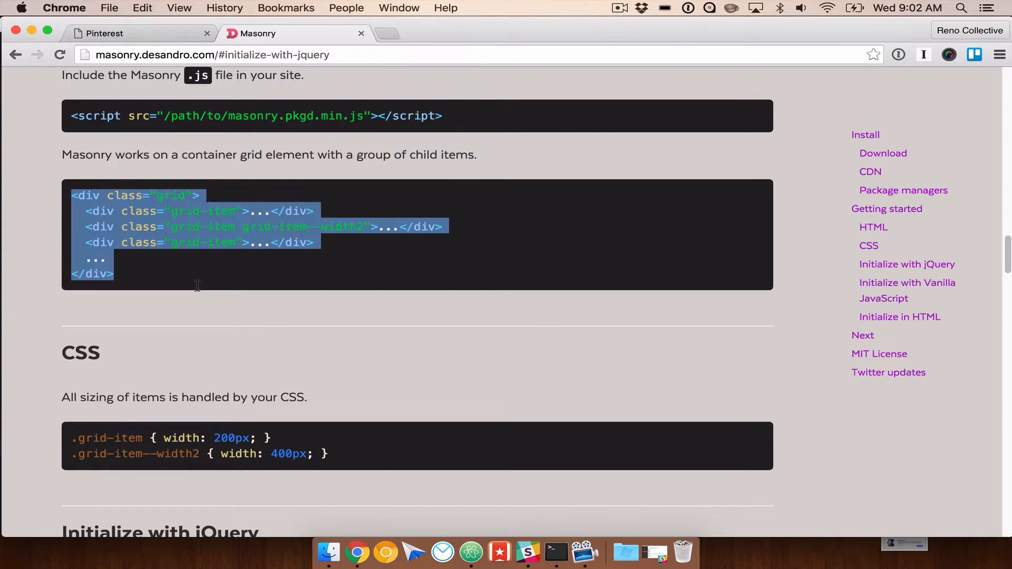
Step: Paste the docs' .grid-item { width: 200px; } rule into pinterest.css
{"action": "scroll", "scroll_direction": "down", "scroll_amount": 3}
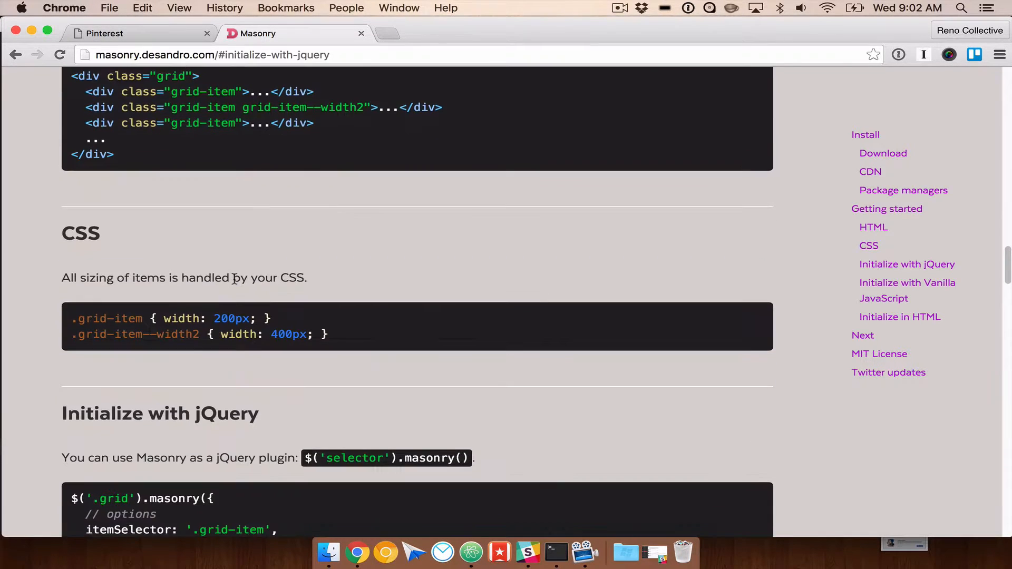
{"action": "scroll", "scroll_direction": "down", "scroll_amount": 3}
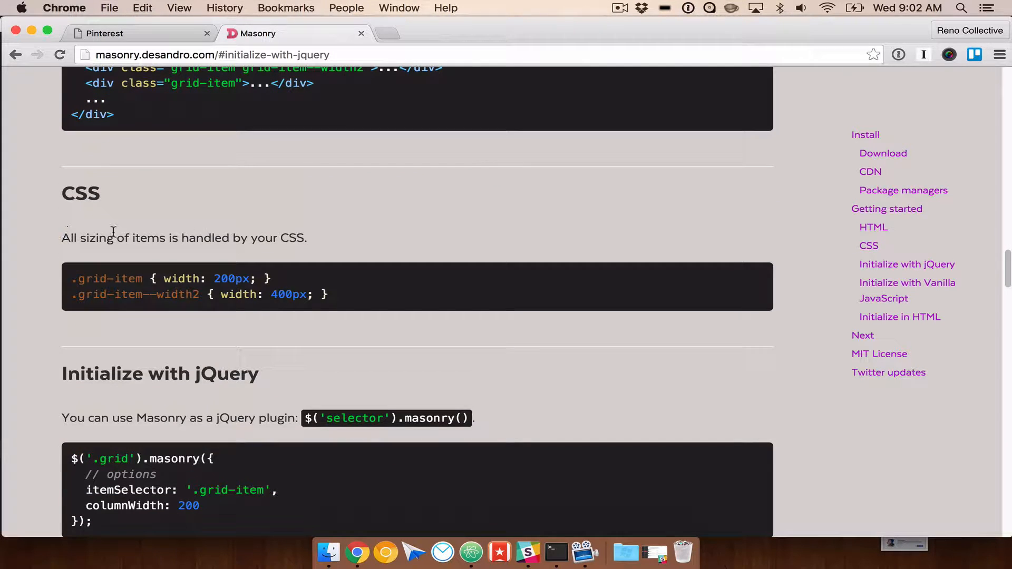
{"action": "scroll", "scroll_direction": "down", "scroll_amount": 3}
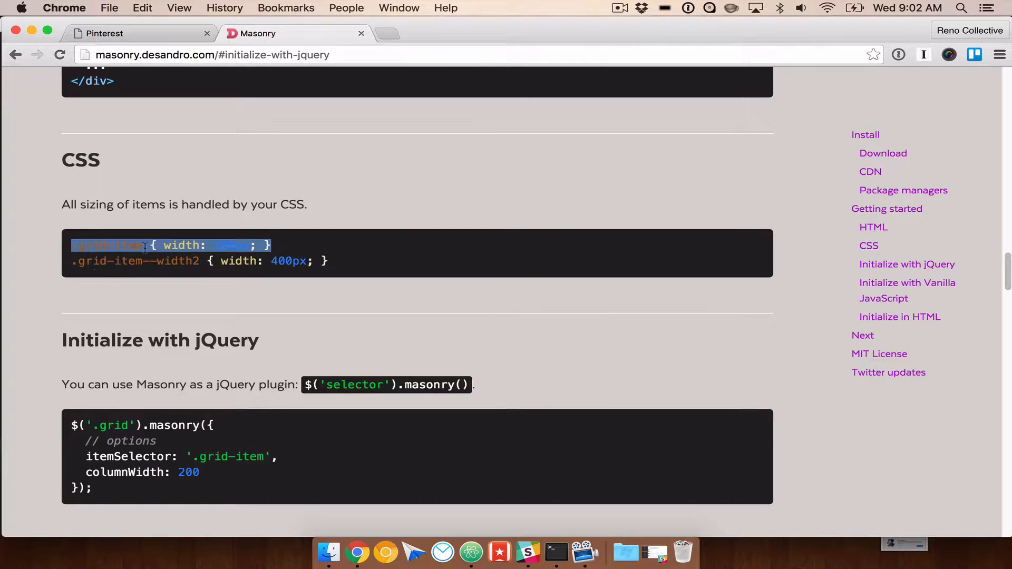
{"action": "mouse_move", "coordinate": [299, 234]}
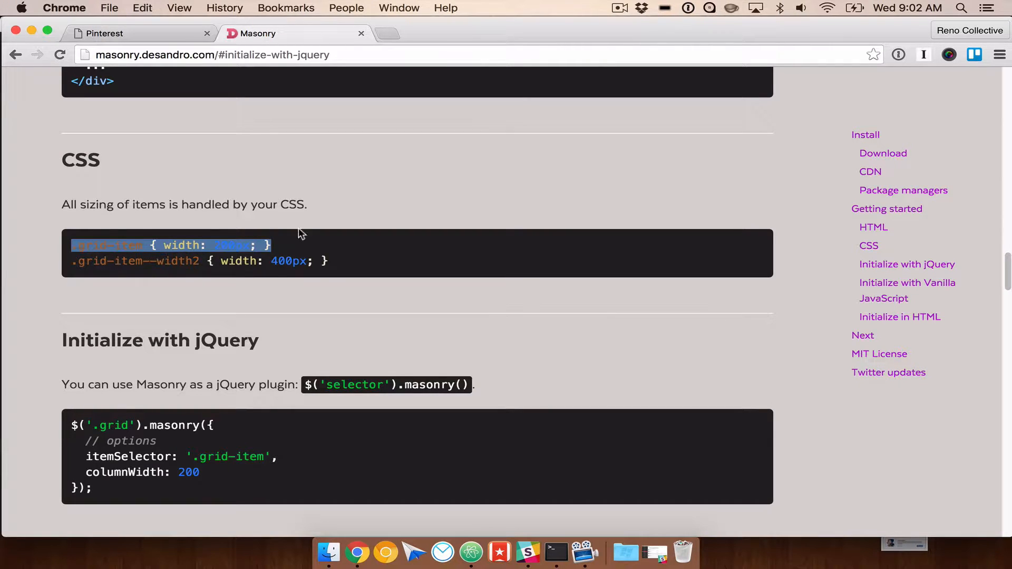
{"action": "left_click", "coordinate": [555, 553]}
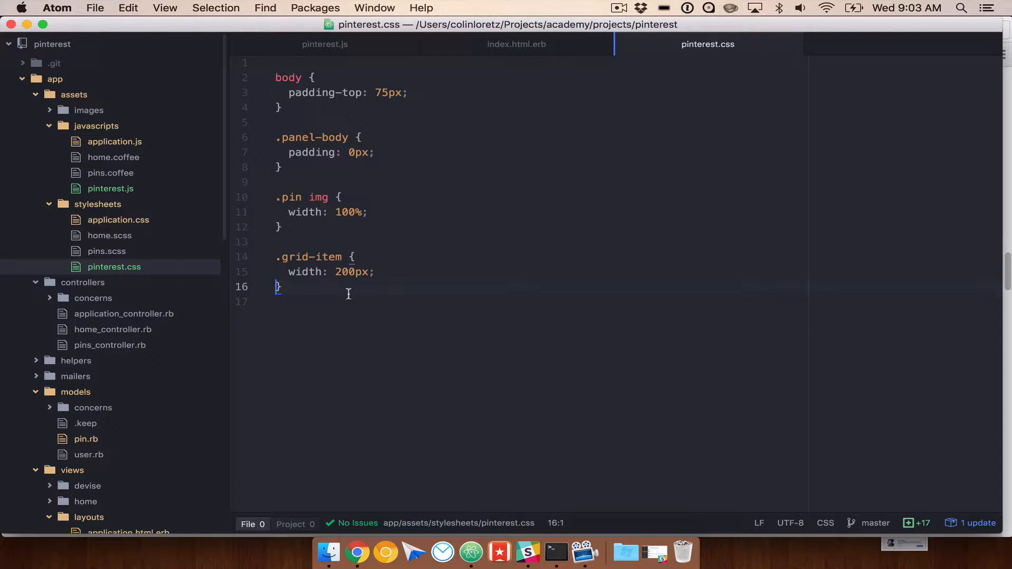
{"action": "left_click", "coordinate": [317, 256]}
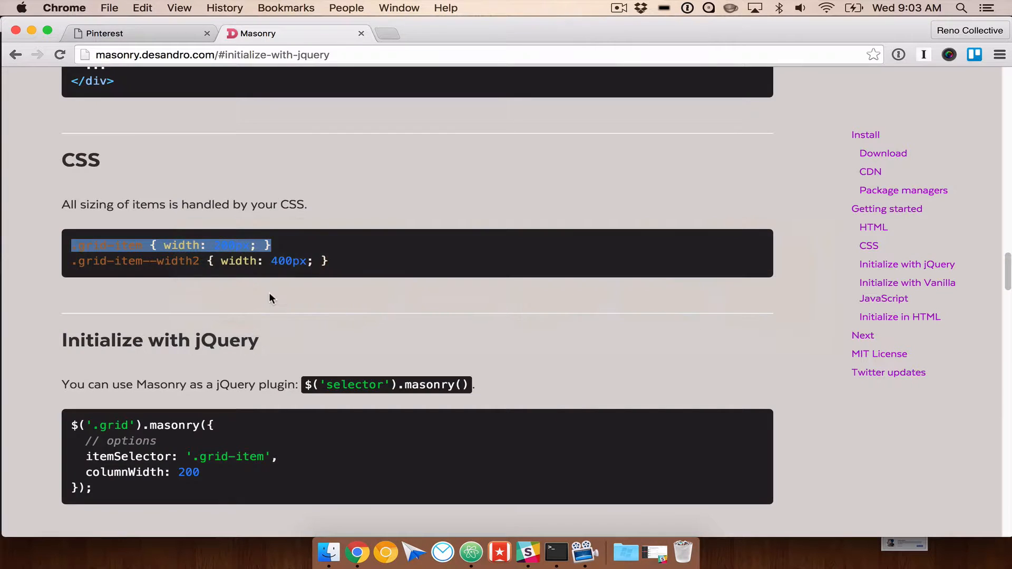
Step: Copy the jQuery initialization example from the Masonry docs
{"action": "scroll", "scroll_direction": "down", "scroll_amount": 3}
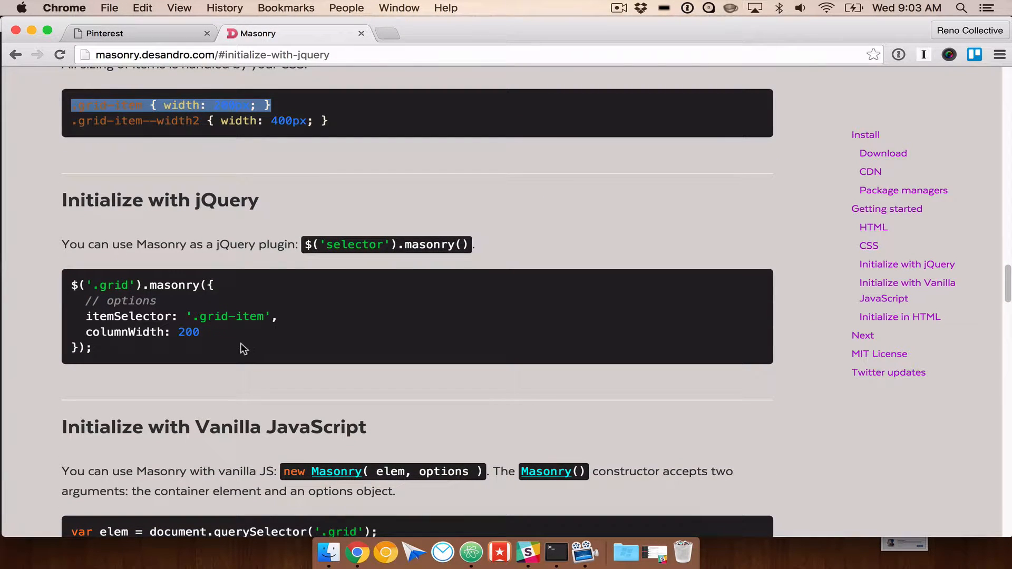
{"action": "scroll", "scroll_direction": "down", "scroll_amount": 3}
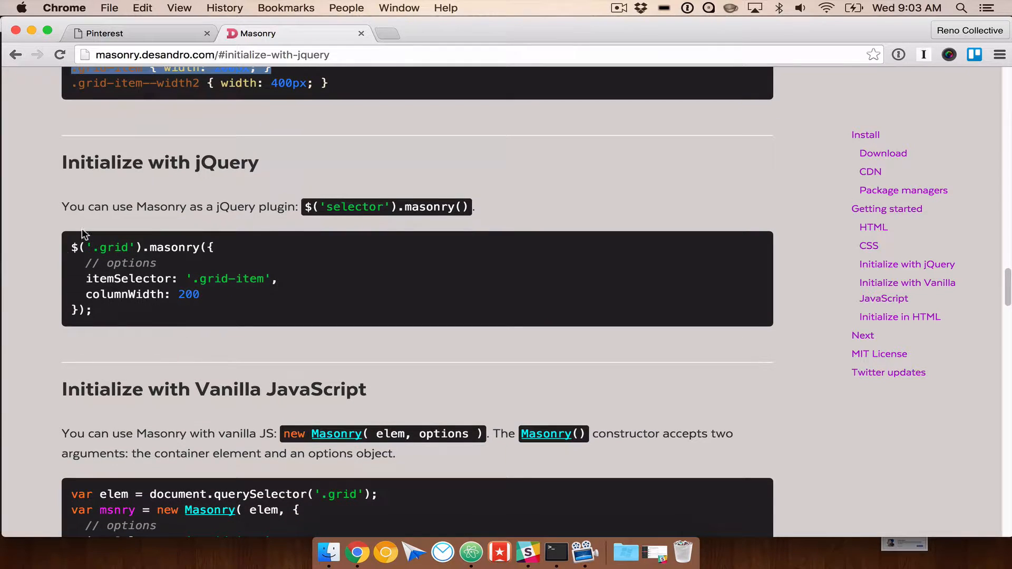
{"action": "scroll", "scroll_direction": "down", "scroll_amount": 3}
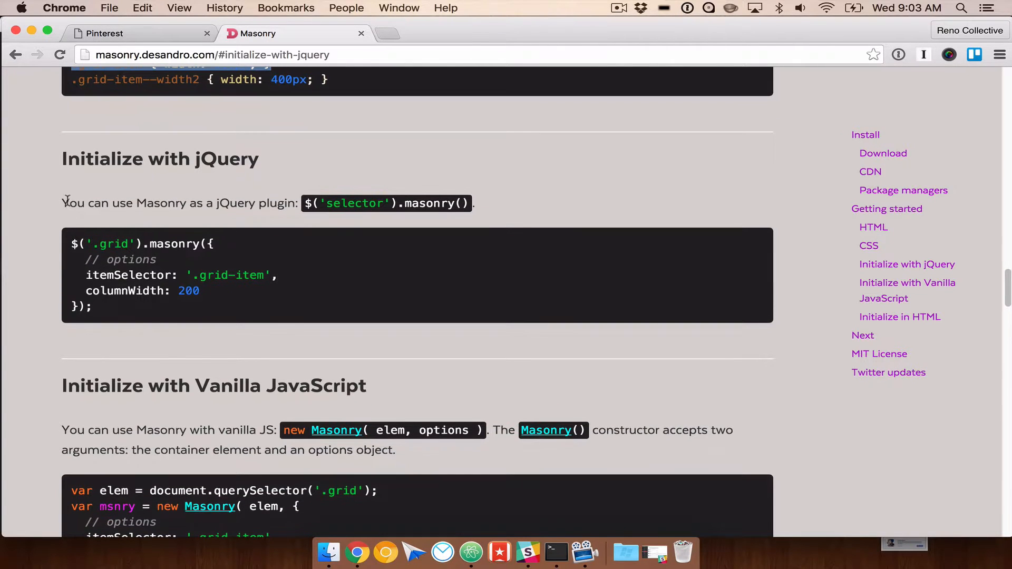
{"action": "left_click_drag", "start_coordinate": [326, 204], "coordinate": [465, 203]}
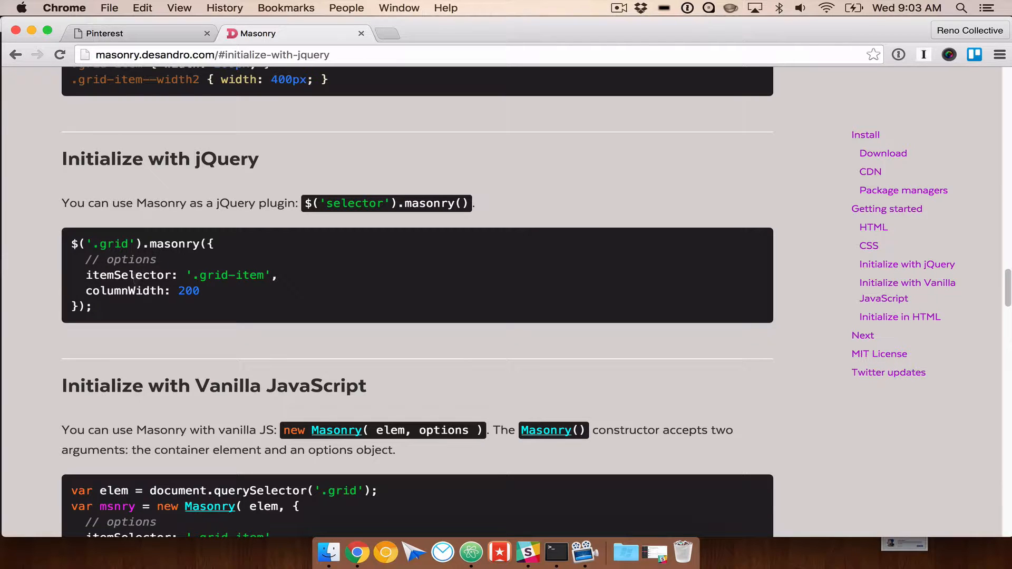
{"action": "left_click_drag", "start_coordinate": [75, 244], "coordinate": [92, 306]}
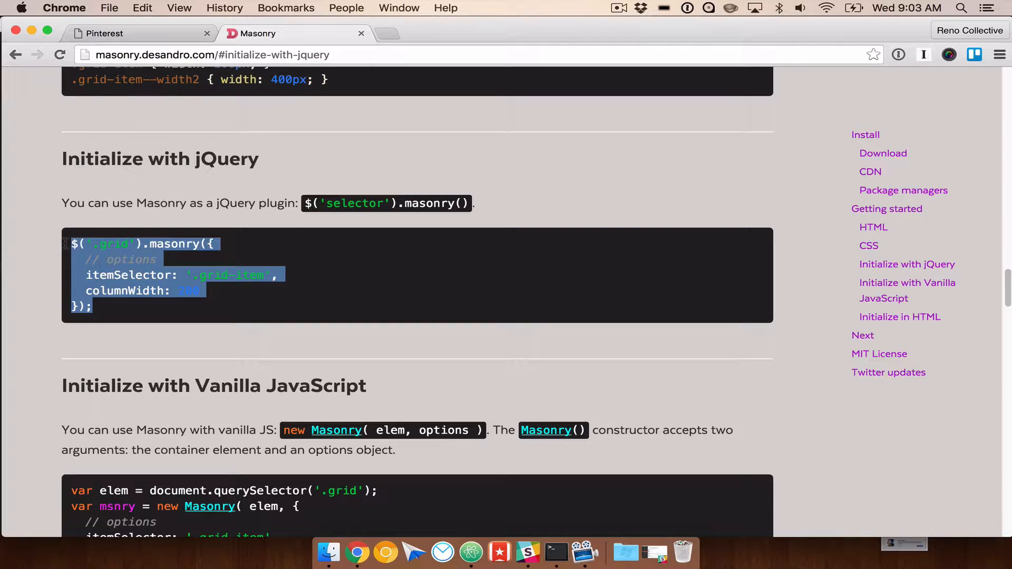
{"action": "key", "text": "cmd+tab"}
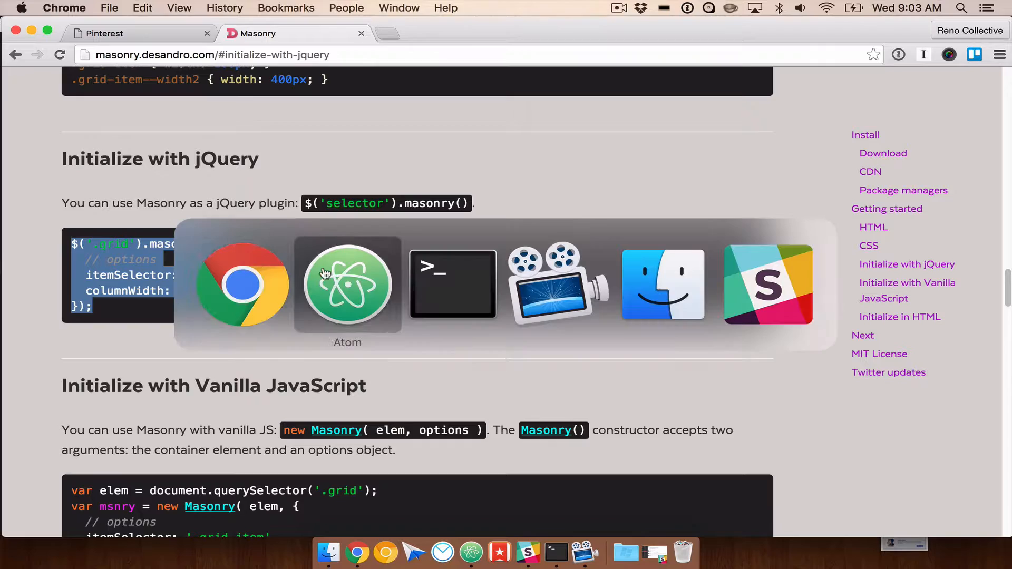
Step: Initialize Masonry on .pinterest-grid with itemSelector '.pin-item' and columnWidth 200 in pinterest.js
{"action": "left_click", "coordinate": [347, 285]}
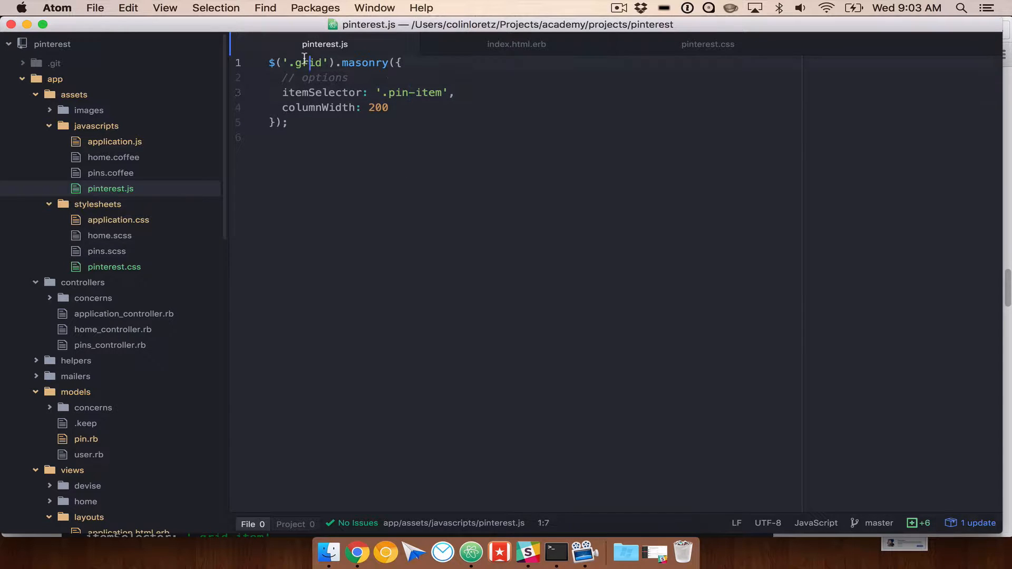
{"action": "type", "text": "pinterest-gr"}
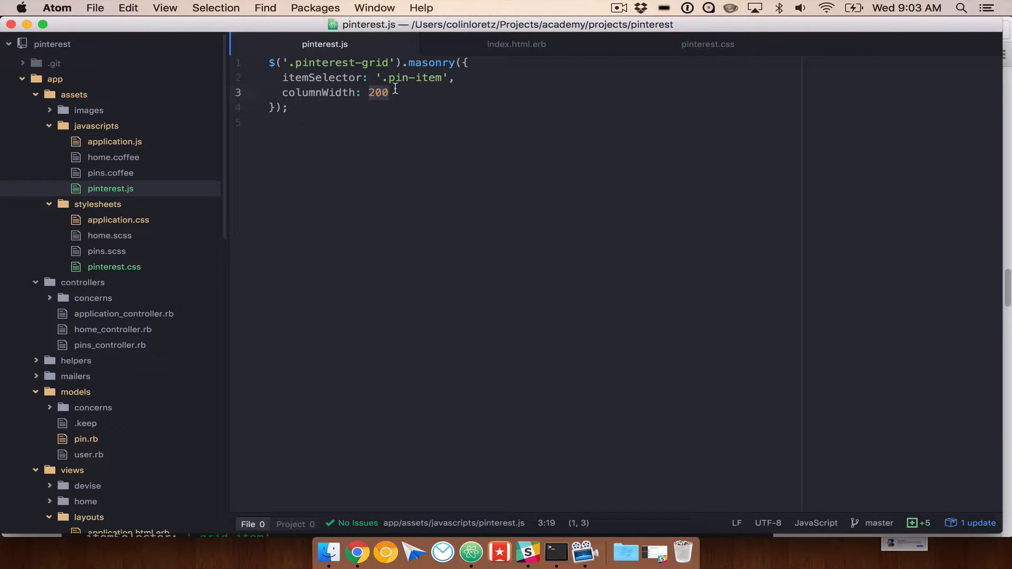
{"action": "left_click", "coordinate": [707, 44]}
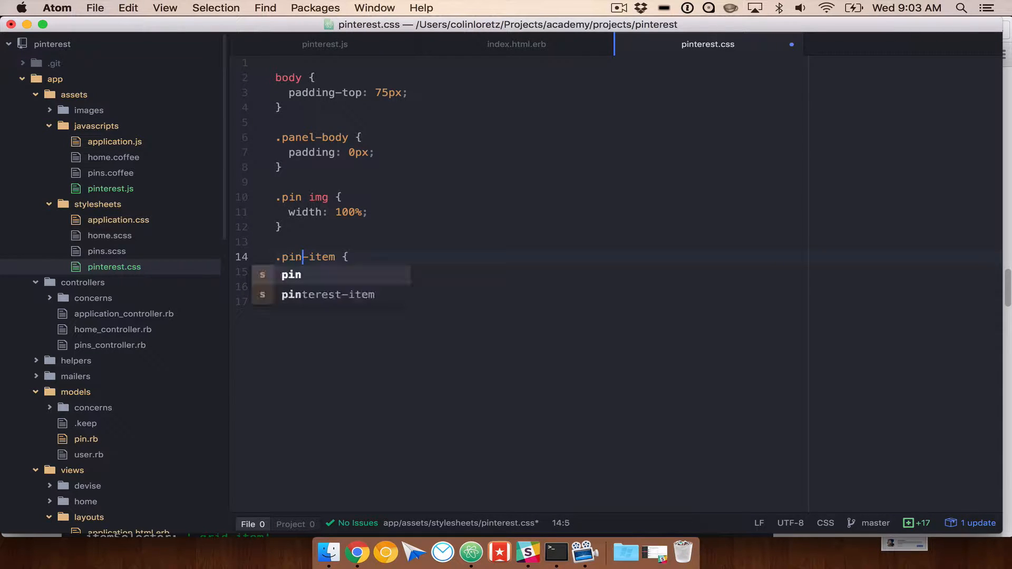
{"action": "type", "text": "width: 200px;"}
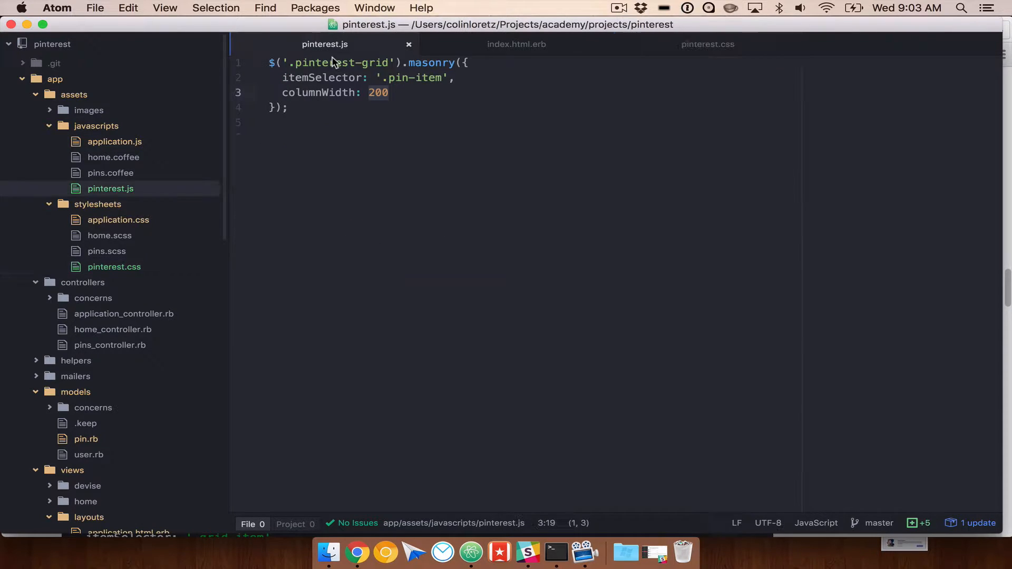
{"action": "key", "text": "cmd+tab"}
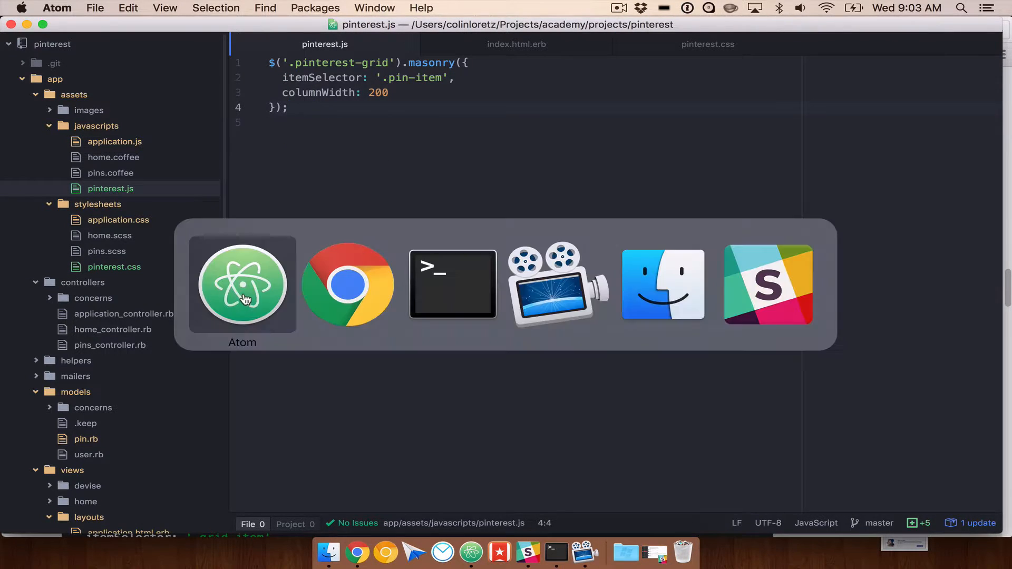
{"action": "left_click", "coordinate": [347, 285]}
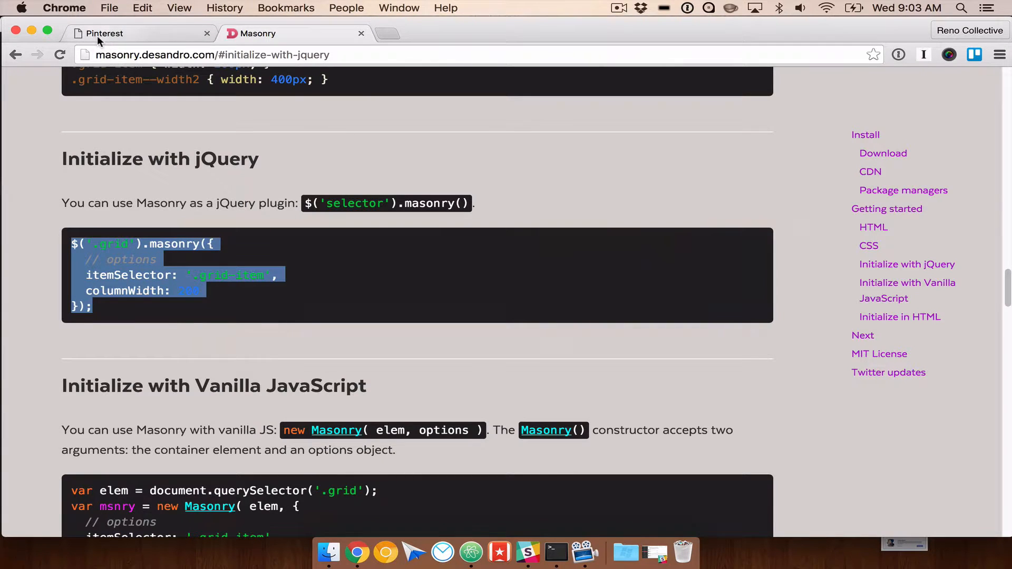
Step: Inspect the Pinterest pins page and show the Console's Bootstrap-requires-jQuery error
{"action": "left_click", "coordinate": [103, 32]}
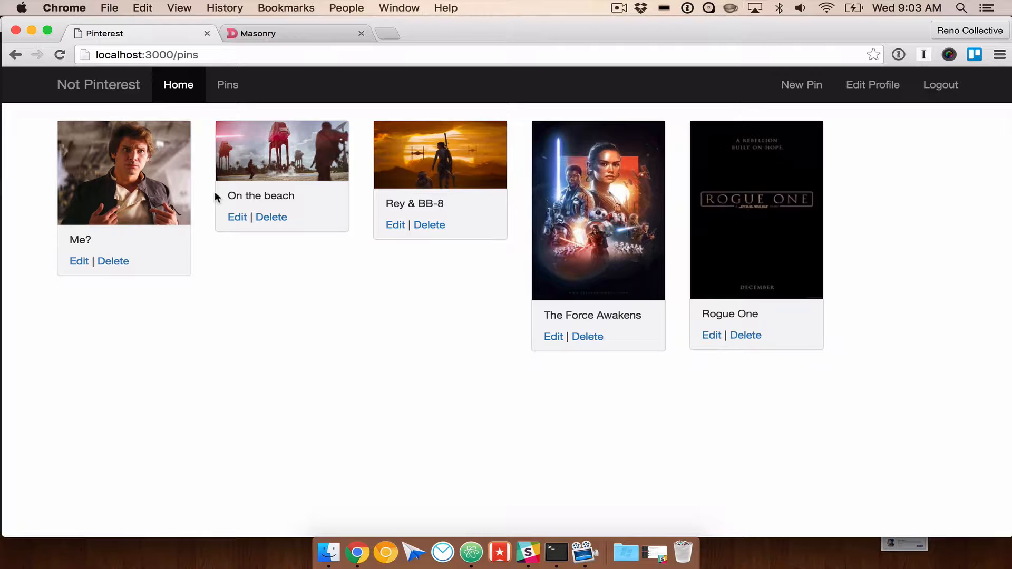
{"action": "mouse_move", "coordinate": [969, 536]}
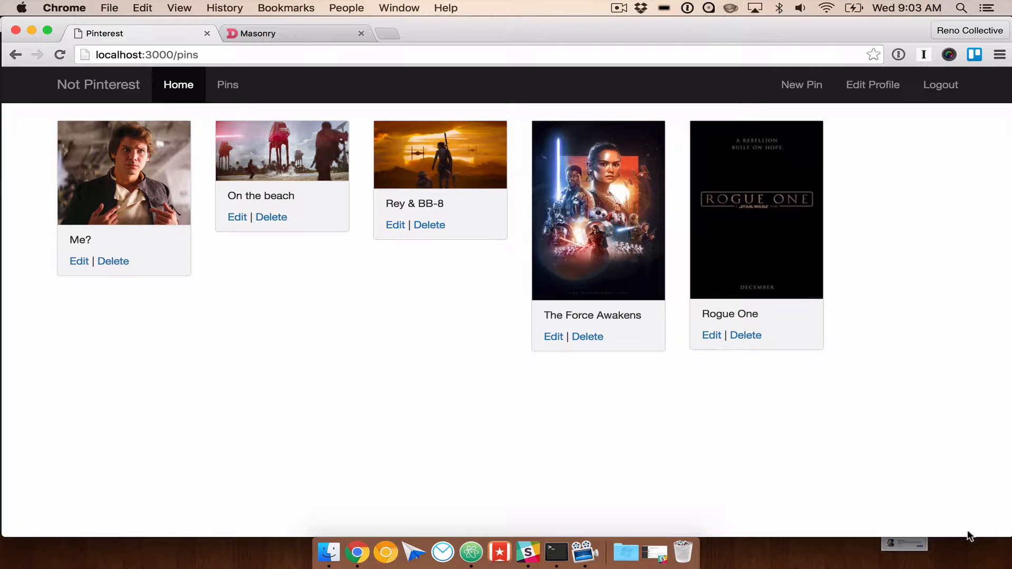
{"action": "mouse_move", "coordinate": [973, 534]}
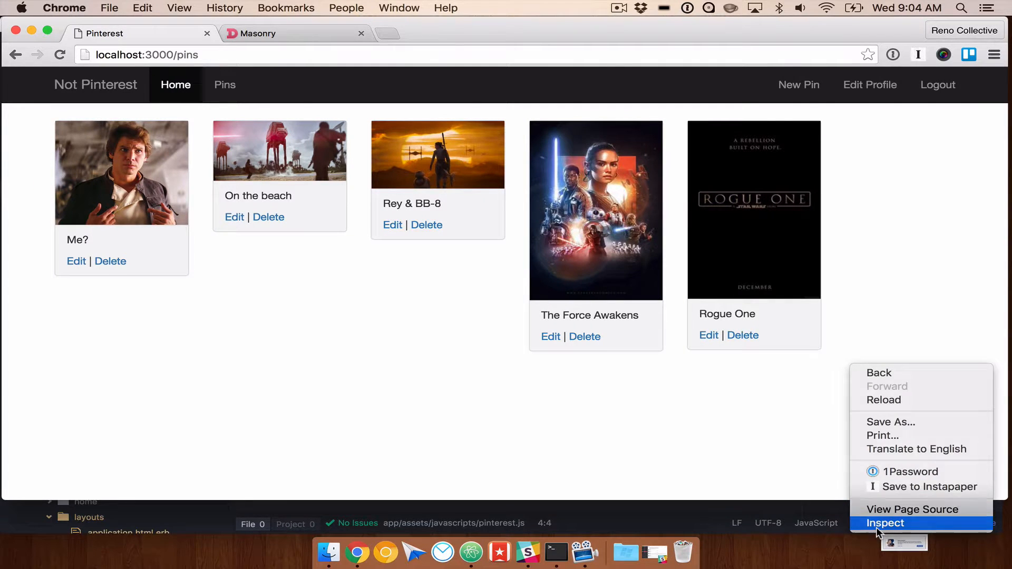
{"action": "left_click", "coordinate": [886, 523]}
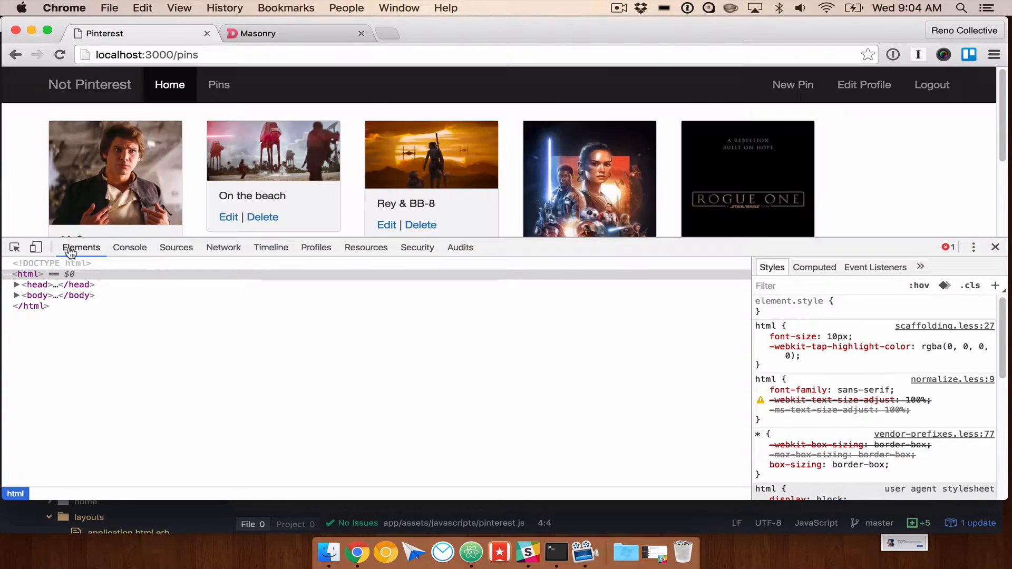
{"action": "left_click", "coordinate": [129, 248]}
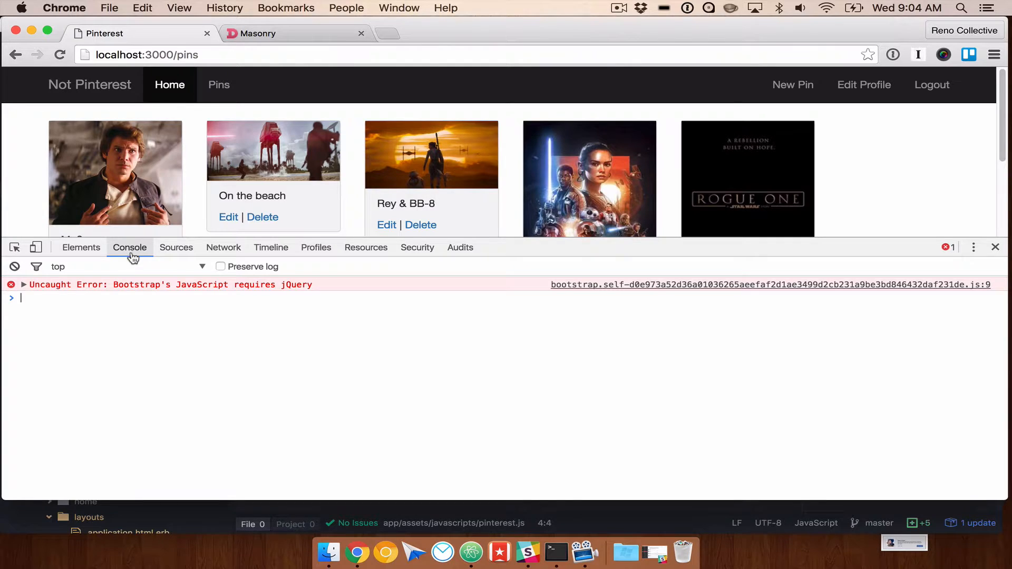
{"action": "mouse_move", "coordinate": [316, 287]}
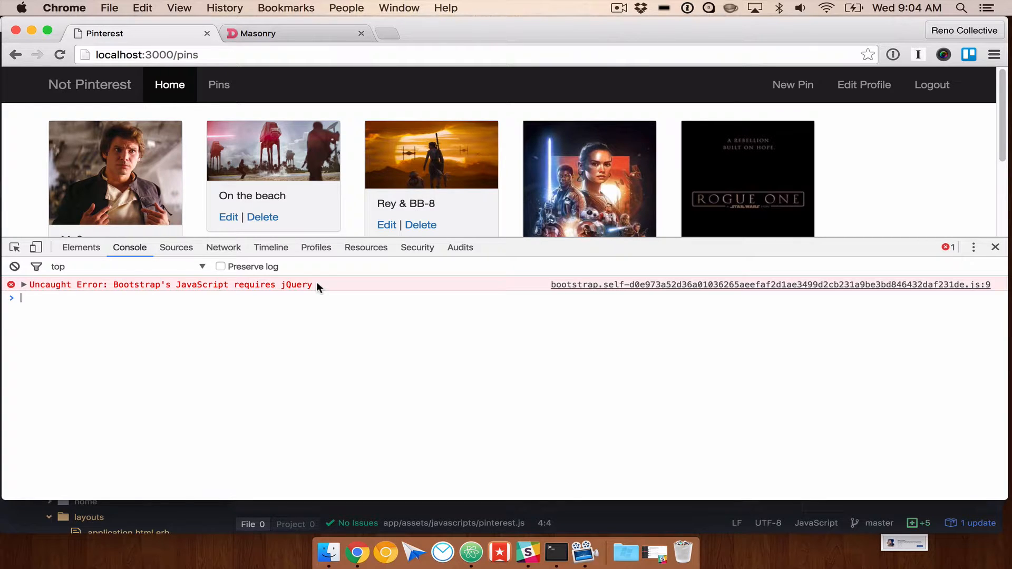
{"action": "mouse_move", "coordinate": [811, 239]}
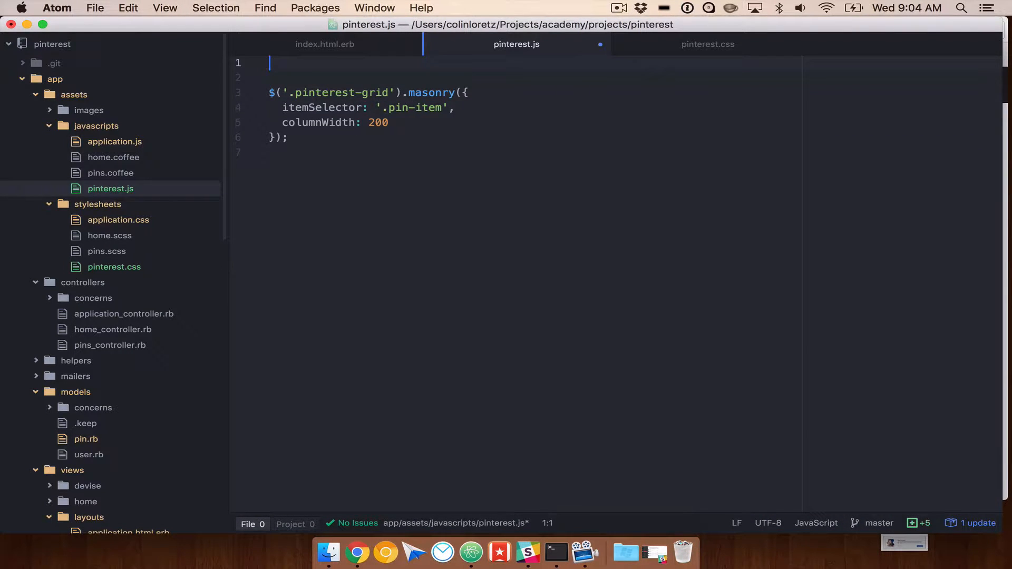
Step: Wrap the pinterest.js masonry call in $(document).ready(function(){ ... }) and view index.html.erb
{"action": "type", "text": "$(docu"}
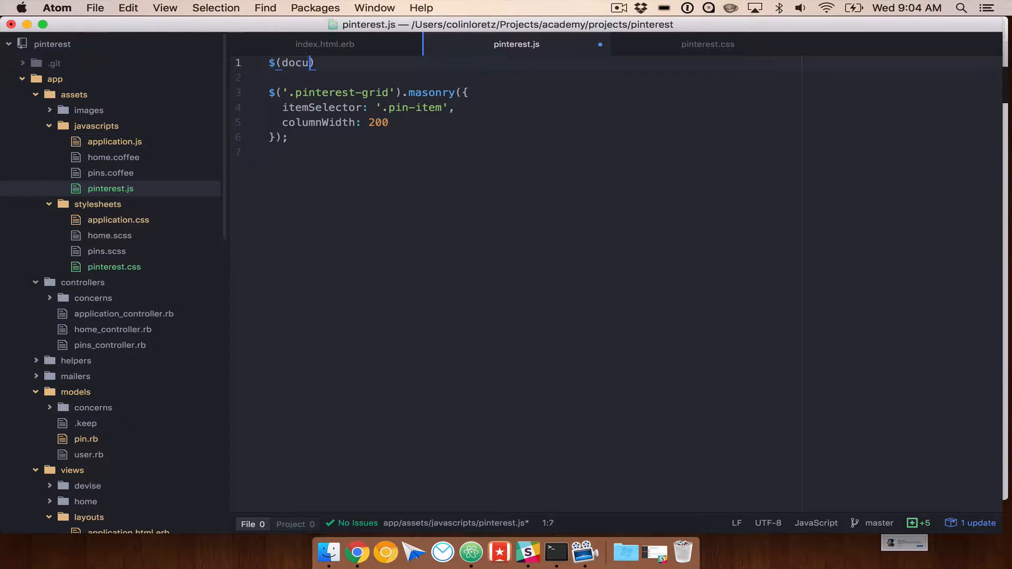
{"action": "type", "text": "ment)"}
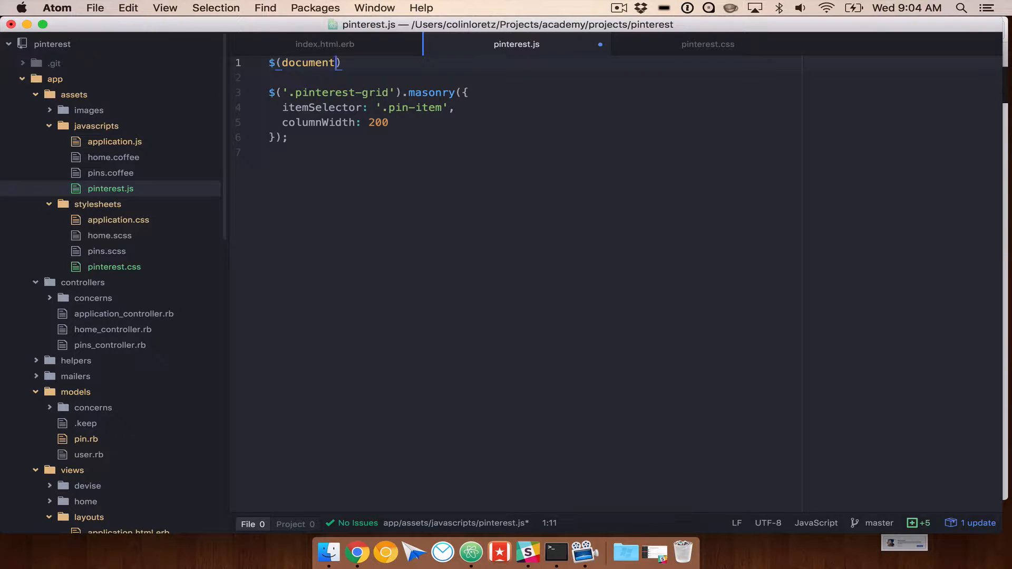
{"action": "type", "text": ".ready(functi"}
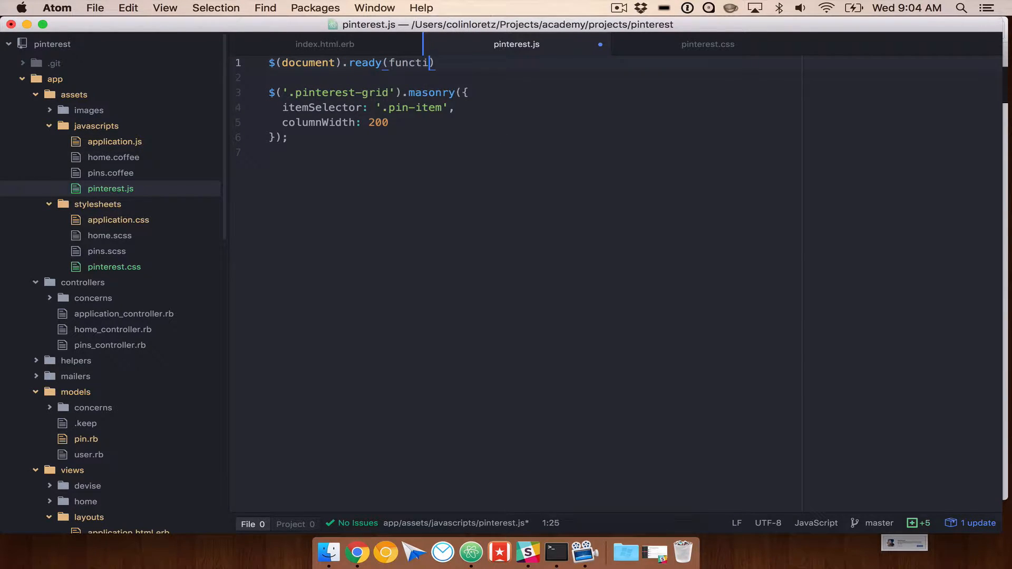
{"action": "type", "text": "on(){}"}
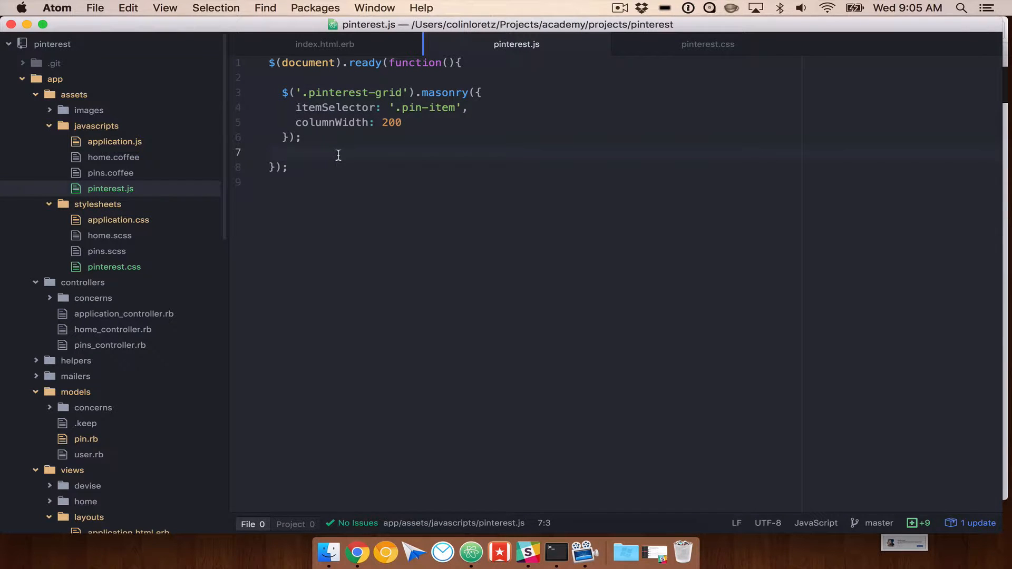
{"action": "left_click", "coordinate": [357, 553]}
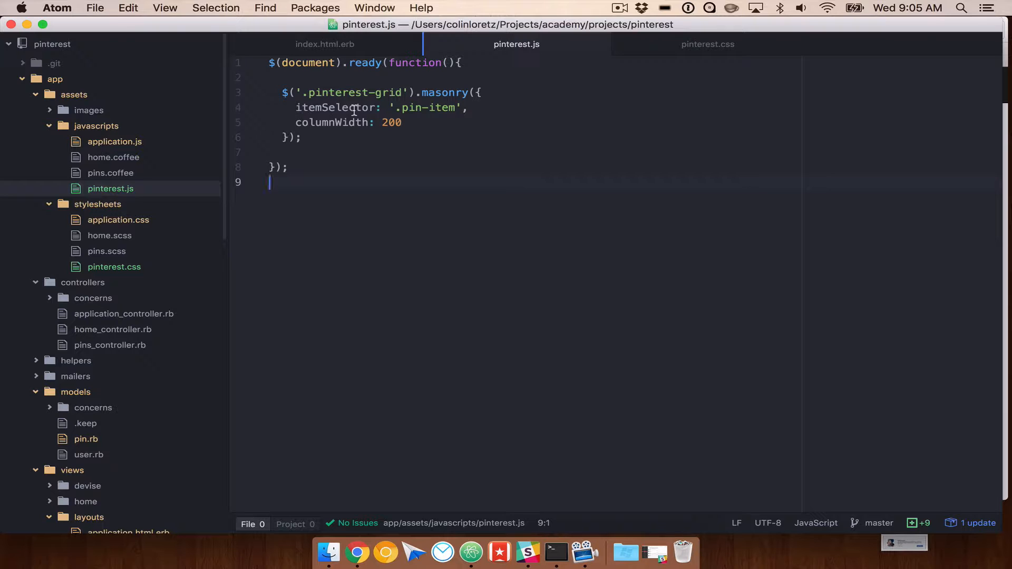
{"action": "left_click", "coordinate": [325, 44]}
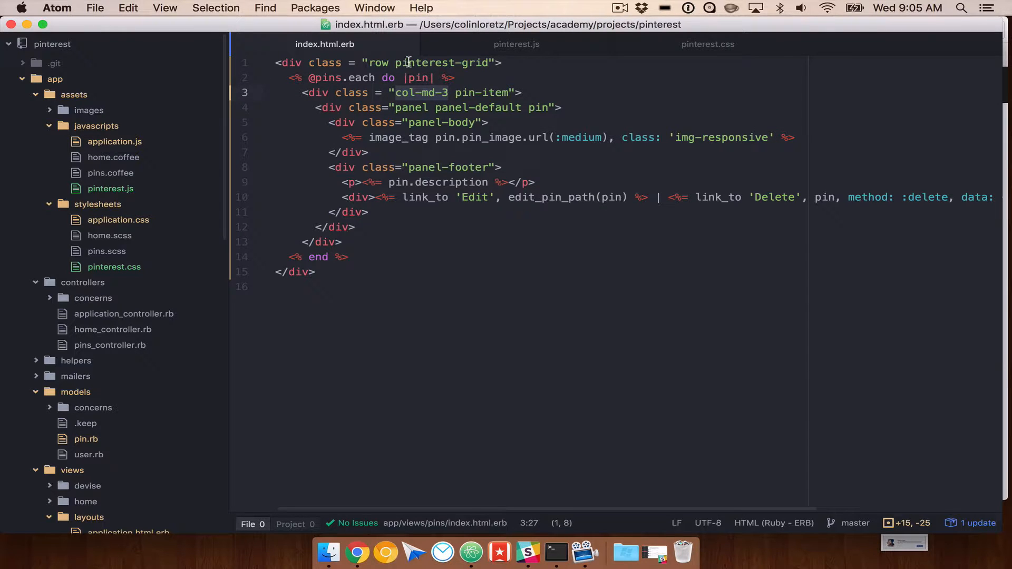
{"action": "mouse_move", "coordinate": [387, 241]}
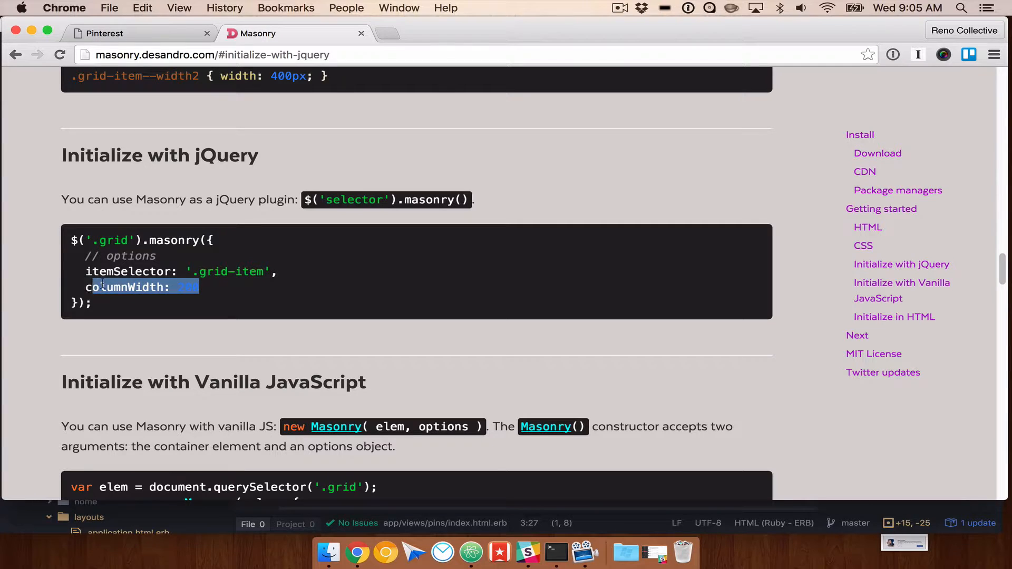
Step: Browse the Masonry docs, visiting the Methods and Extras pages
{"action": "scroll", "scroll_direction": "down", "scroll_amount": 3}
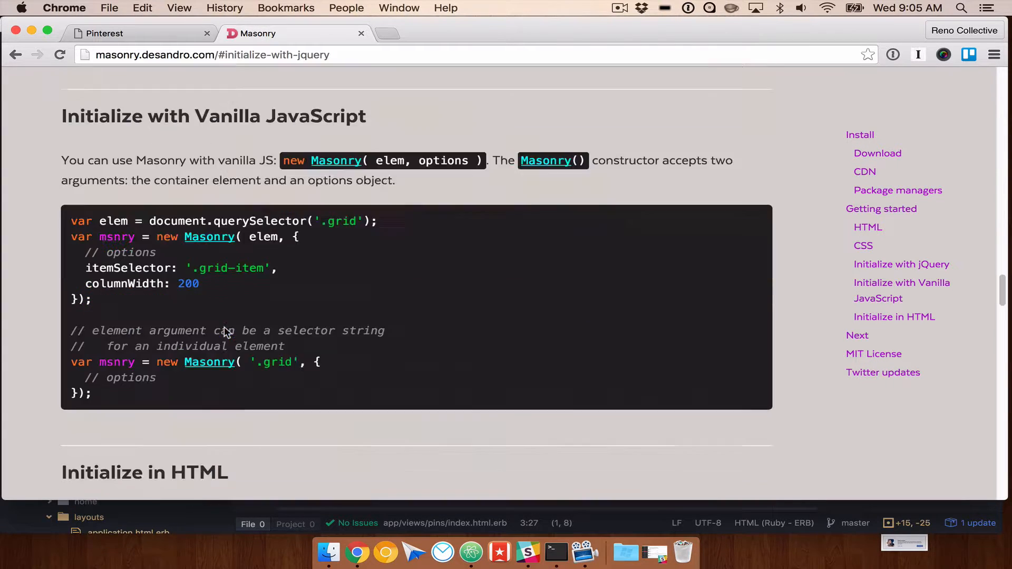
{"action": "scroll", "scroll_direction": "down", "scroll_amount": 3}
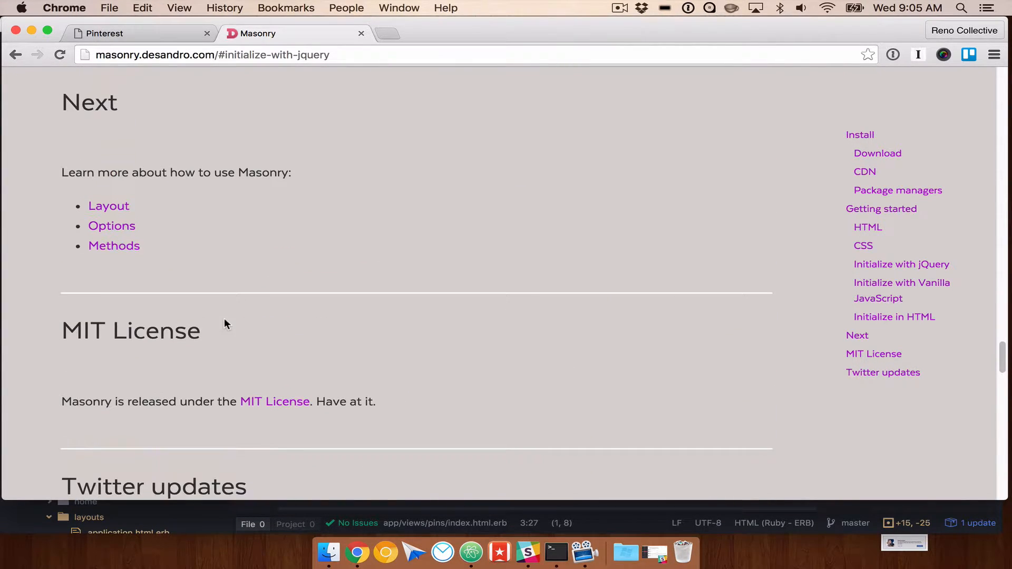
{"action": "scroll", "scroll_direction": "up", "scroll_amount": 3}
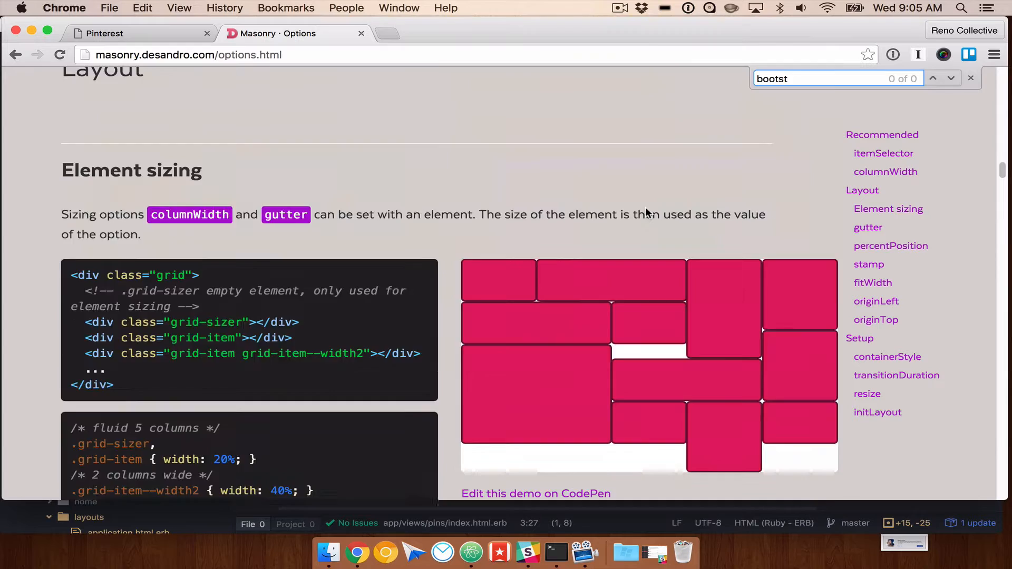
{"action": "left_click", "coordinate": [407, 91]}
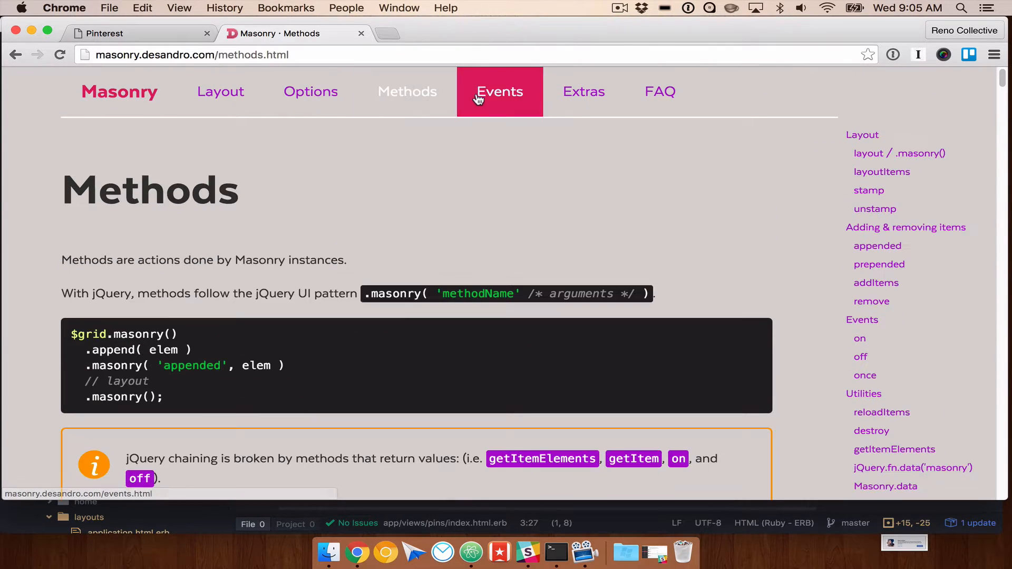
{"action": "left_click", "coordinate": [583, 91]}
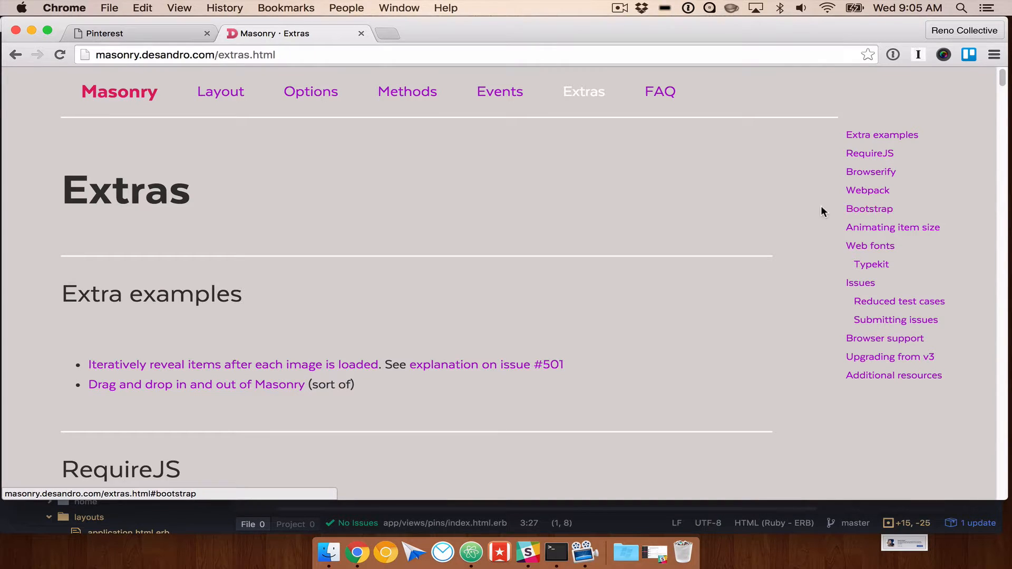
Step: Study the Bootstrap example's grid-sizer columnWidth code
{"action": "left_click", "coordinate": [869, 209]}
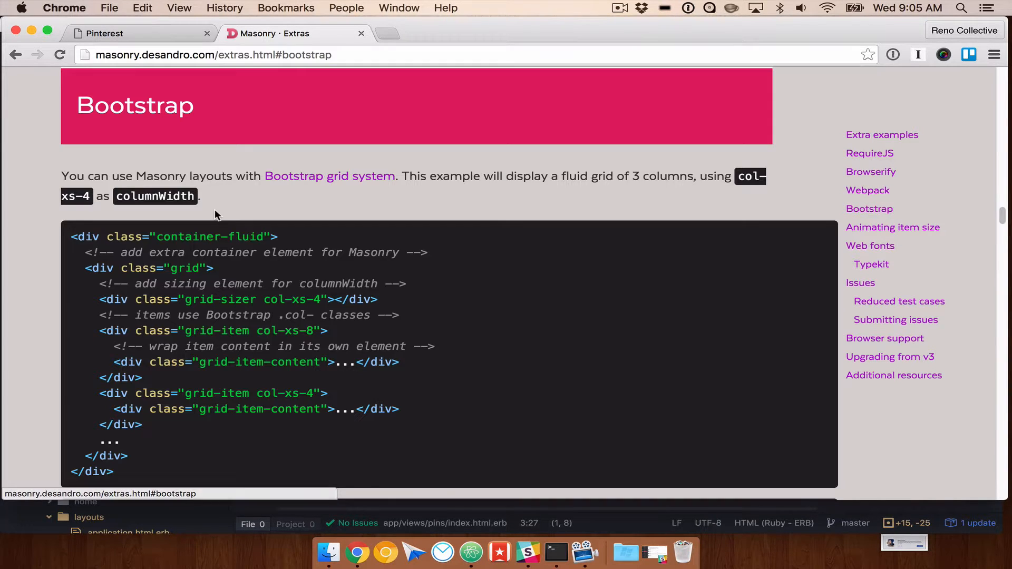
{"action": "left_click", "coordinate": [329, 175]}
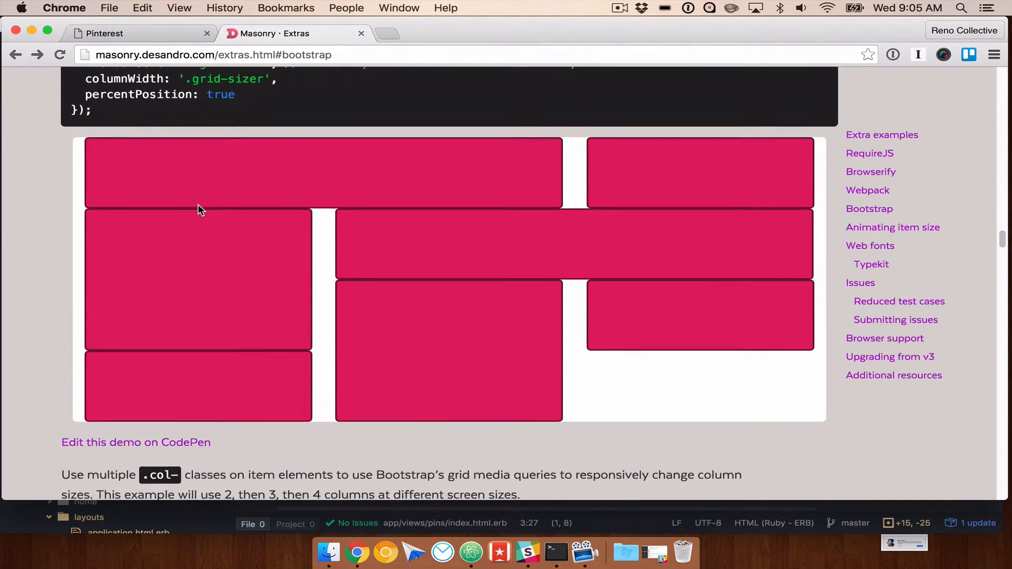
{"action": "scroll", "scroll_direction": "down", "scroll_amount": 3}
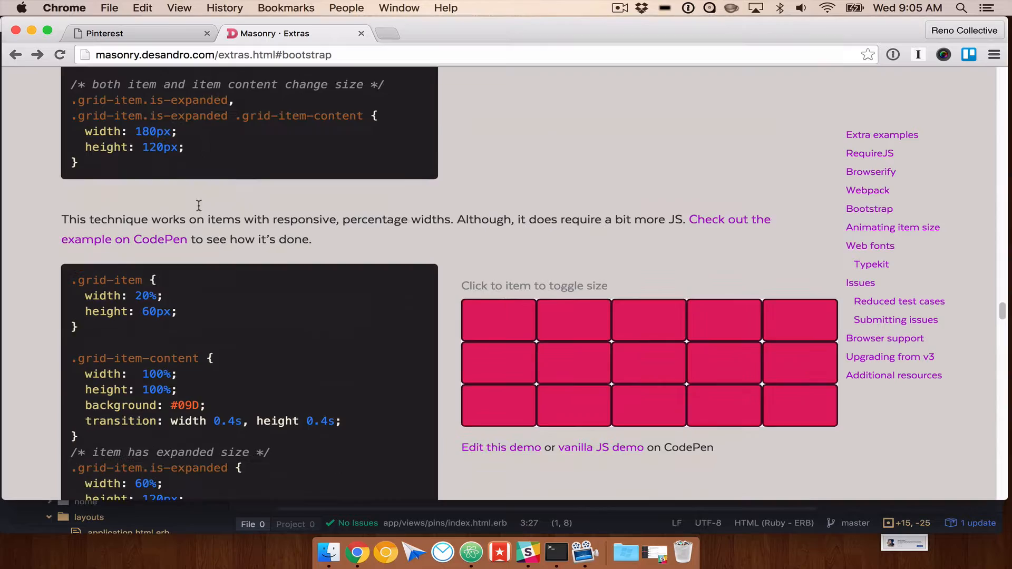
{"action": "scroll", "scroll_direction": "down", "scroll_amount": 3}
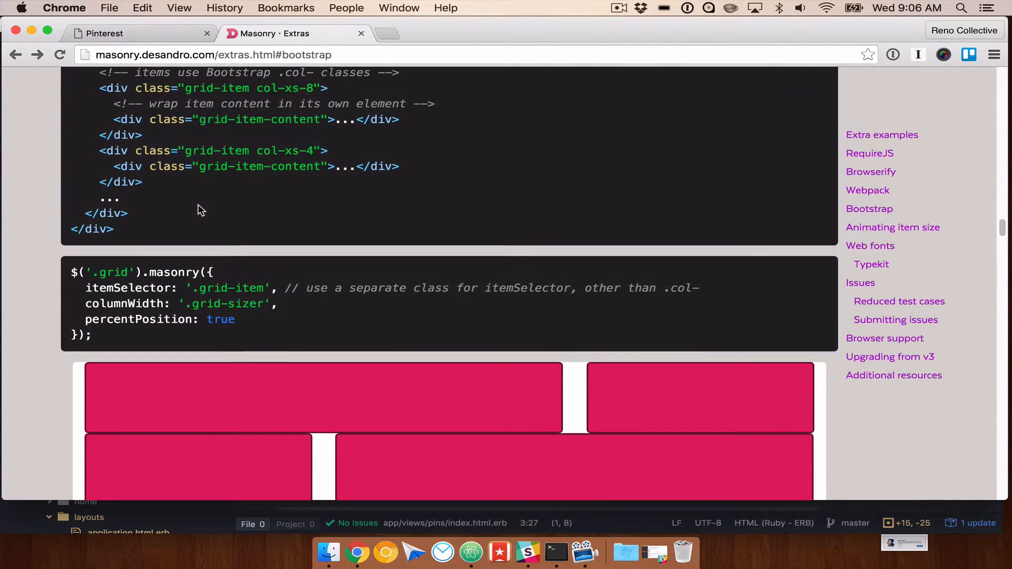
{"action": "left_click_drag", "start_coordinate": [85, 288], "coordinate": [278, 305]}
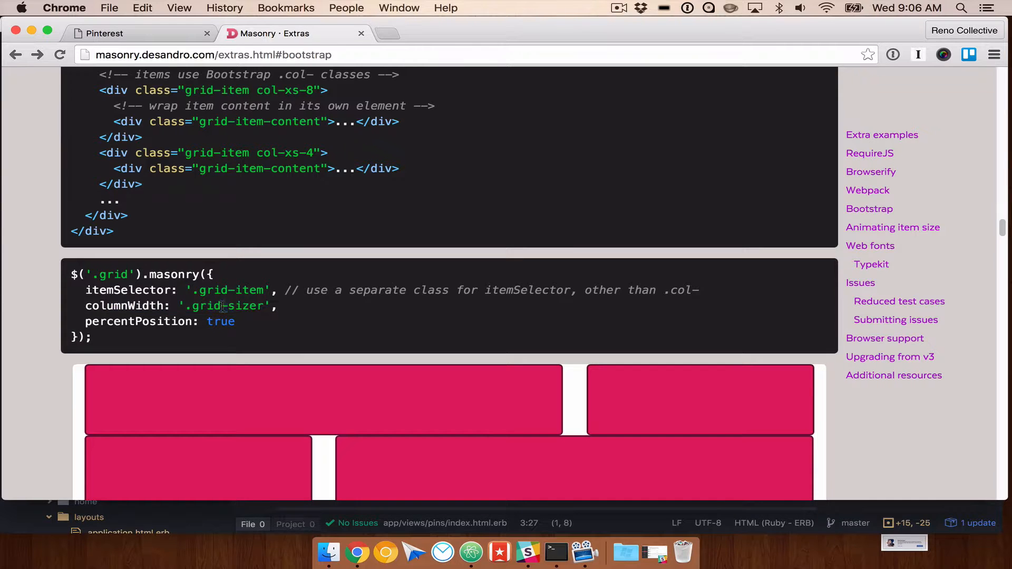
{"action": "double_click", "coordinate": [223, 306]}
{"action": "type", "text": " pin-item"}
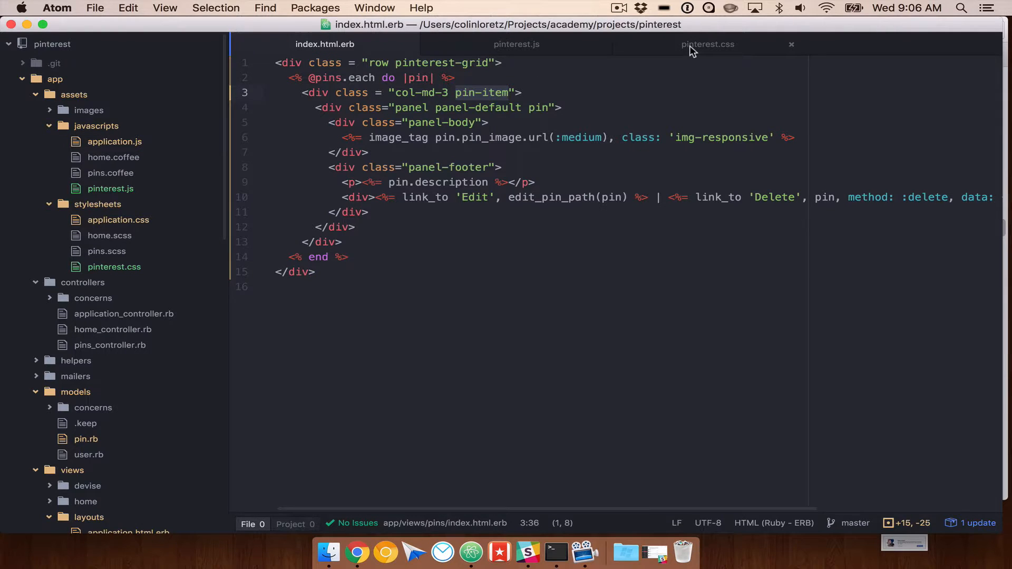
Step: Set Masonry's columnWidth to '.pin-item' in pinterest.js, then view pinterest.css
{"action": "left_click", "coordinate": [517, 44]}
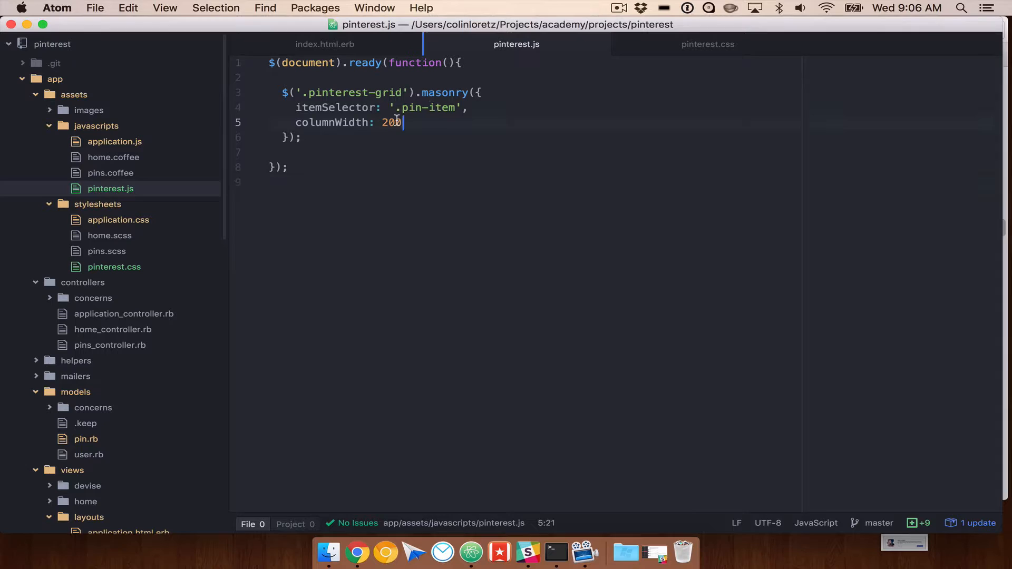
{"action": "type", "text": "'pin-item"}
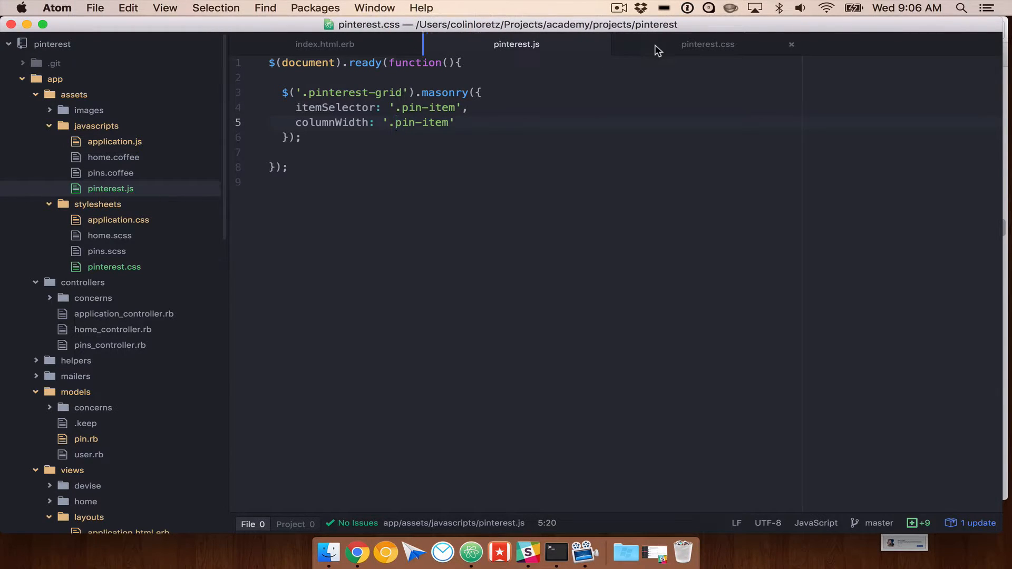
{"action": "left_click", "coordinate": [707, 43]}
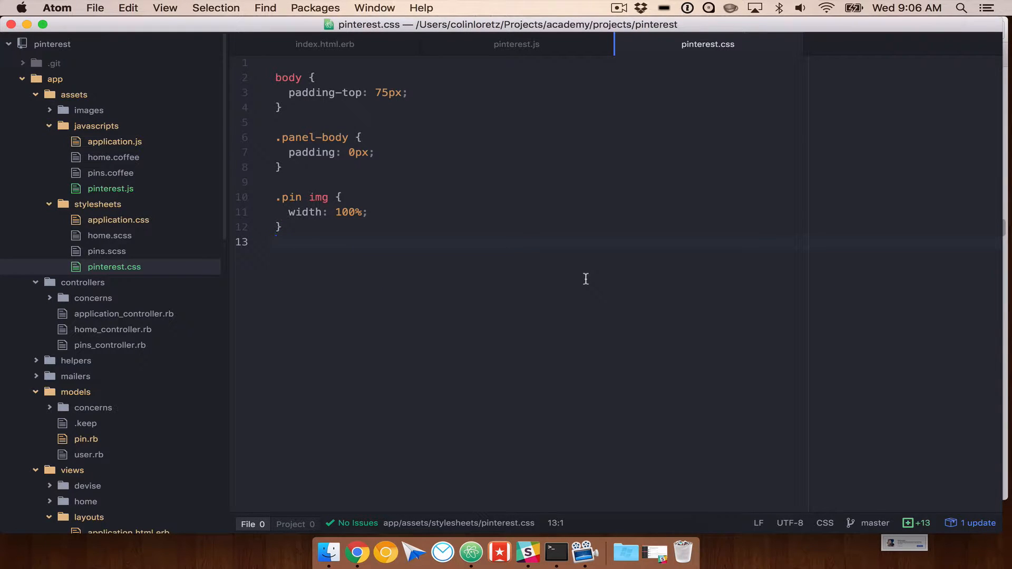
{"action": "left_click", "coordinate": [357, 553]}
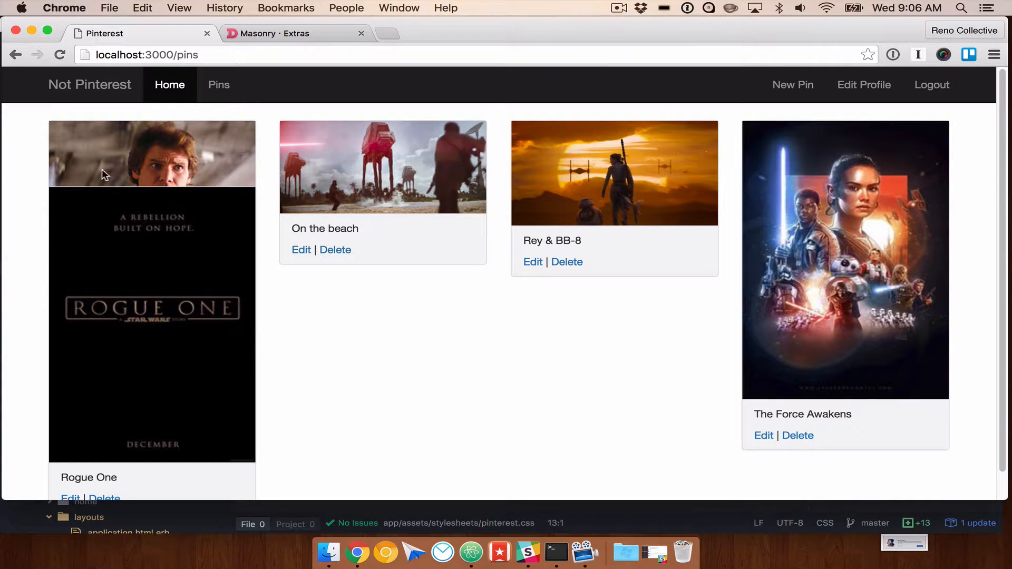
{"action": "scroll", "scroll_direction": "down", "scroll_amount": 3}
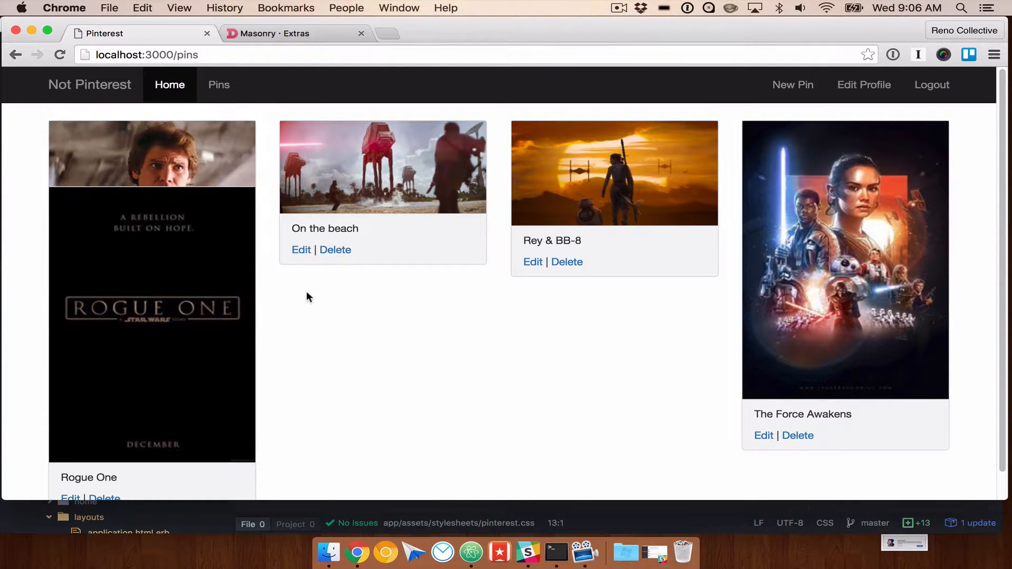
{"action": "mouse_move", "coordinate": [196, 345]}
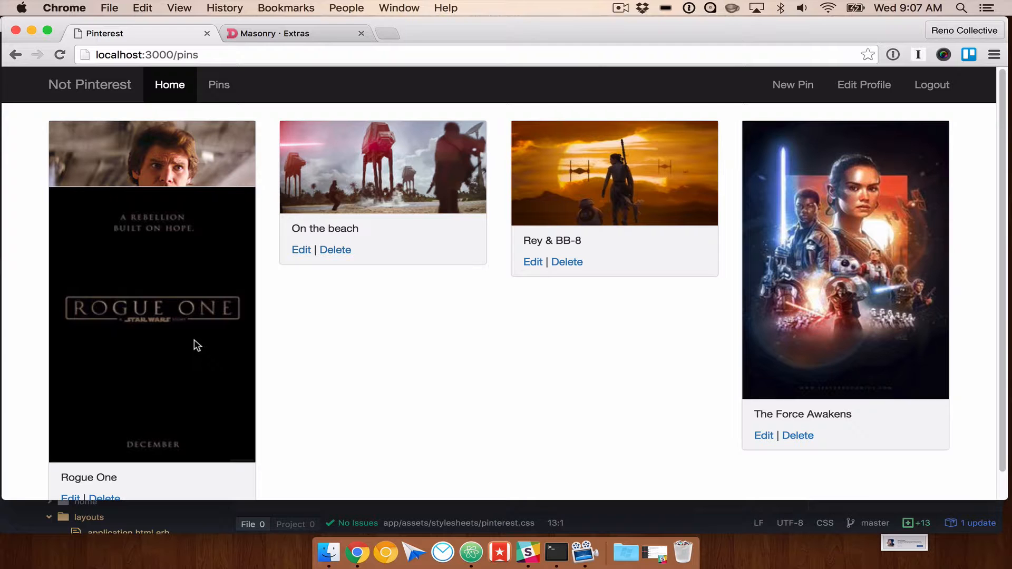
{"action": "mouse_move", "coordinate": [160, 169]}
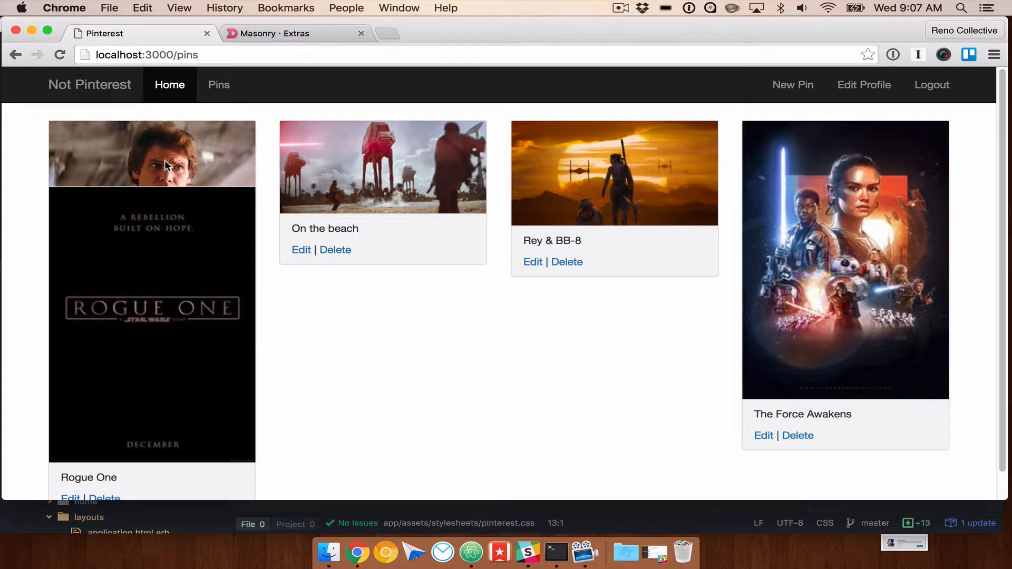
{"action": "type", "text": "imagesloaded.m"}
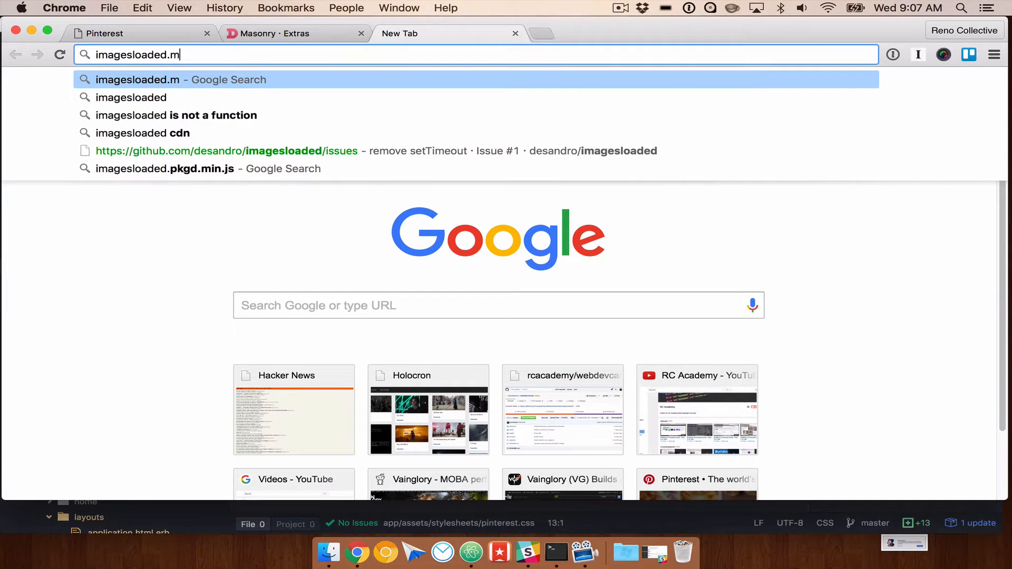
Step: Go to imagesloaded.desandro.com and scroll to its install and jQuery sections
{"action": "type", "text": "desand"}
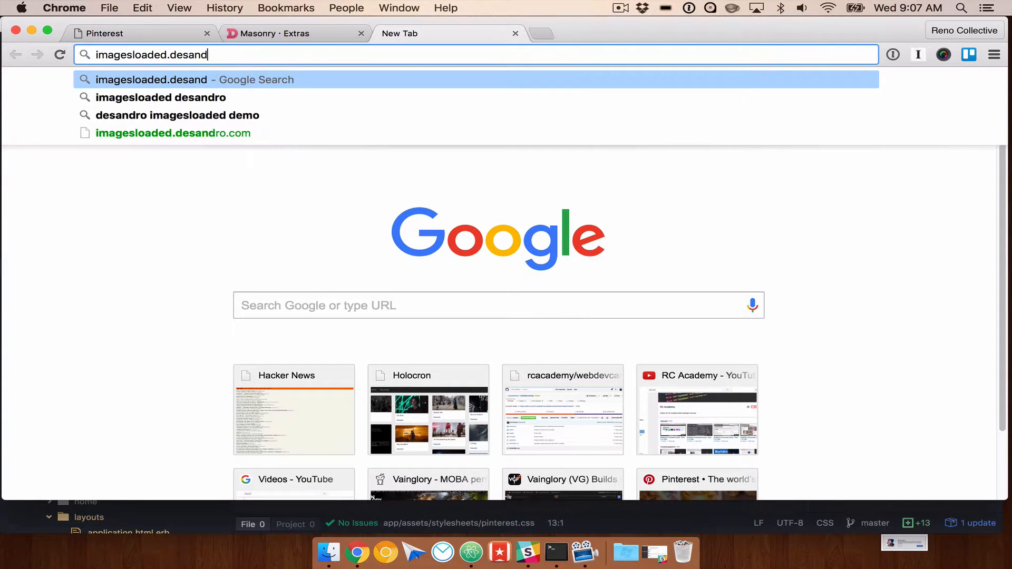
{"action": "left_click", "coordinate": [173, 133]}
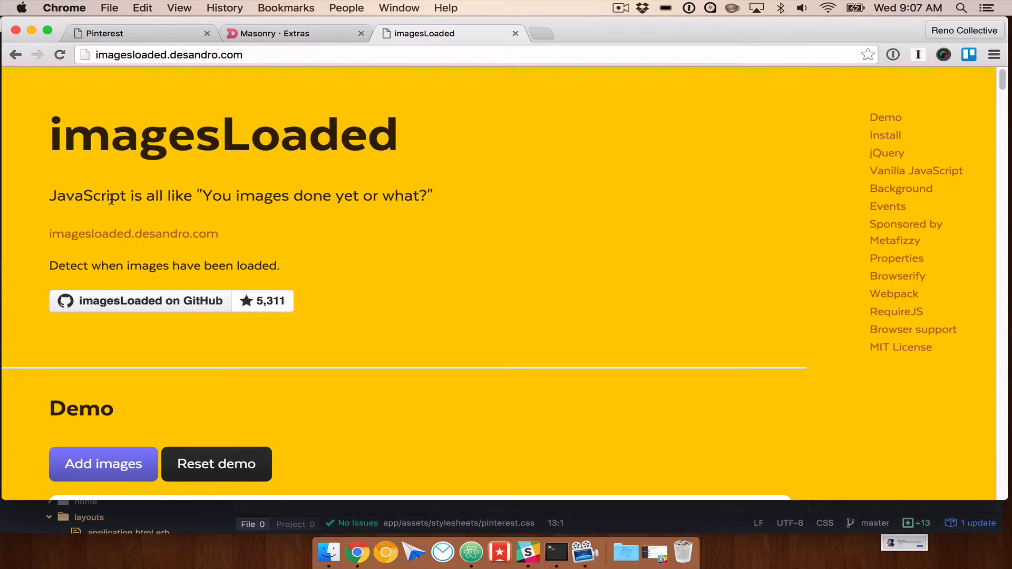
{"action": "scroll", "scroll_direction": "down", "scroll_amount": 3}
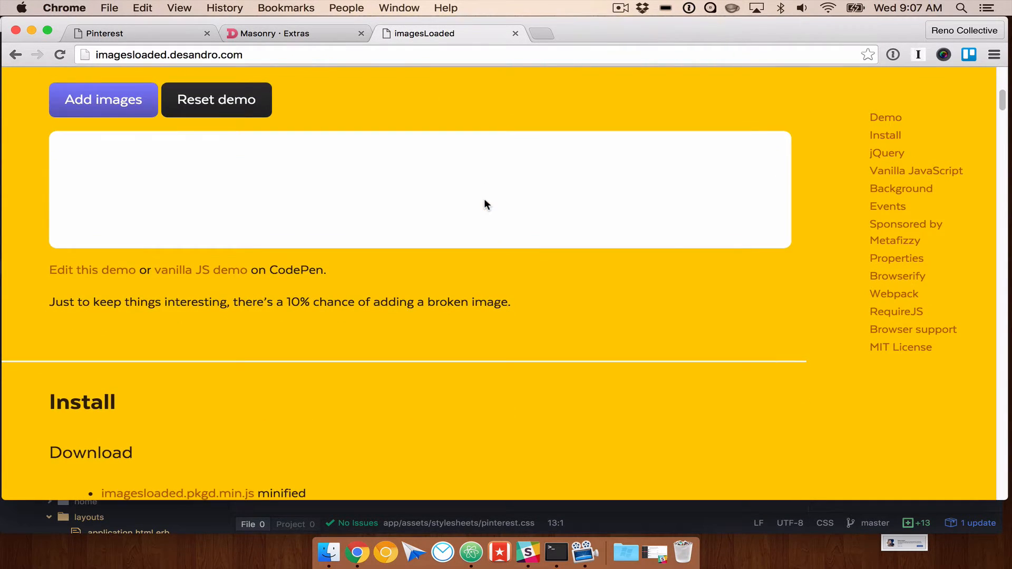
{"action": "scroll", "scroll_direction": "down", "scroll_amount": 3}
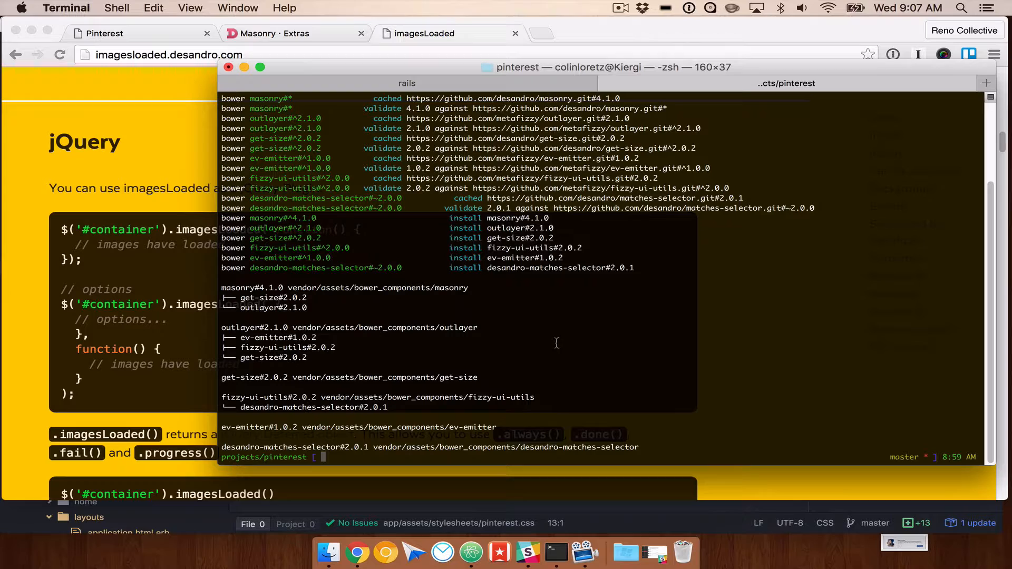
Step: Run bower install imagesloaded --save in the project terminal
{"action": "type", "text": "bower install imagesloaded --save"}
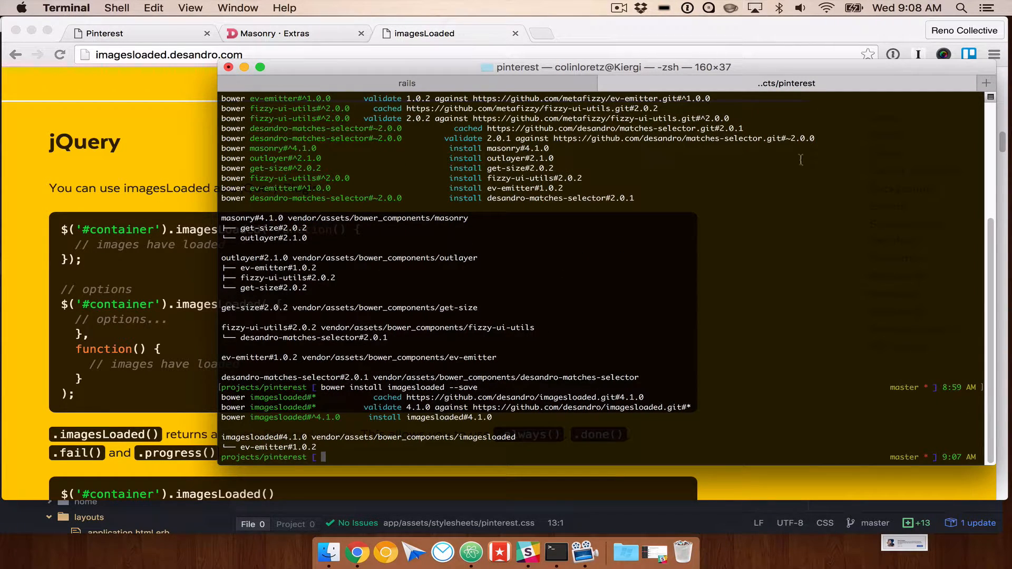
{"action": "left_click", "coordinate": [554, 552]}
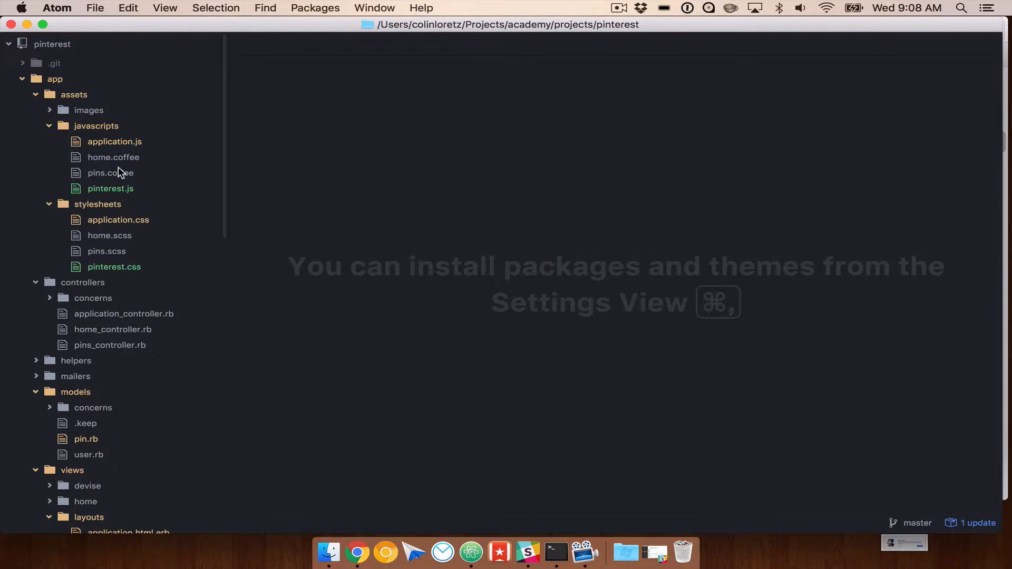
Step: Add //= require imagesloaded/imagesloaded.pkgd.min below the masonry require in application.js
{"action": "left_click", "coordinate": [114, 142]}
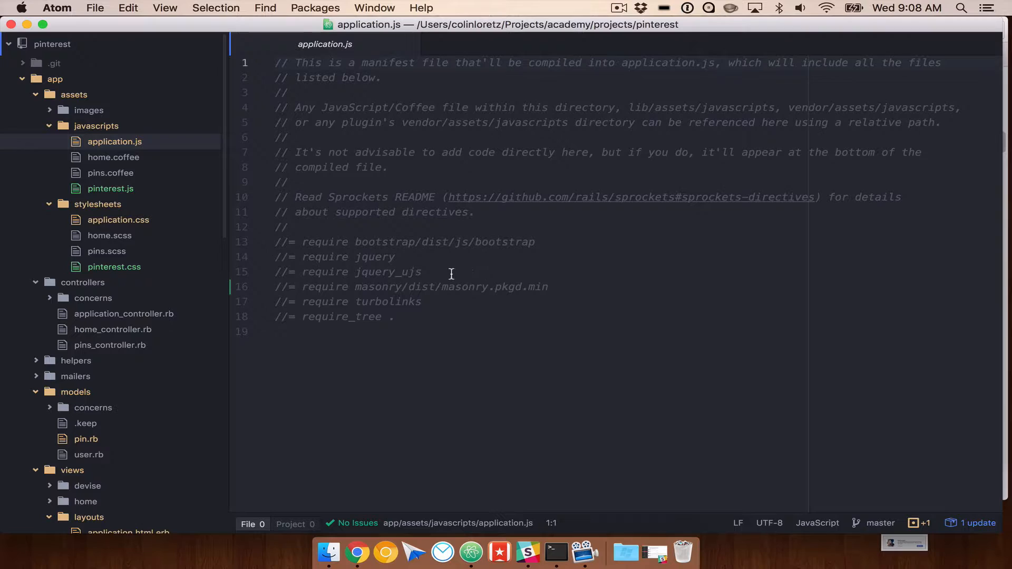
{"action": "left_click", "coordinate": [363, 271]}
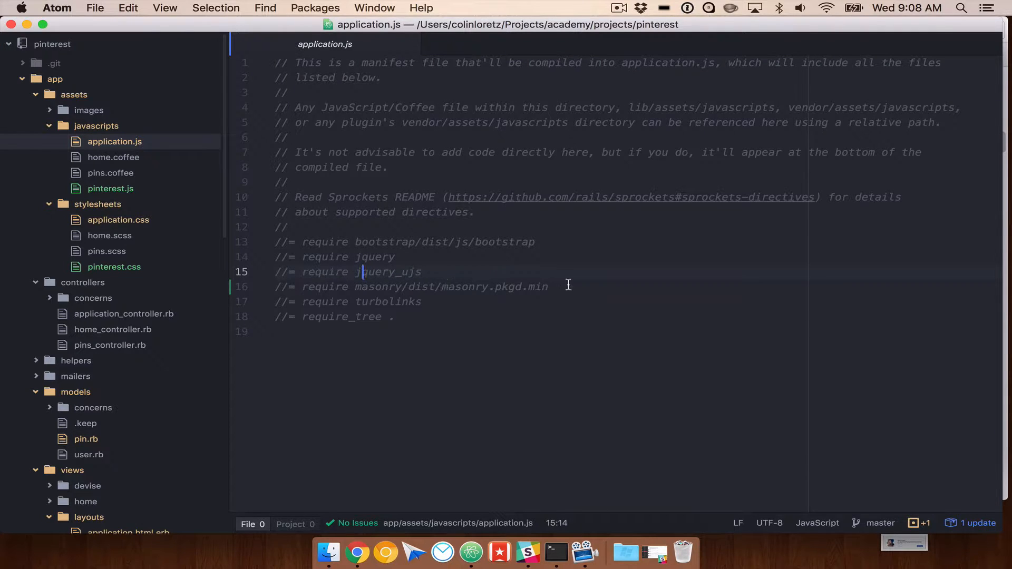
{"action": "key", "text": "Enter"}
{"action": "type", "text": "//= require imagesloaded"}
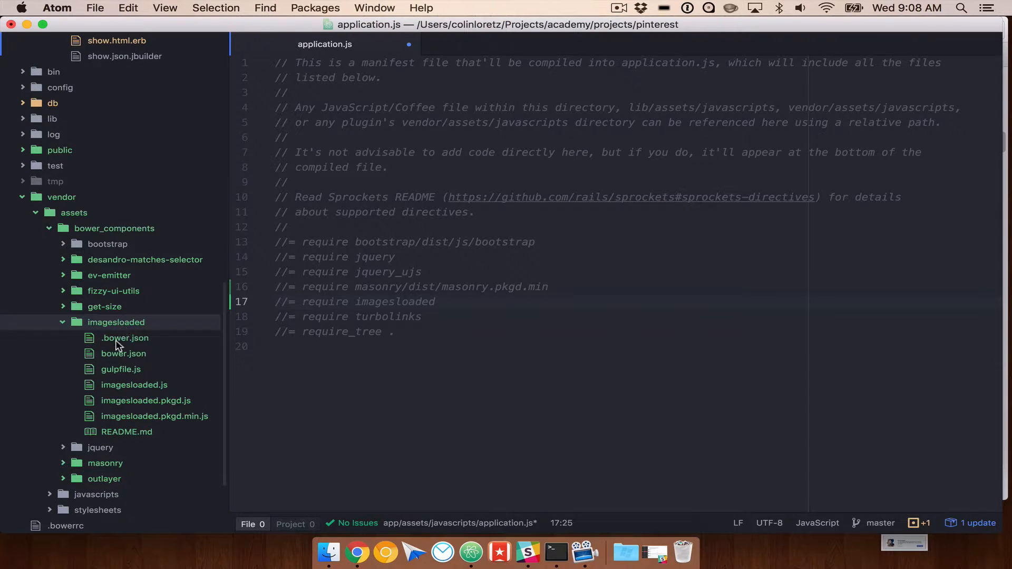
{"action": "type", "text": "/i"}
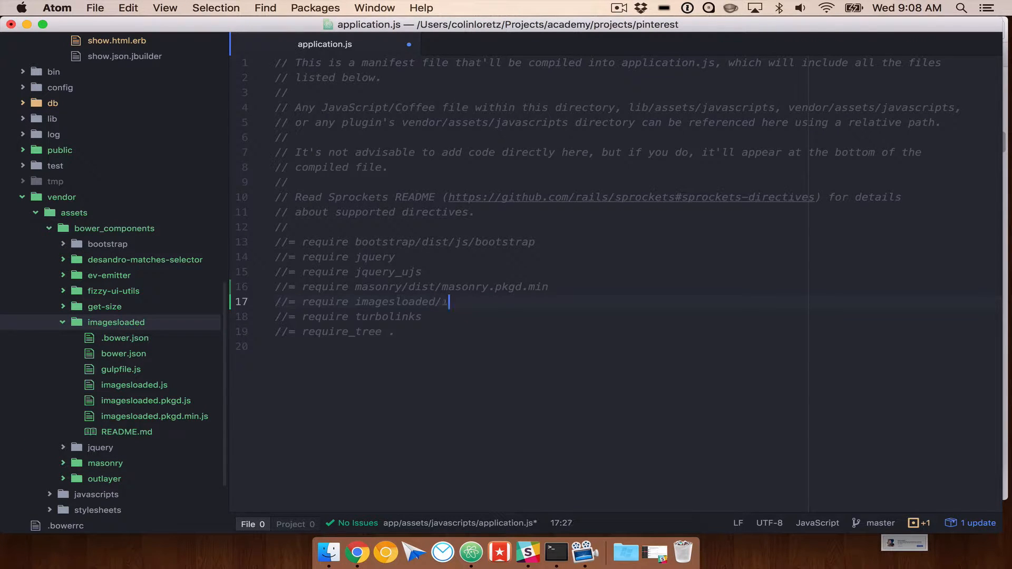
{"action": "type", "text": "magesloaded.pk"}
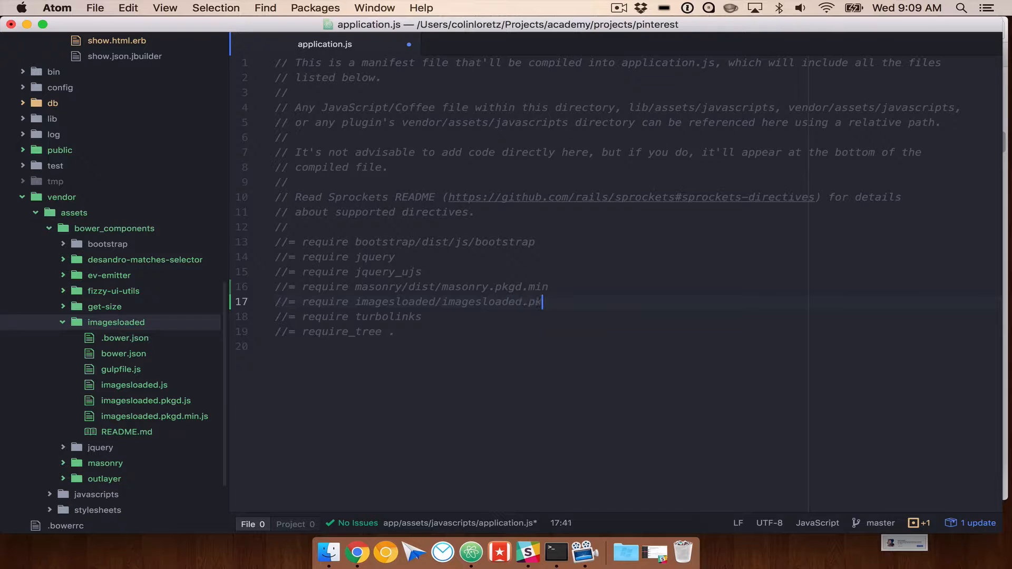
{"action": "type", "text": "gd.min"}
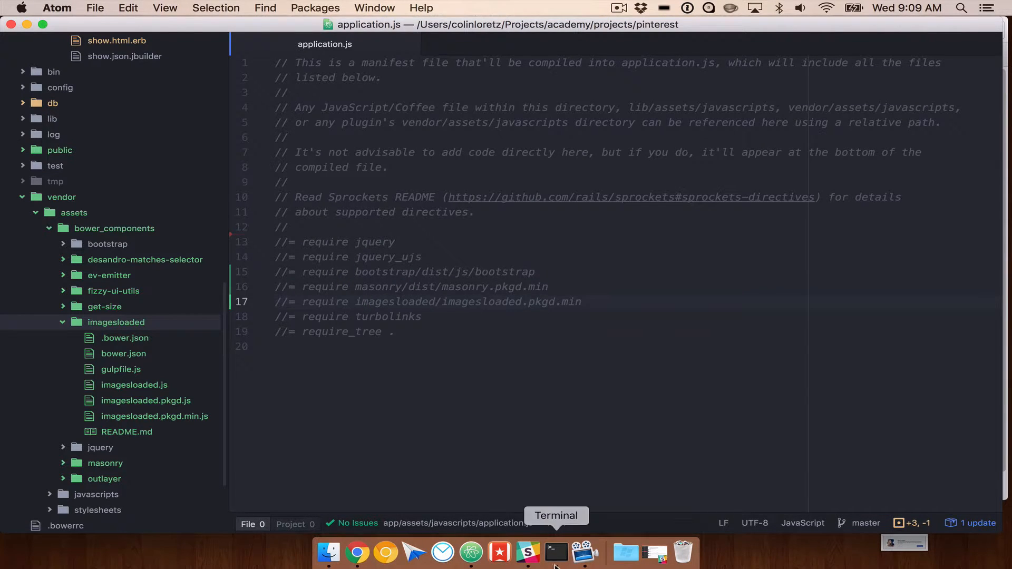
{"action": "left_click", "coordinate": [555, 552]}
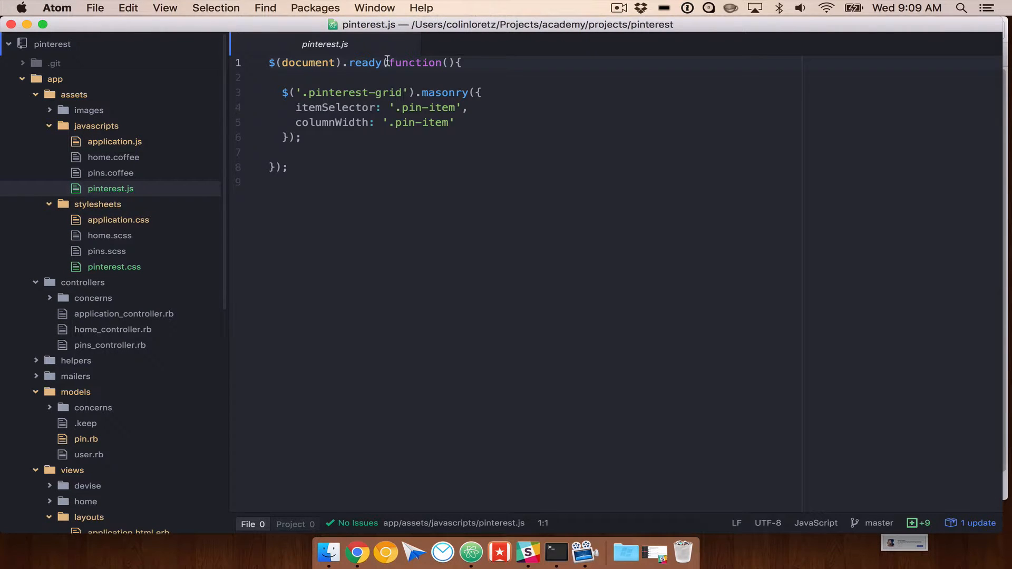
Step: Wrap the masonry call in $('.pinterest-grid').imagesLoaded(function(){ ... }) in pinterest.js
{"action": "left_click", "coordinate": [320, 78]}
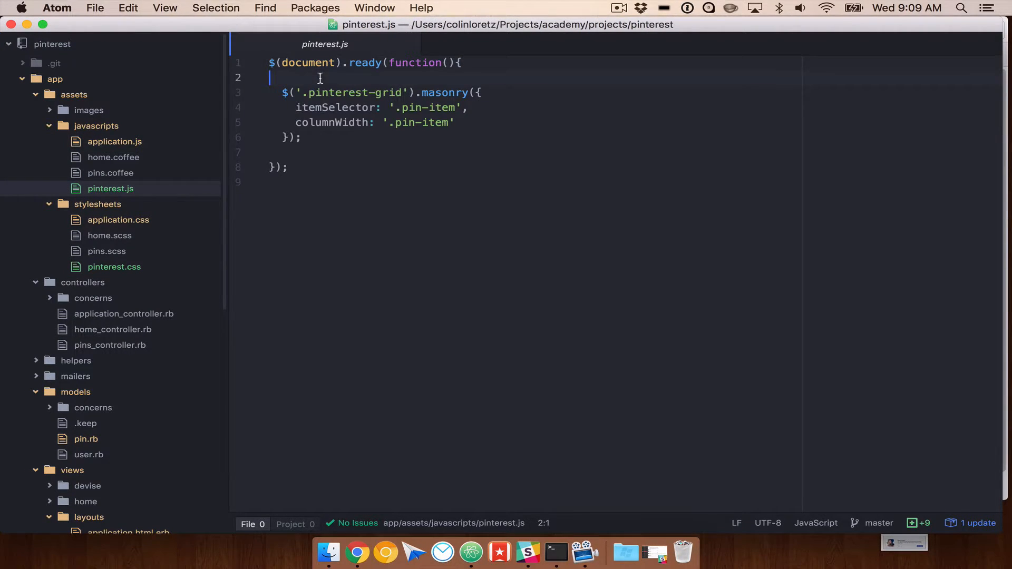
{"action": "type", "text": "$()"}
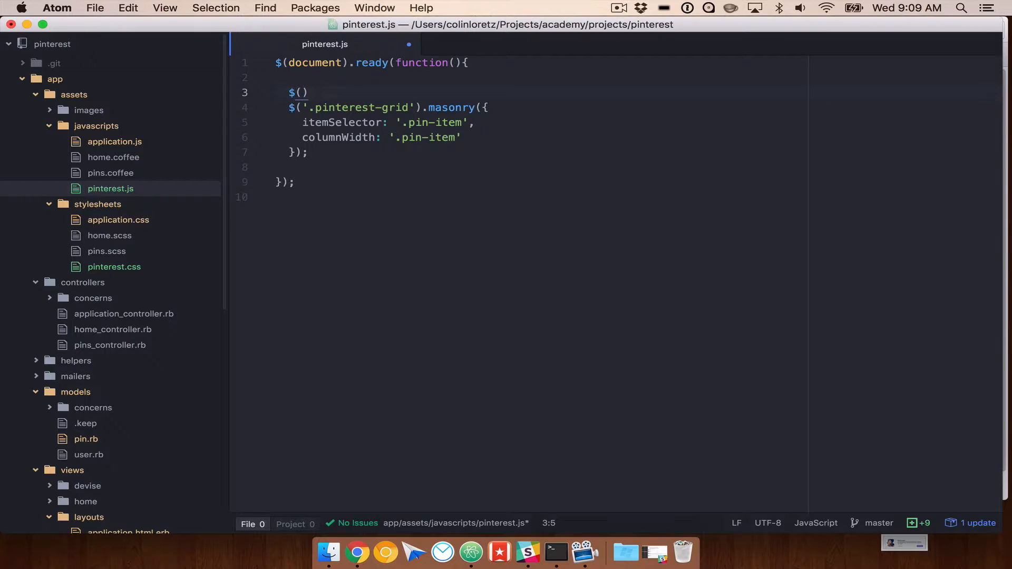
{"action": "type", "text": "'.pinterest-g"}
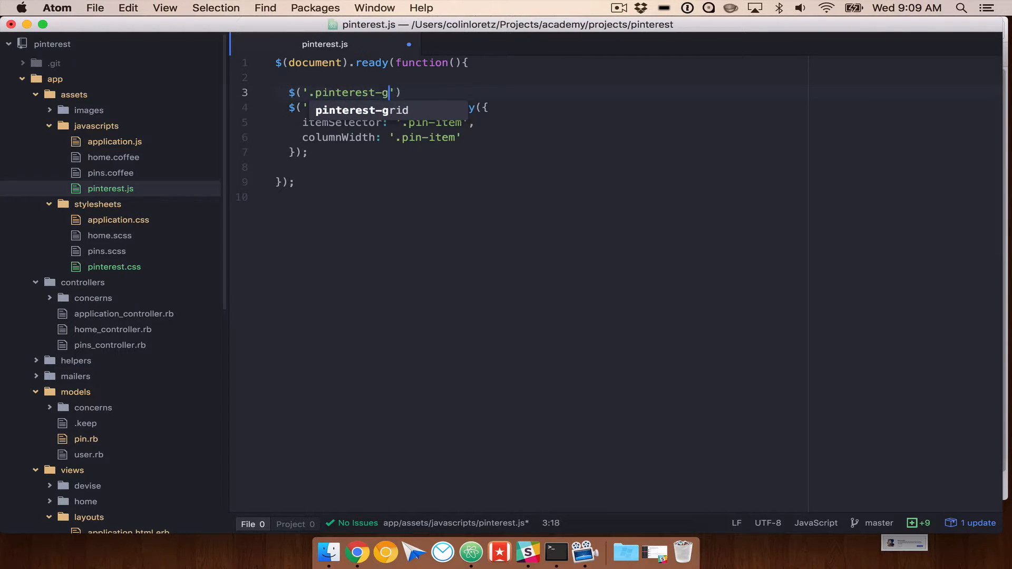
{"action": "type", "text": "rid').images"}
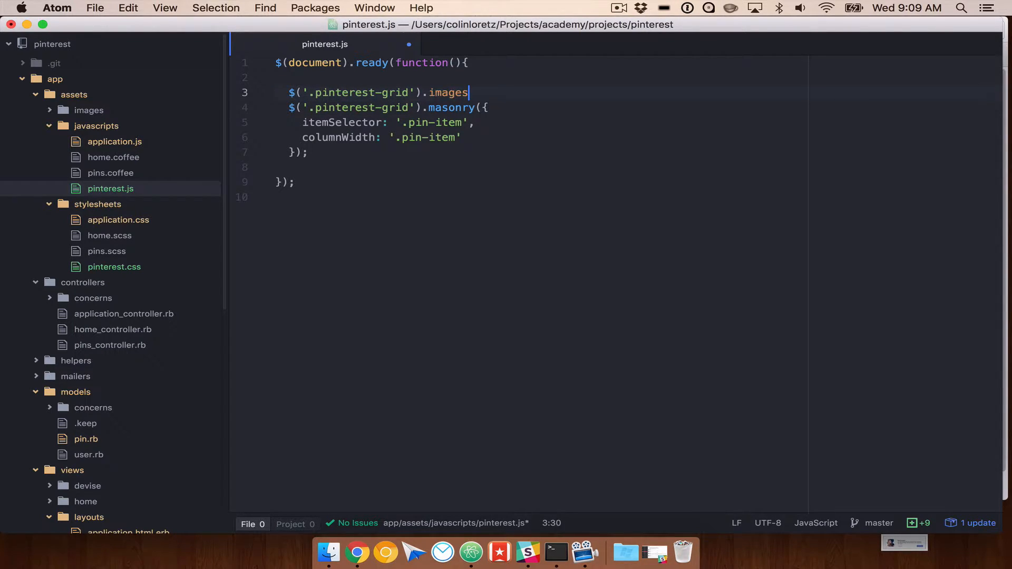
{"action": "type", "text": "Loaded(function(){"}
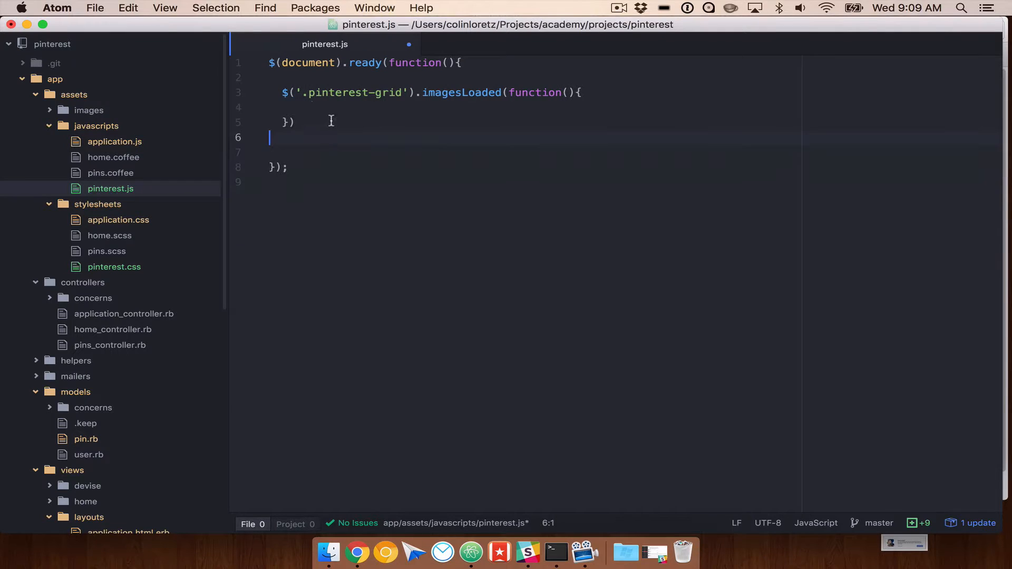
{"action": "type", "text": "$('.pinterest-grid').masonry({"}
{"action": "type", "text": "itemSelector: '.pin-item',"}
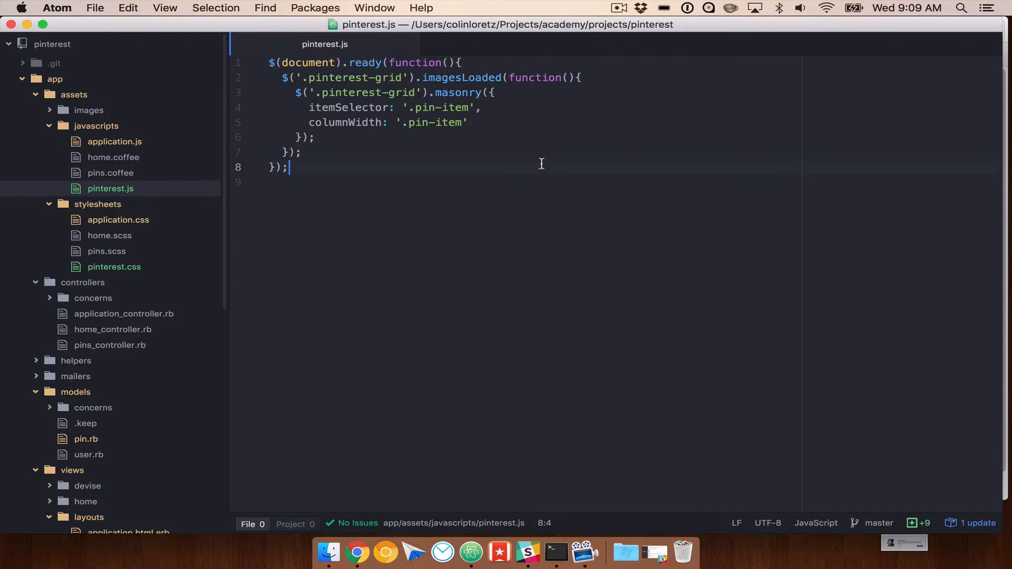
{"action": "left_click", "coordinate": [357, 553]}
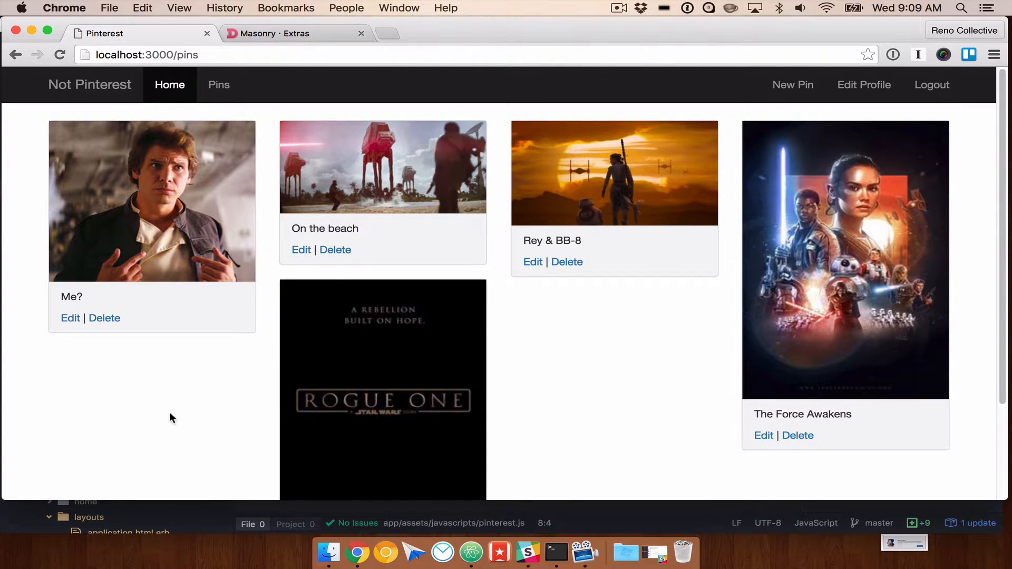
{"action": "mouse_move", "coordinate": [248, 267]}
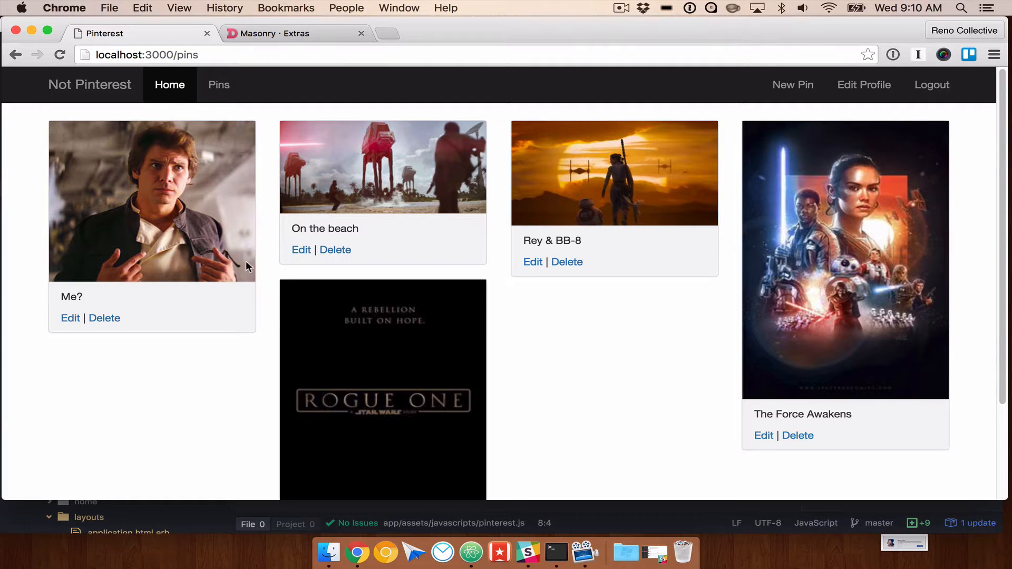
{"action": "mouse_move", "coordinate": [283, 288]}
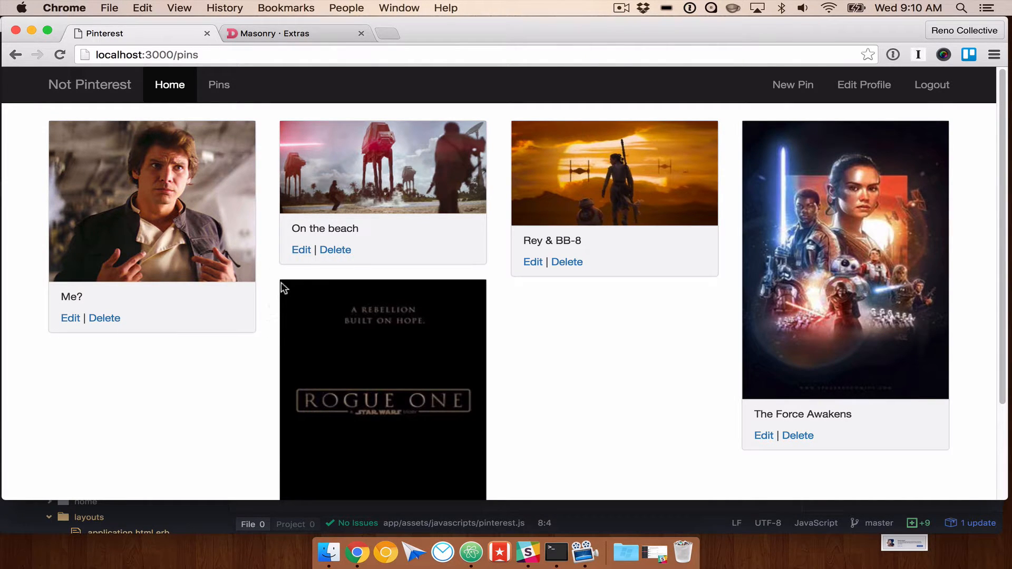
Step: Scroll the localhost:3000/pins board to check the column layout
{"action": "scroll", "scroll_direction": "down", "scroll_amount": 3}
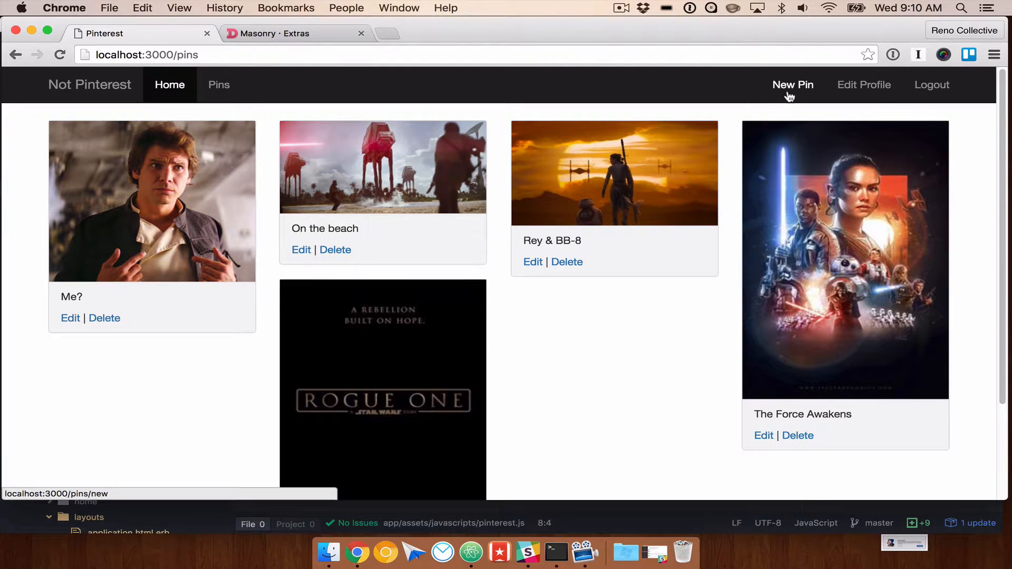
Step: Create a 'harrison ford' pin with the han_solo_harrison_ford.jpg image
{"action": "left_click", "coordinate": [793, 84]}
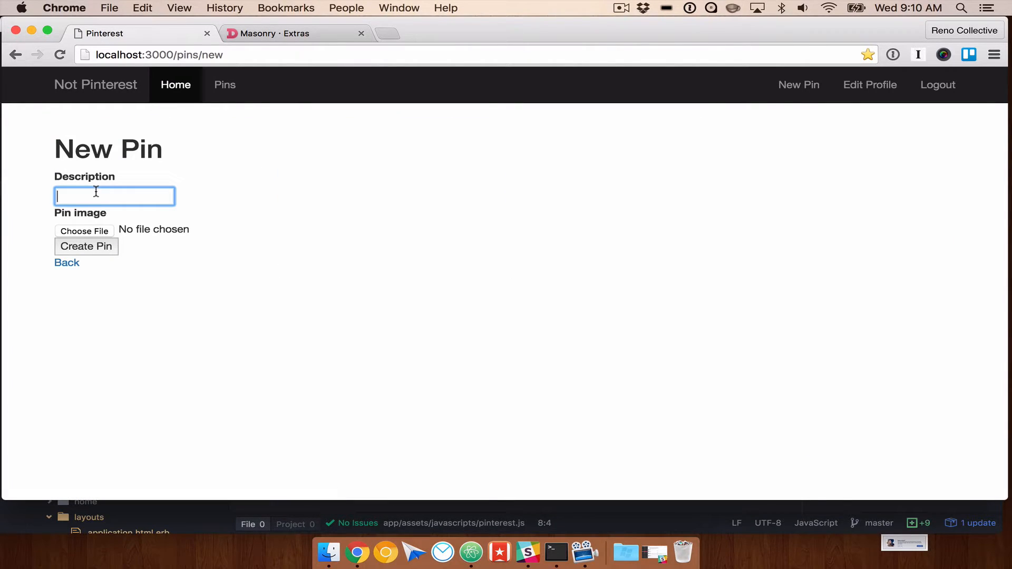
{"action": "type", "text": "harrison ford"}
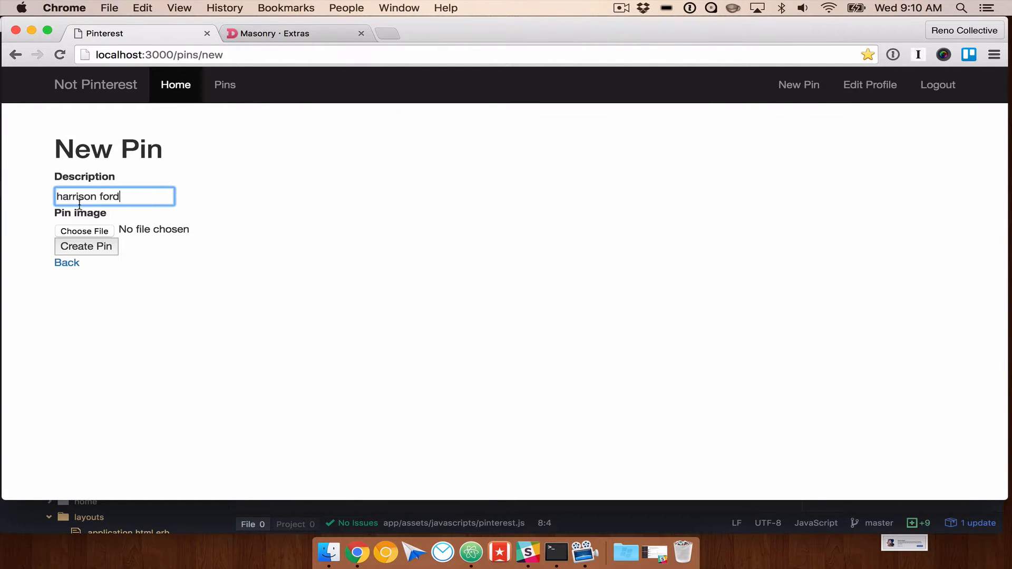
{"action": "left_click", "coordinate": [84, 231]}
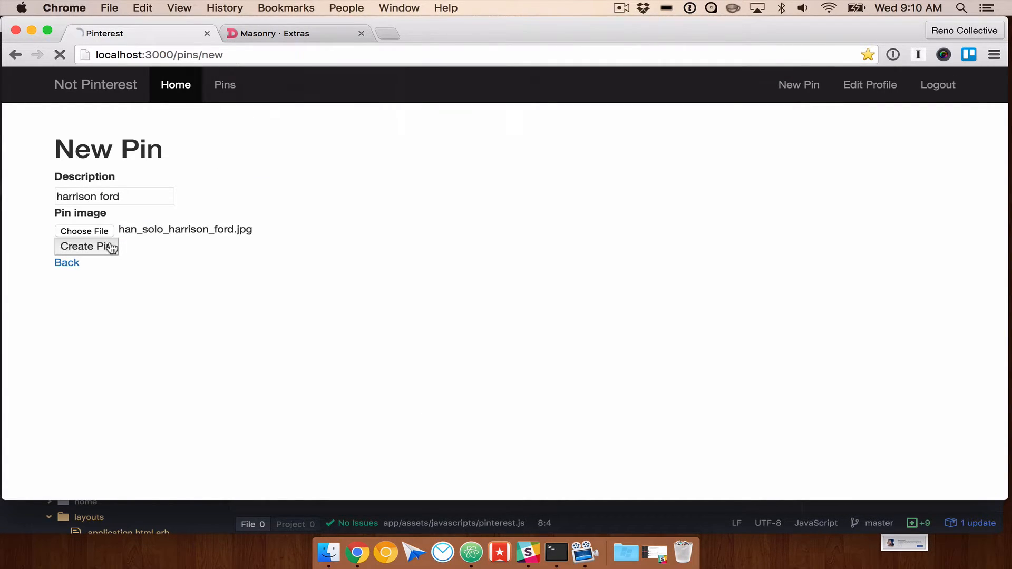
{"action": "left_click", "coordinate": [86, 246]}
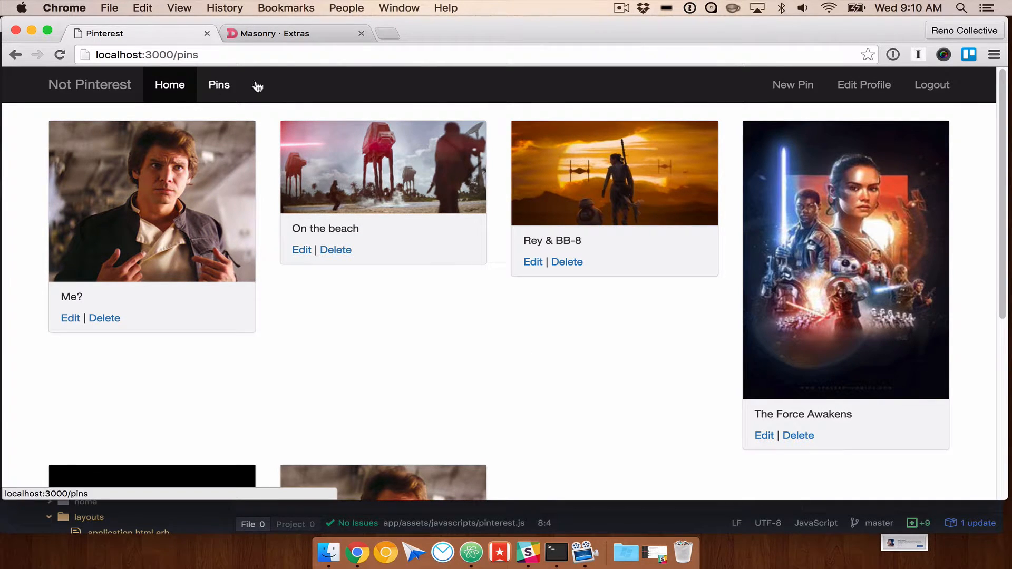
{"action": "left_click", "coordinate": [864, 84]}
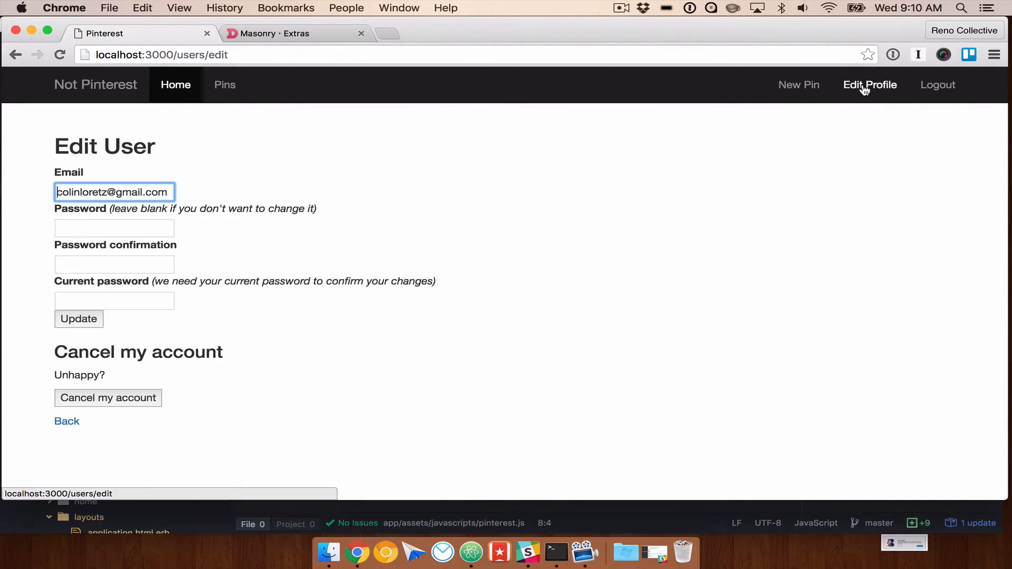
{"action": "left_click", "coordinate": [219, 73]}
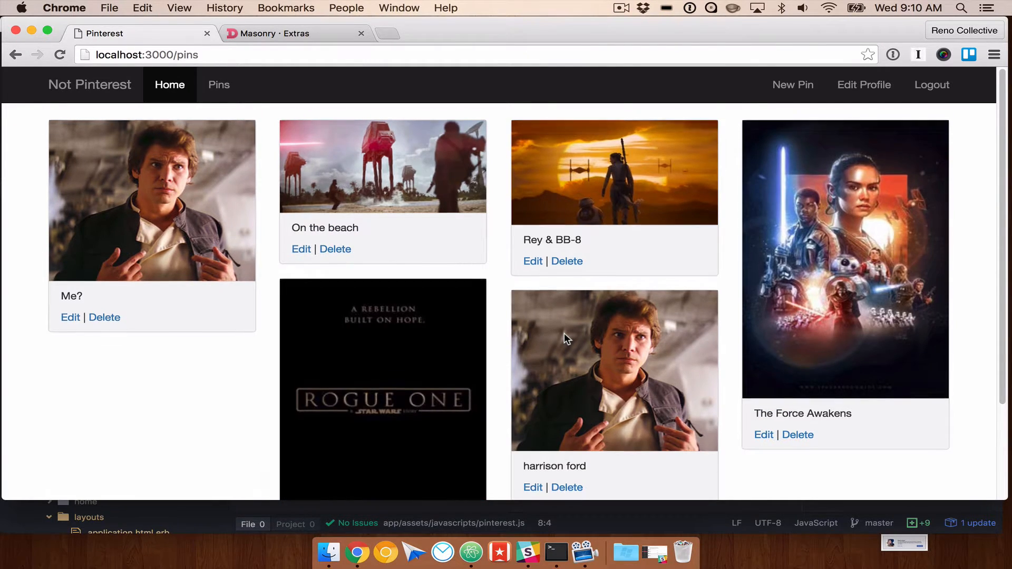
{"action": "scroll", "scroll_direction": "down", "scroll_amount": 3}
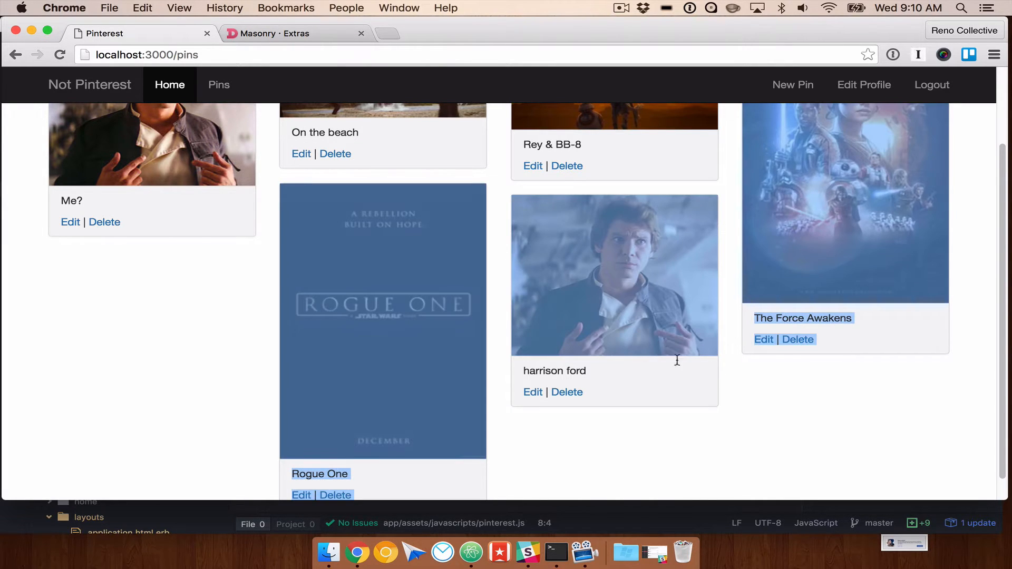
{"action": "scroll", "scroll_direction": "up", "scroll_amount": 3}
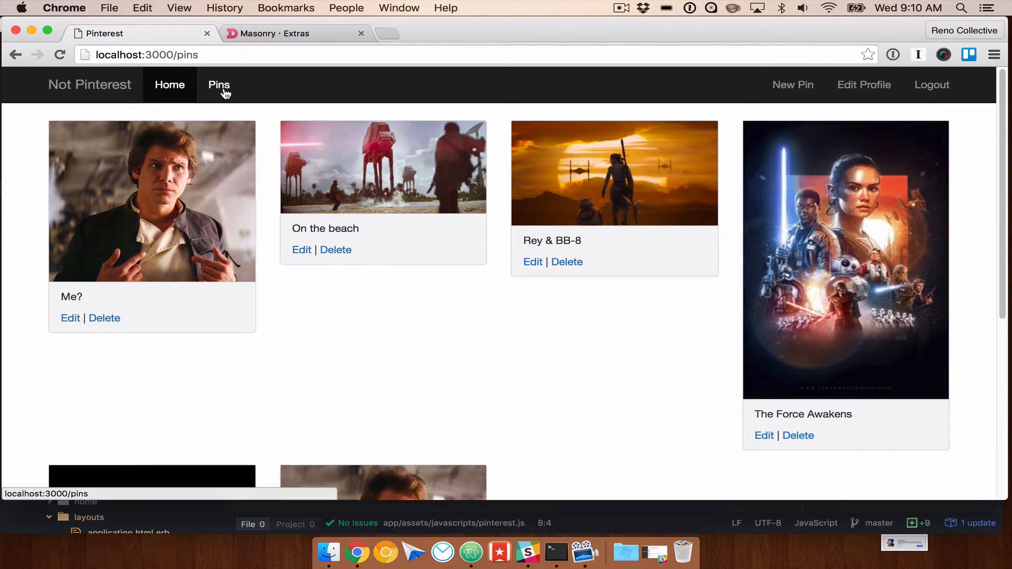
{"action": "scroll", "scroll_direction": "down", "scroll_amount": 3}
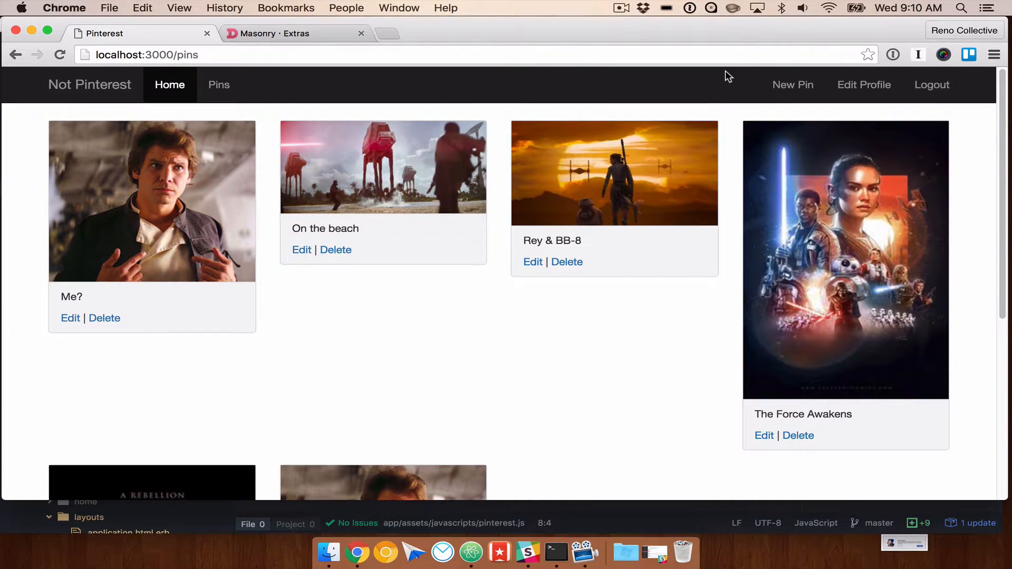
{"action": "mouse_move", "coordinate": [701, 376]}
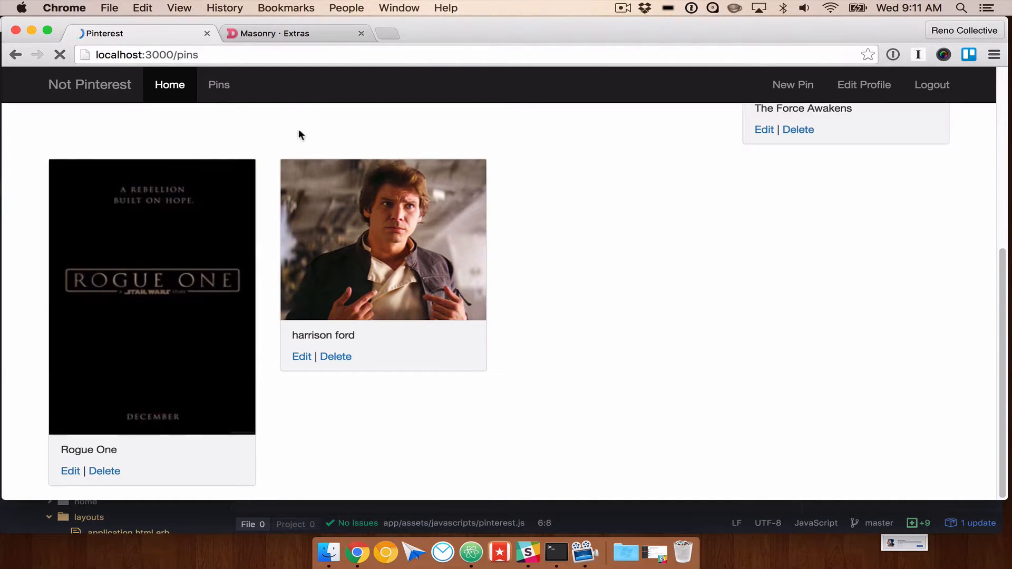
{"action": "left_click", "coordinate": [219, 84]}
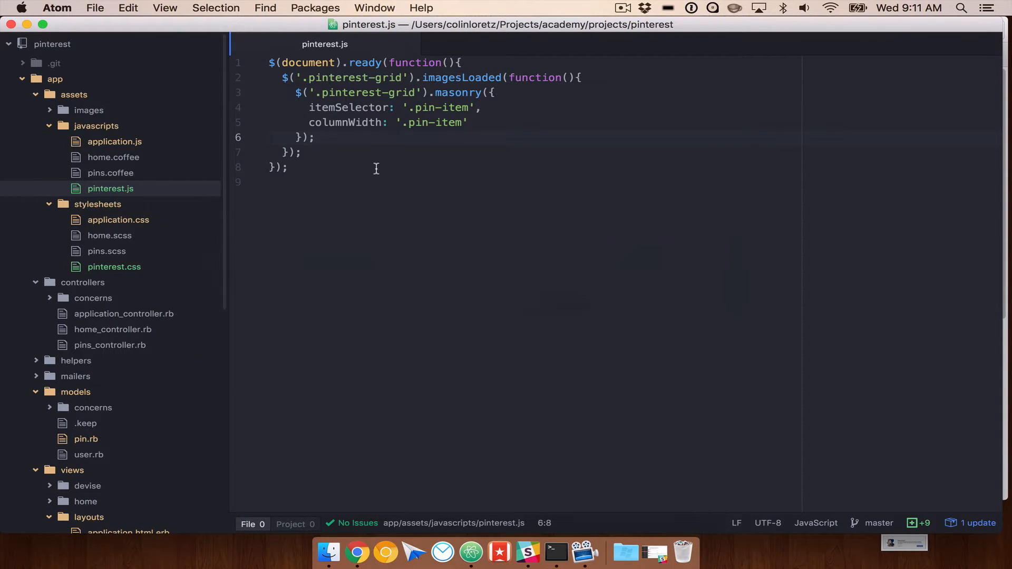
Step: Add a $(document).on('page:load', function(){ handler below the existing code
{"action": "left_click", "coordinate": [315, 137]}
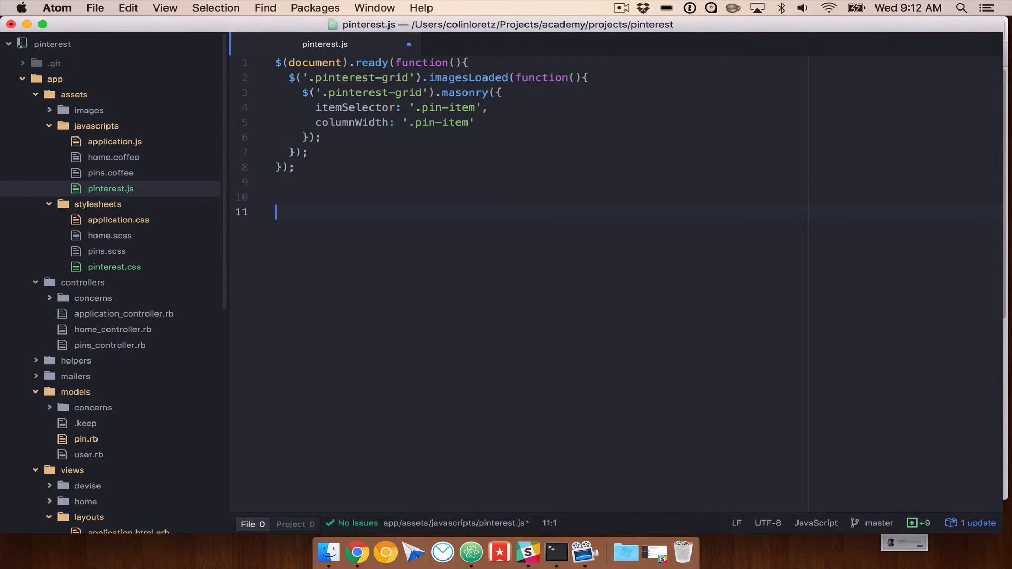
{"action": "type", "text": "$(docum"}
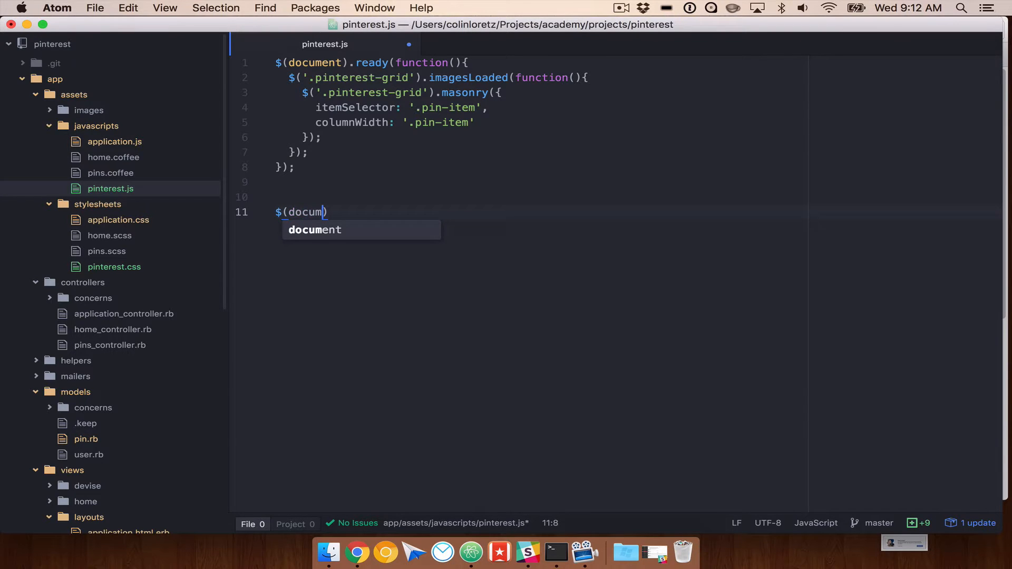
{"action": "type", "text": "ent"}
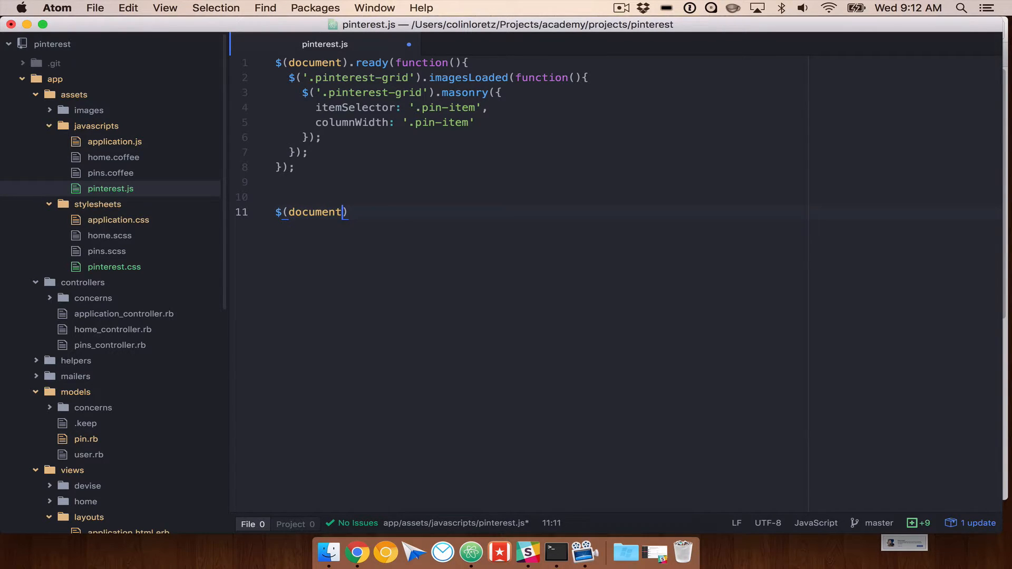
{"action": "type", "text": ".on('p'"}
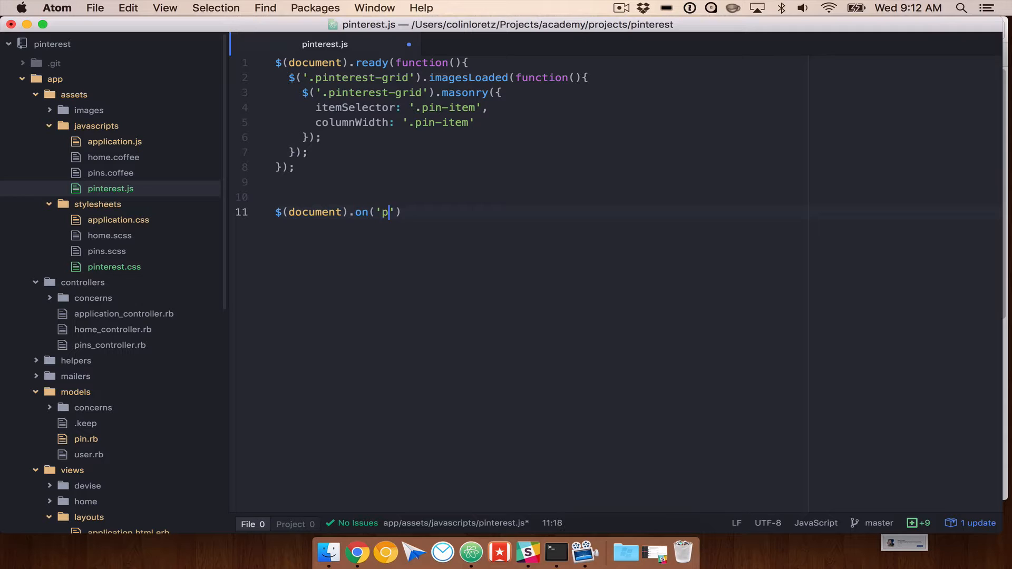
{"action": "type", "text": "age:load"}
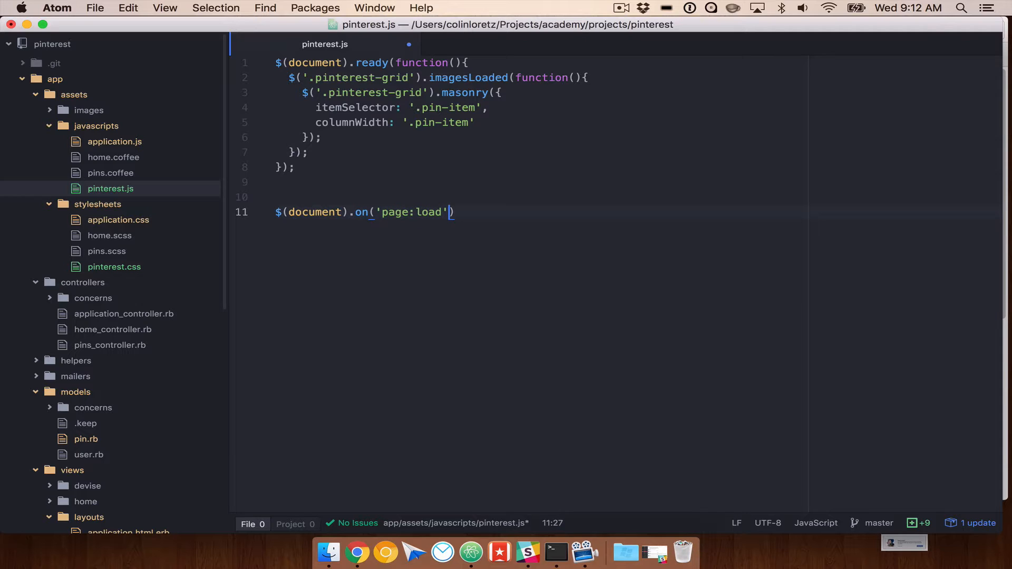
{"action": "type", "text": ", function"}
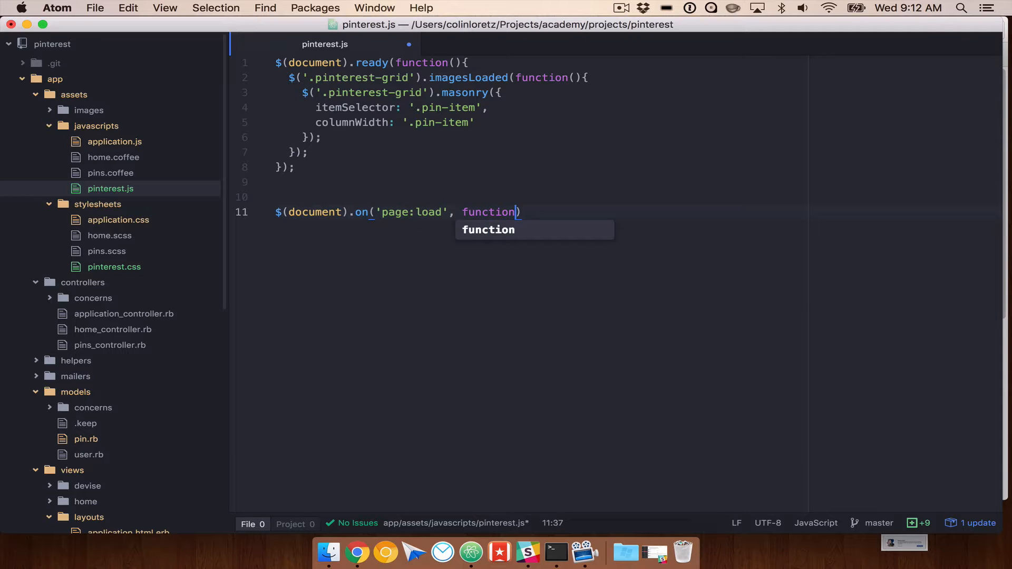
{"action": "type", "text": "(){"}
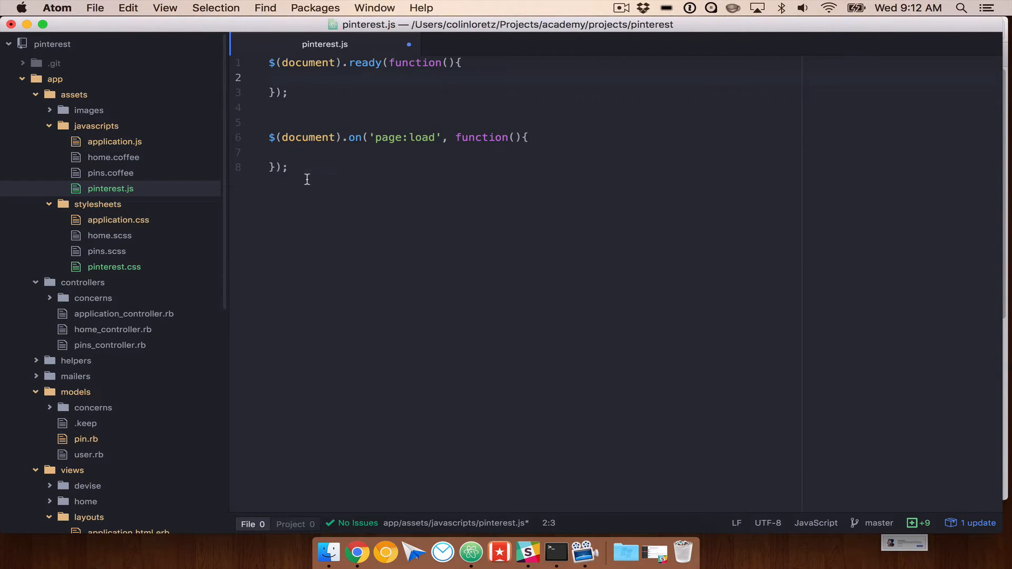
Step: Define function masonryAllTheThings() and call it inside the page:load handler
{"action": "type", "text": "function"}
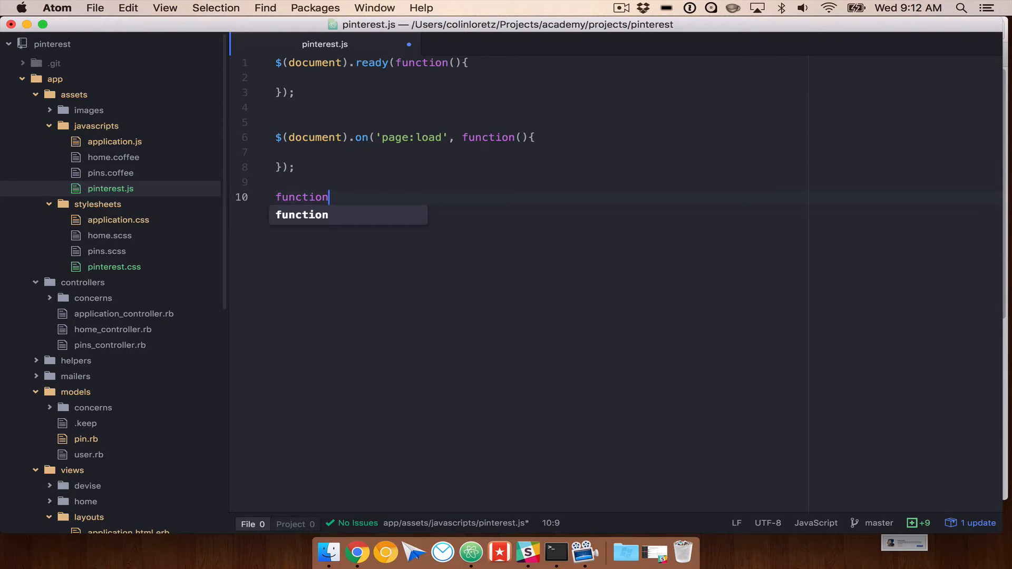
{"action": "type", "text": "mas"}
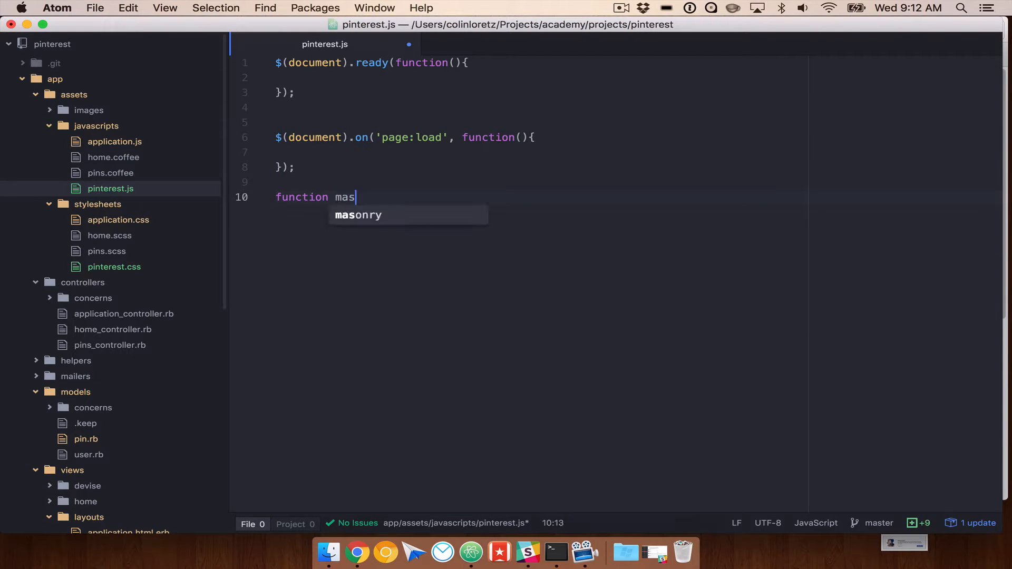
{"action": "type", "text": "onryAllThe"}
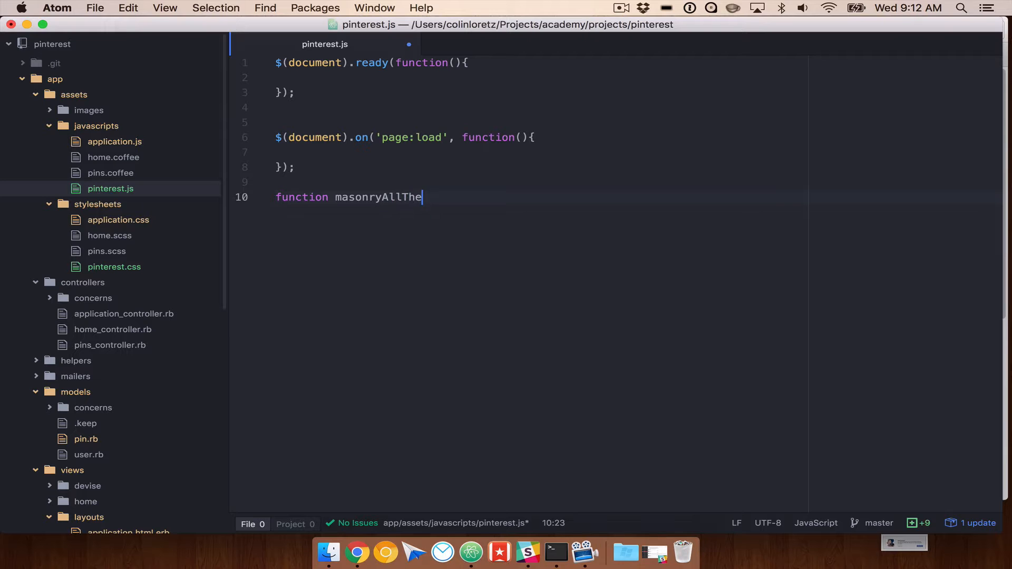
{"action": "type", "text": "Things(){"}
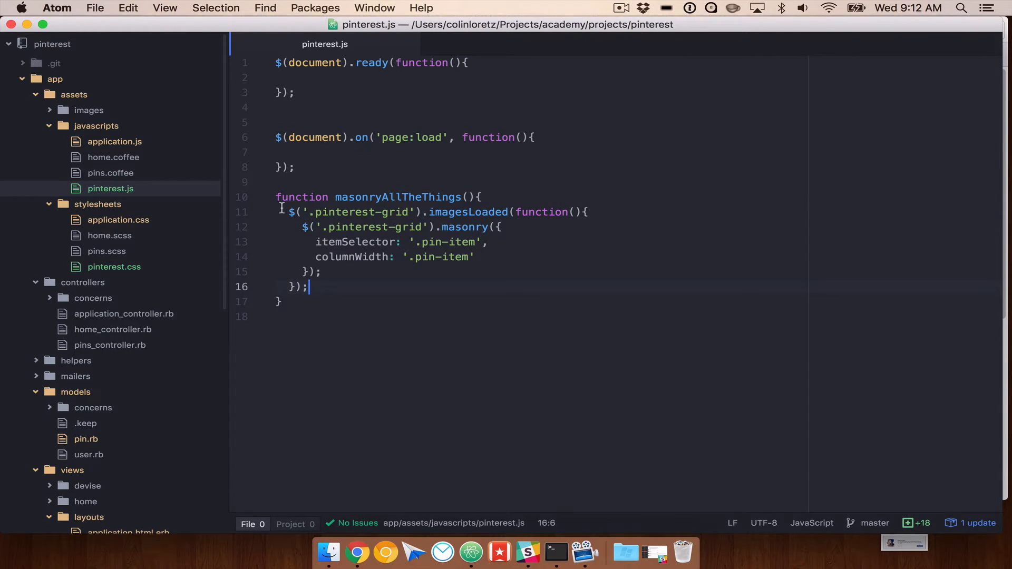
{"action": "double_click", "coordinate": [396, 197]}
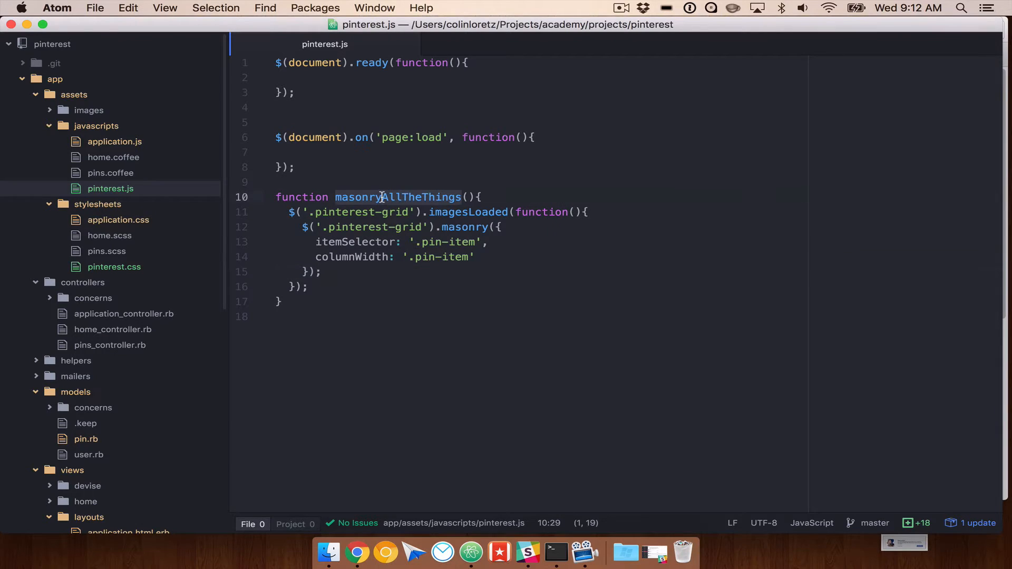
{"action": "left_click", "coordinate": [463, 137]}
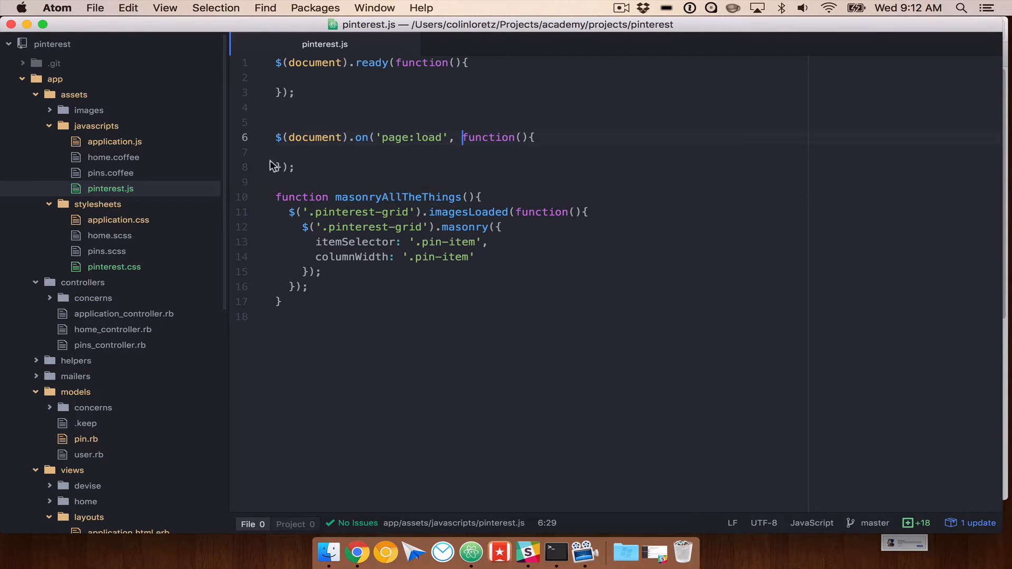
{"action": "type", "text": "masonryAllTheThings"}
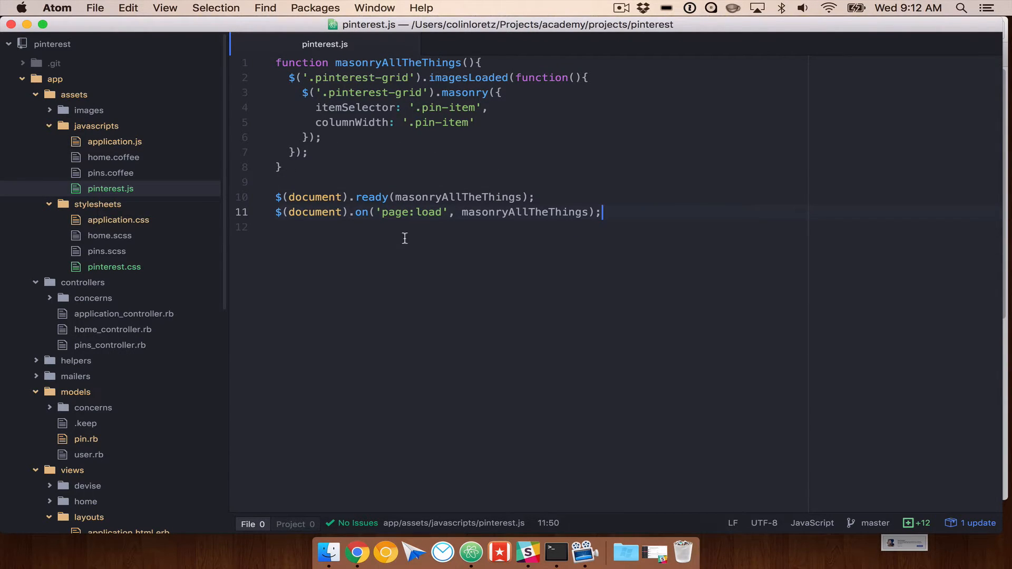
Step: Reload localhost:3000/pins, dismiss the two 'firing javascript!' alerts, and view the masonry grid
{"action": "key", "text": "cmd+tab"}
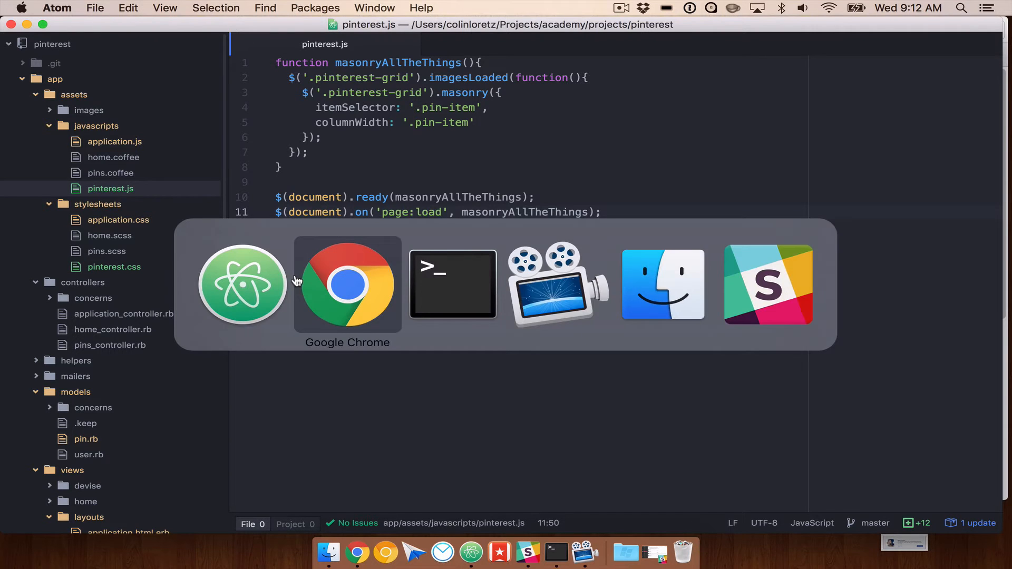
{"action": "left_click", "coordinate": [347, 284]}
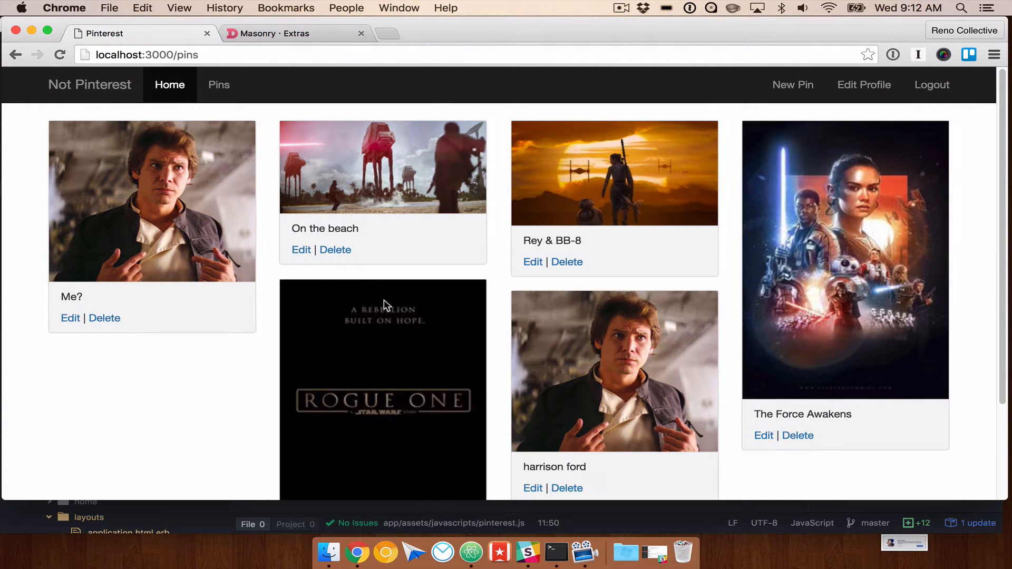
{"action": "mouse_move", "coordinate": [218, 84]}
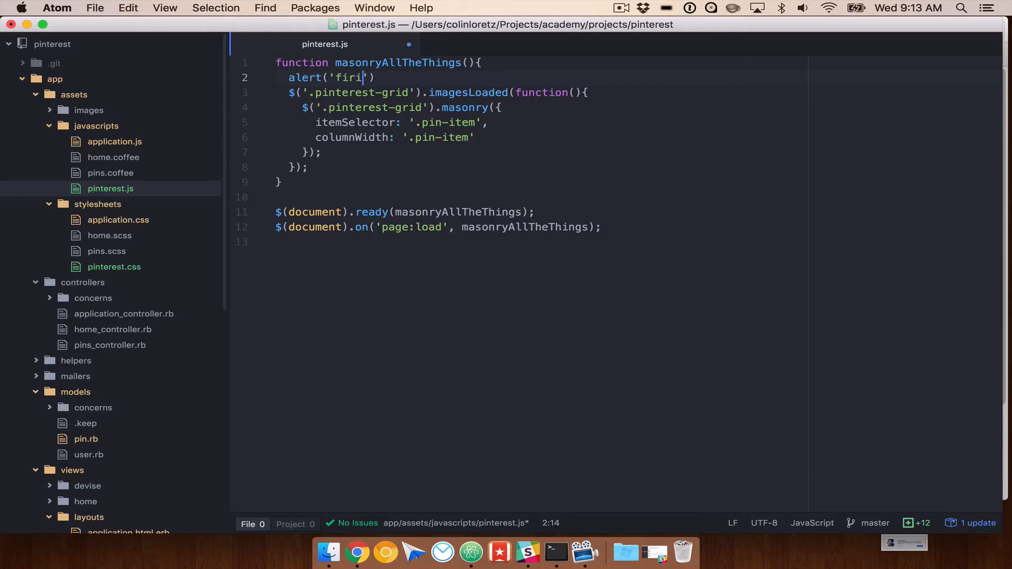
{"action": "type", "text": "ng javascript!"}
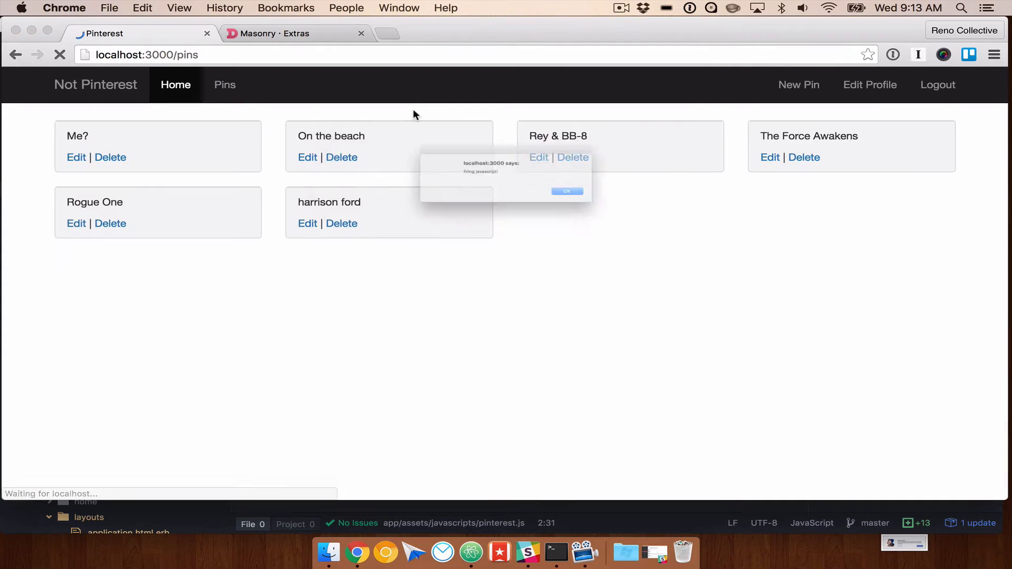
{"action": "left_click", "coordinate": [567, 191]}
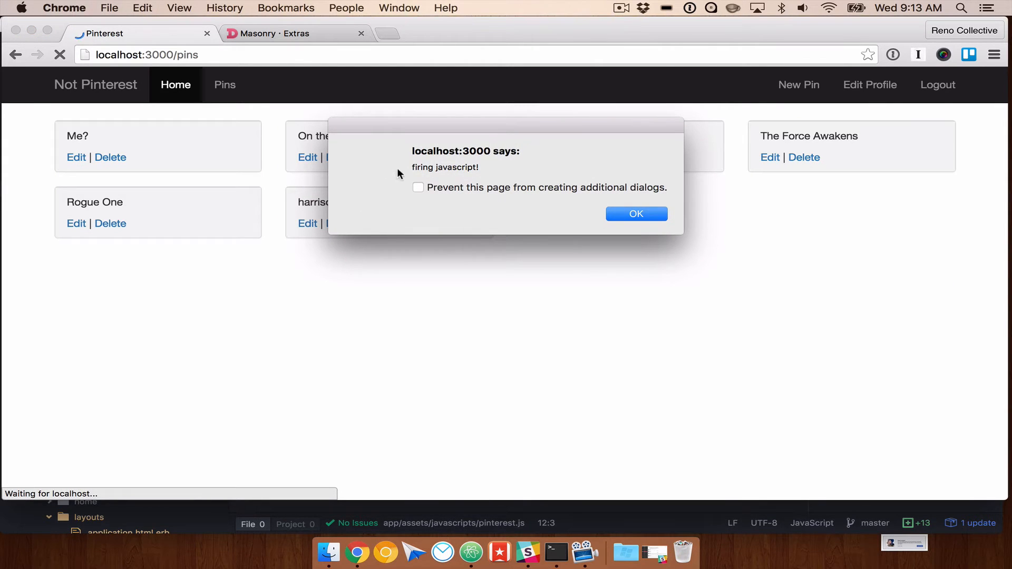
{"action": "left_click", "coordinate": [636, 214]}
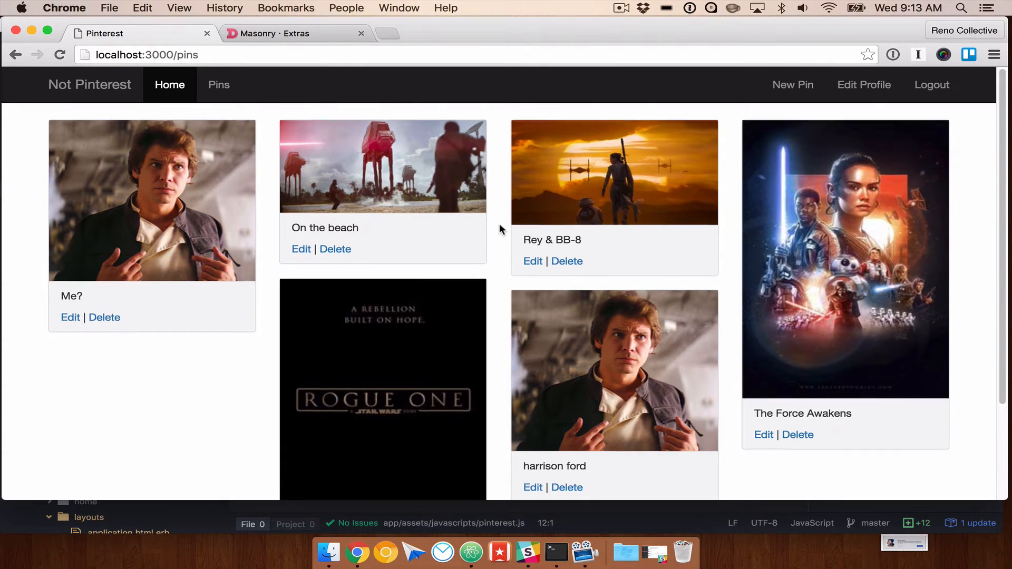
Step: Create a 'Han Solo 2' pin with han_solo_harrison_ford.jpg and return to the pins index
{"action": "left_click", "coordinate": [799, 84]}
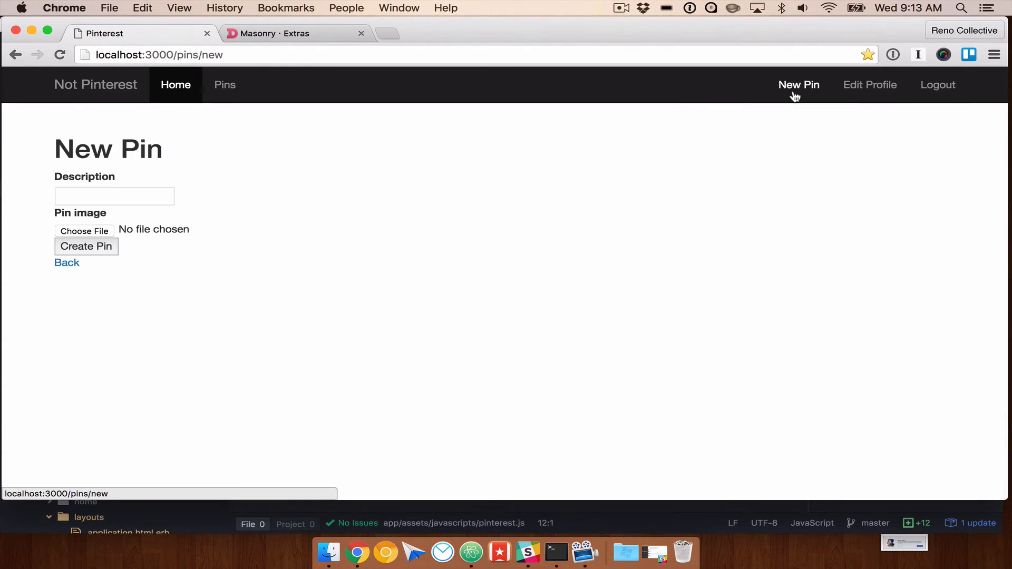
{"action": "left_click", "coordinate": [115, 196]}
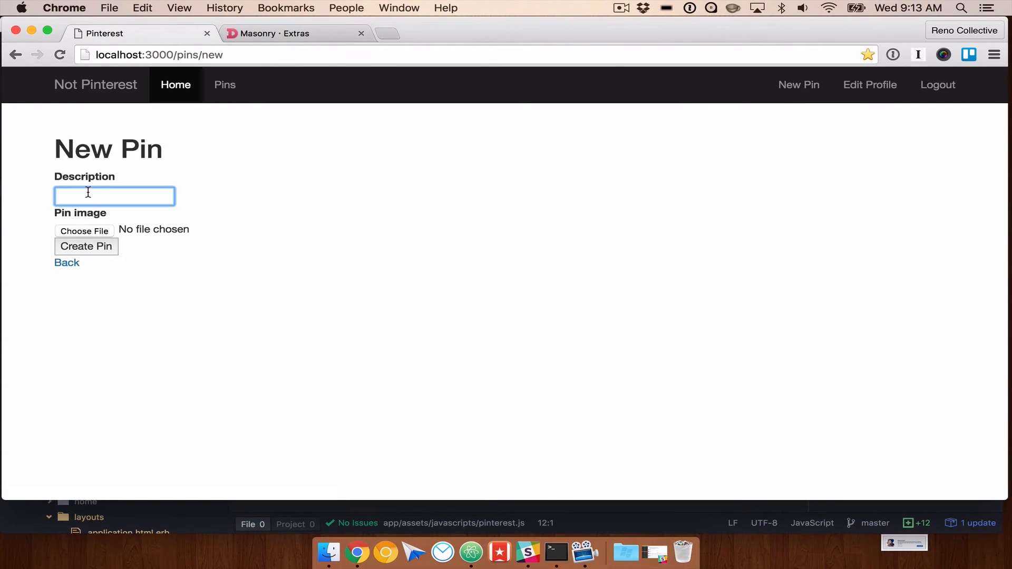
{"action": "type", "text": "Han Solo 2"}
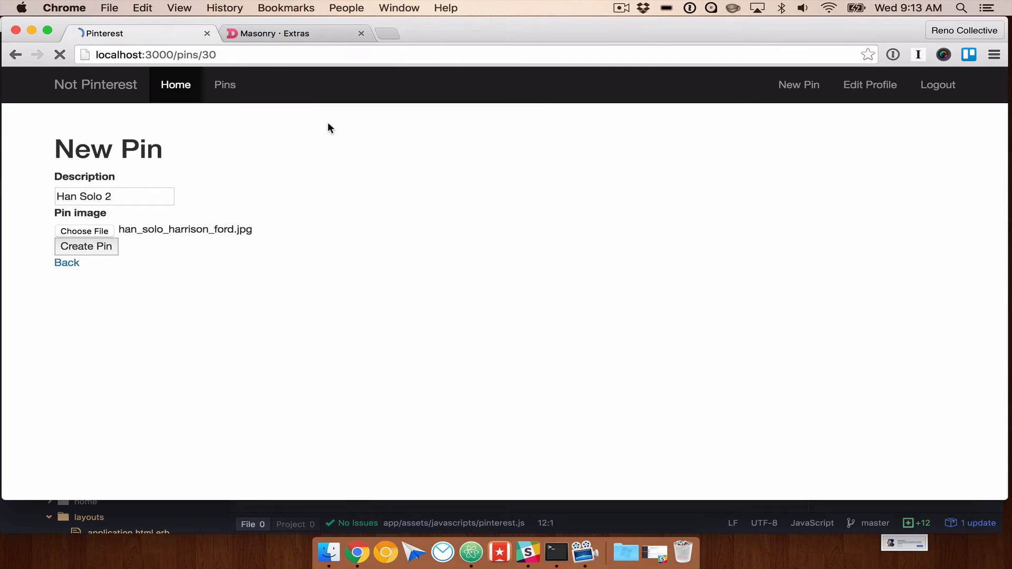
{"action": "left_click", "coordinate": [86, 246]}
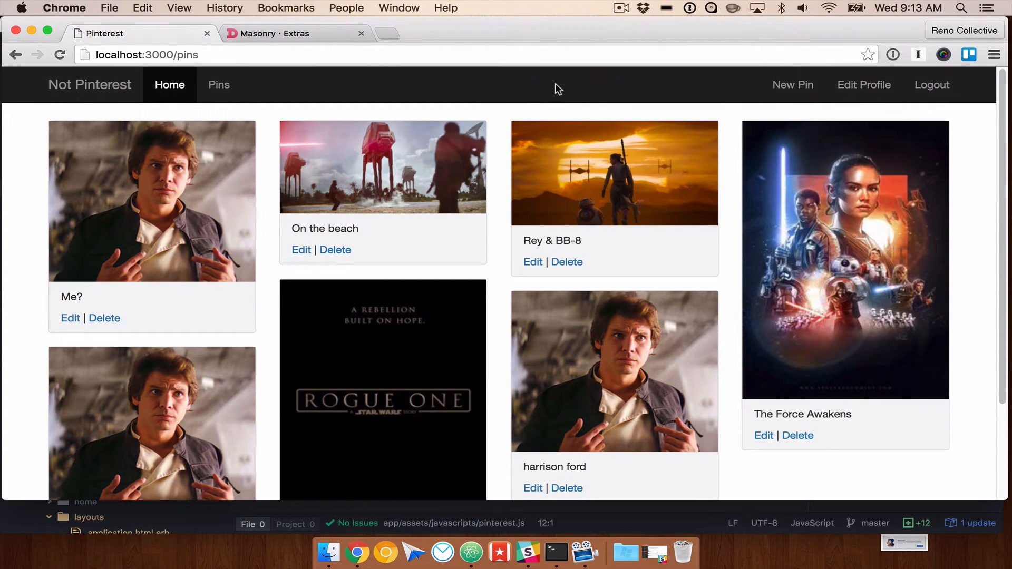
{"action": "mouse_move", "coordinate": [231, 119]}
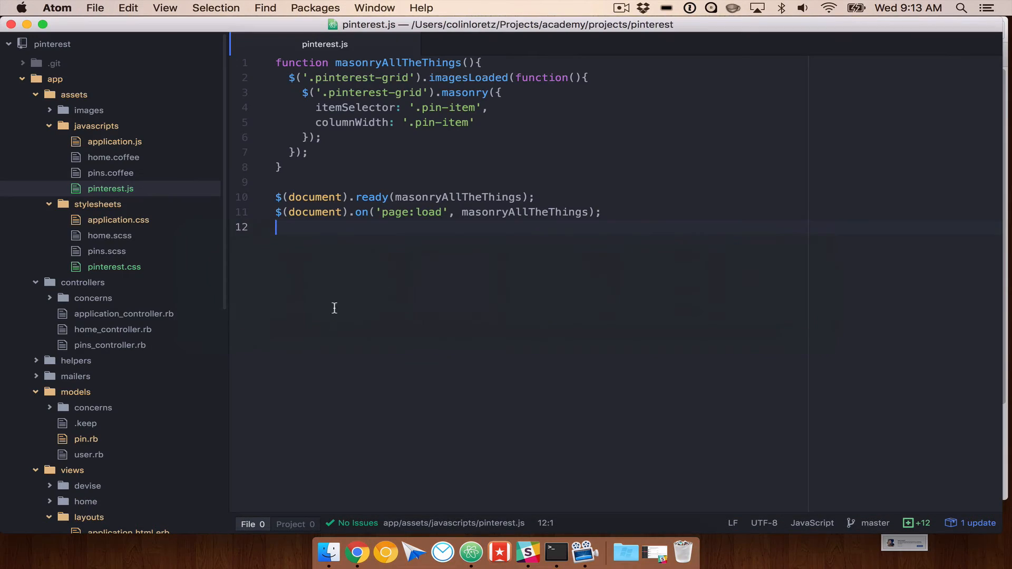
{"action": "left_click", "coordinate": [97, 204]}
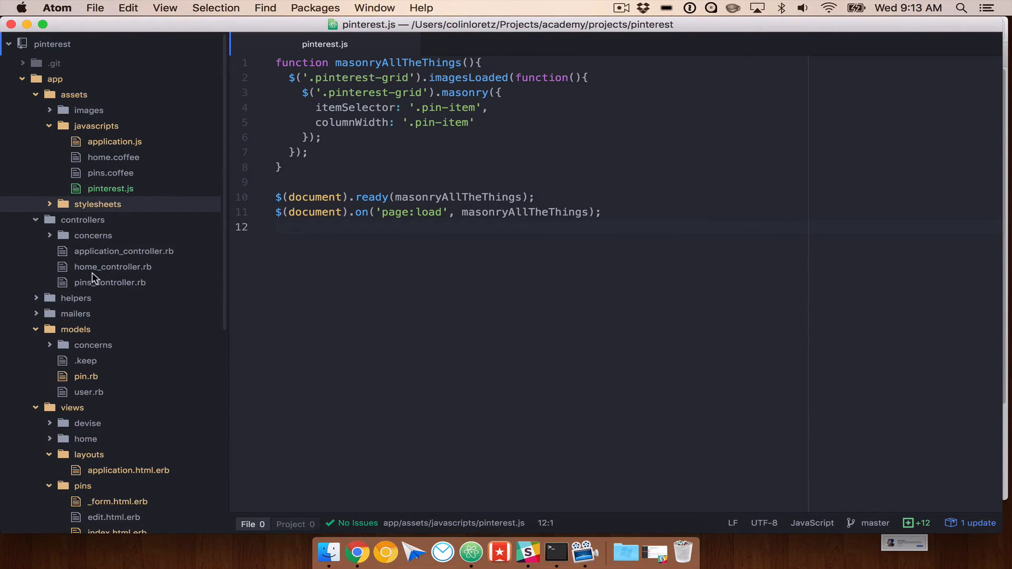
{"action": "left_click", "coordinate": [48, 126]}
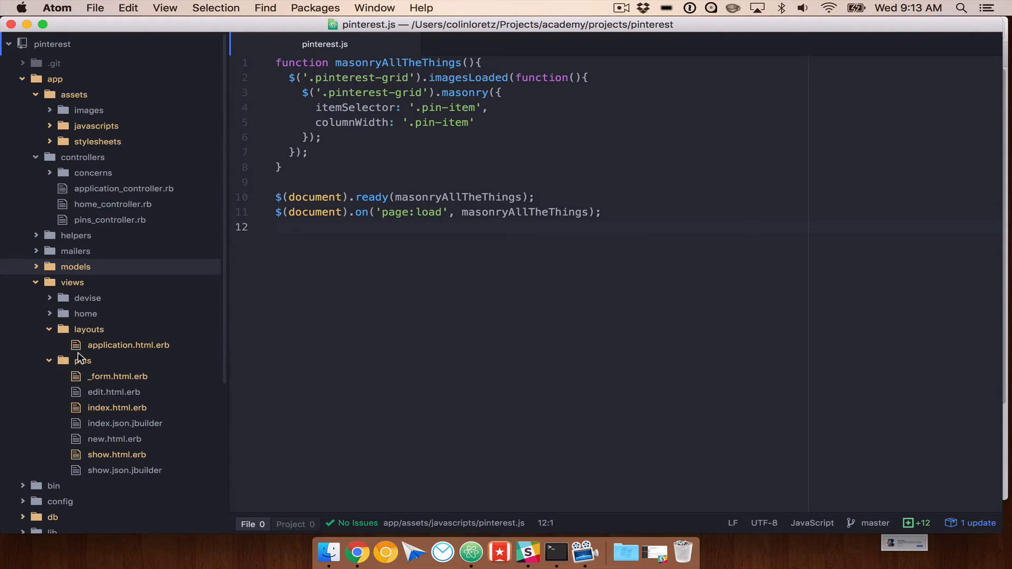
{"action": "scroll", "scroll_direction": "down", "scroll_amount": 3}
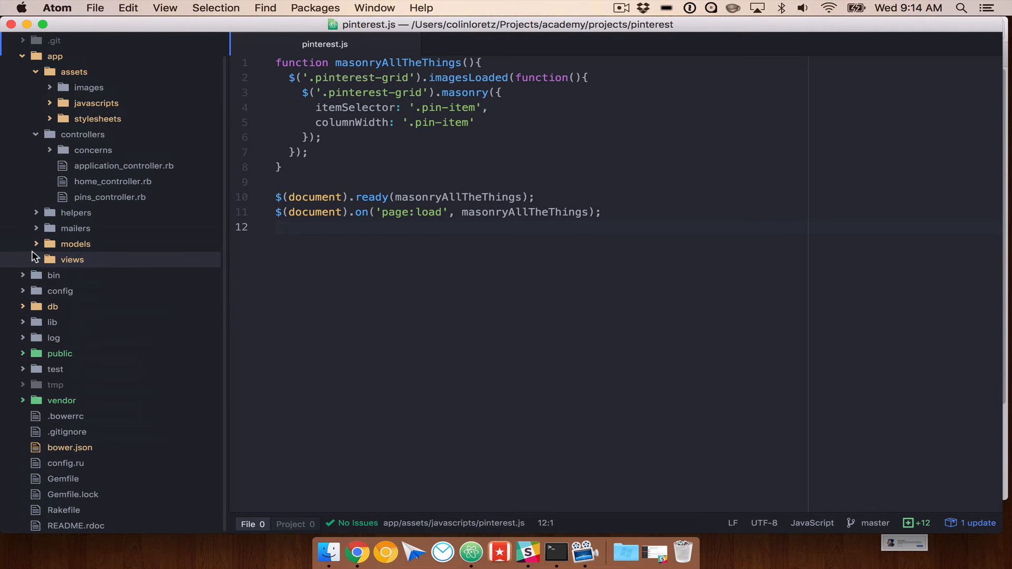
{"action": "left_click", "coordinate": [109, 197]}
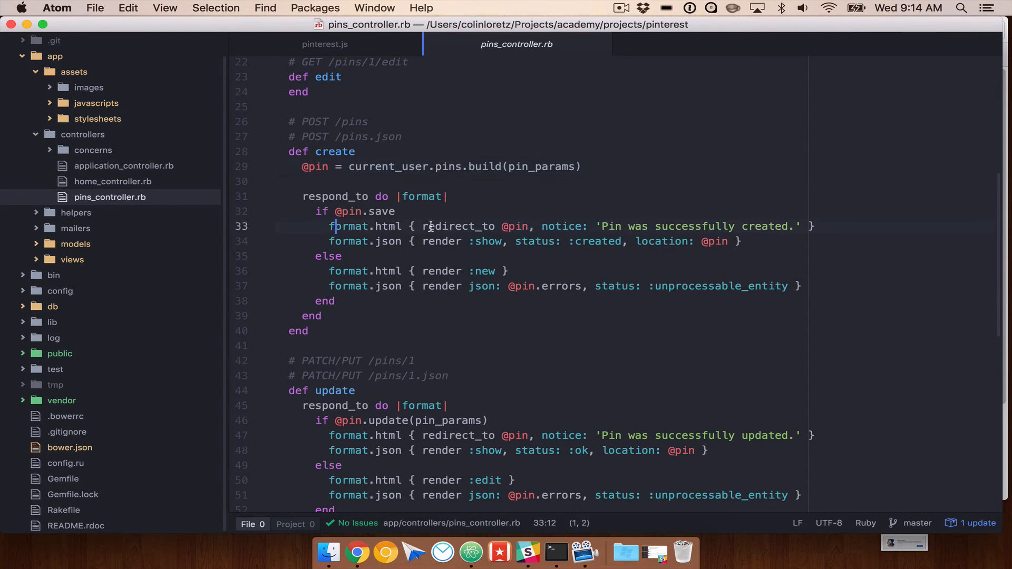
{"action": "left_click", "coordinate": [541, 226]}
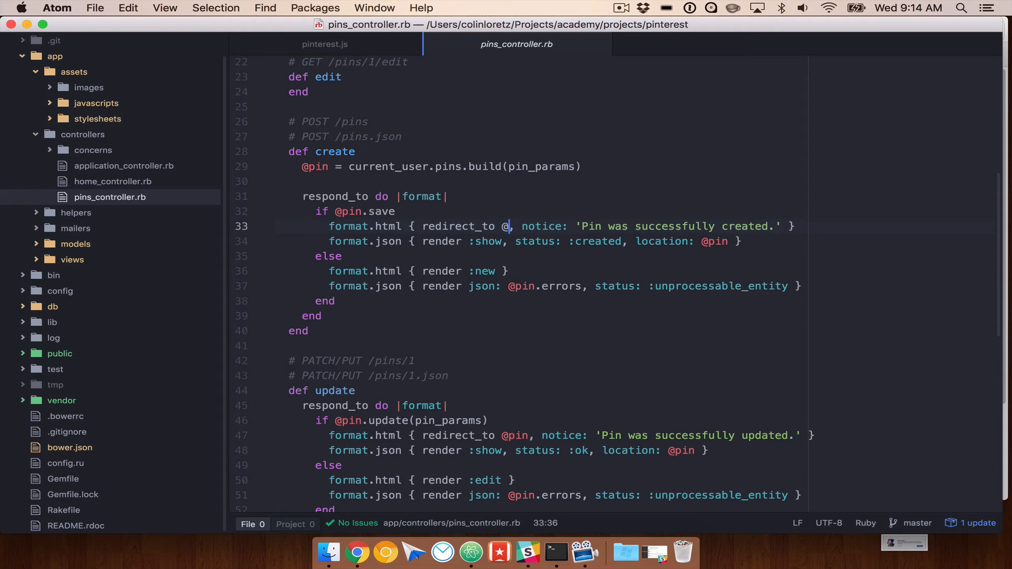
{"action": "type", "text": "pins_path"}
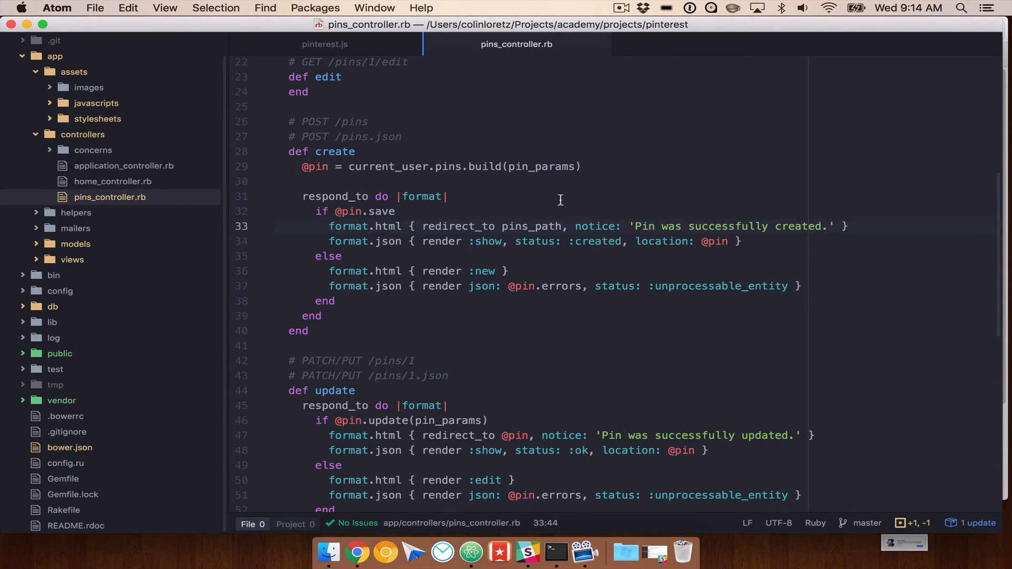
{"action": "double_click", "coordinate": [531, 226]}
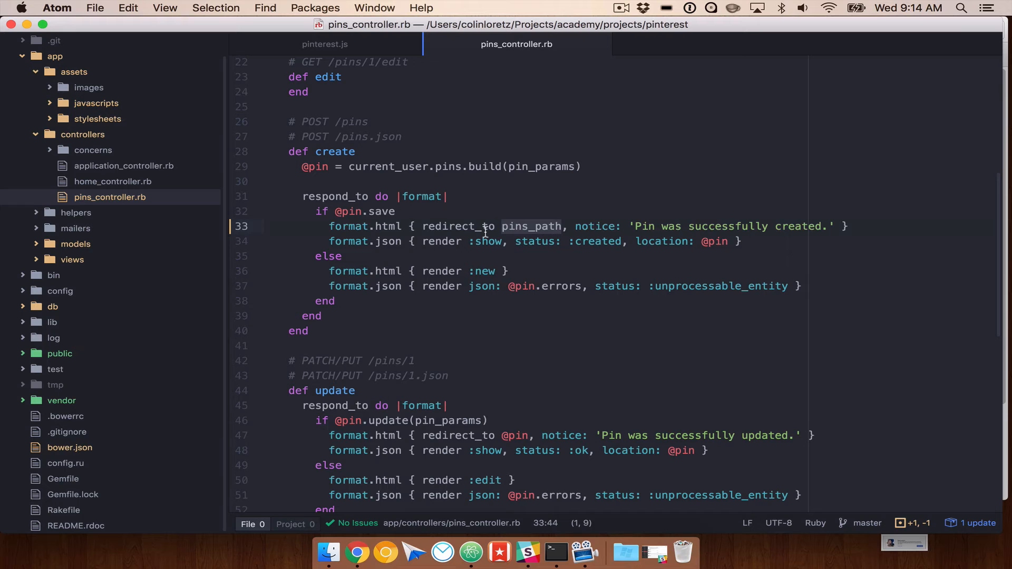
{"action": "mouse_move", "coordinate": [556, 552]}
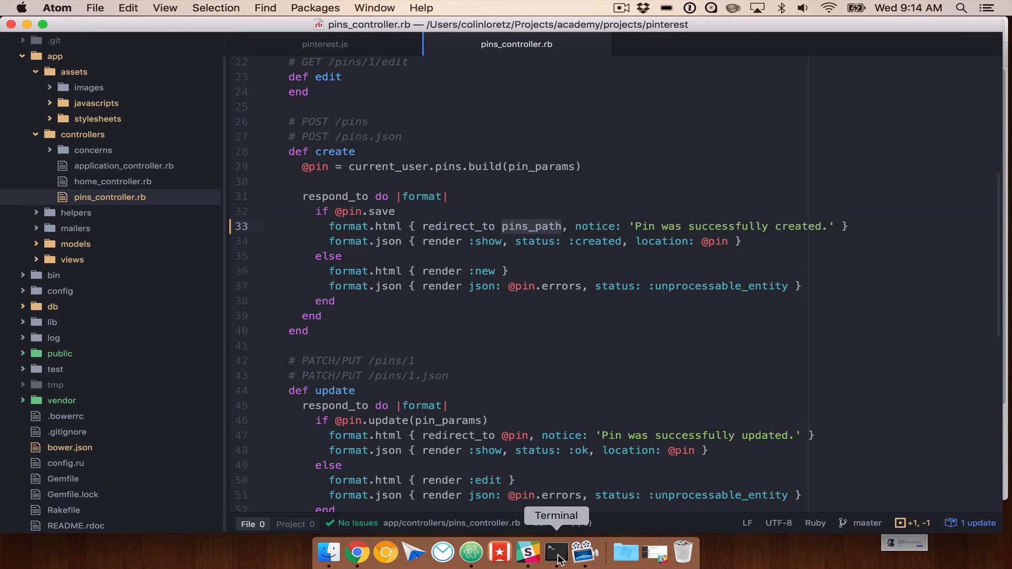
Step: Run rake routes in Terminal to confirm pins maps to GET /pins and pins#index
{"action": "left_click", "coordinate": [555, 553]}
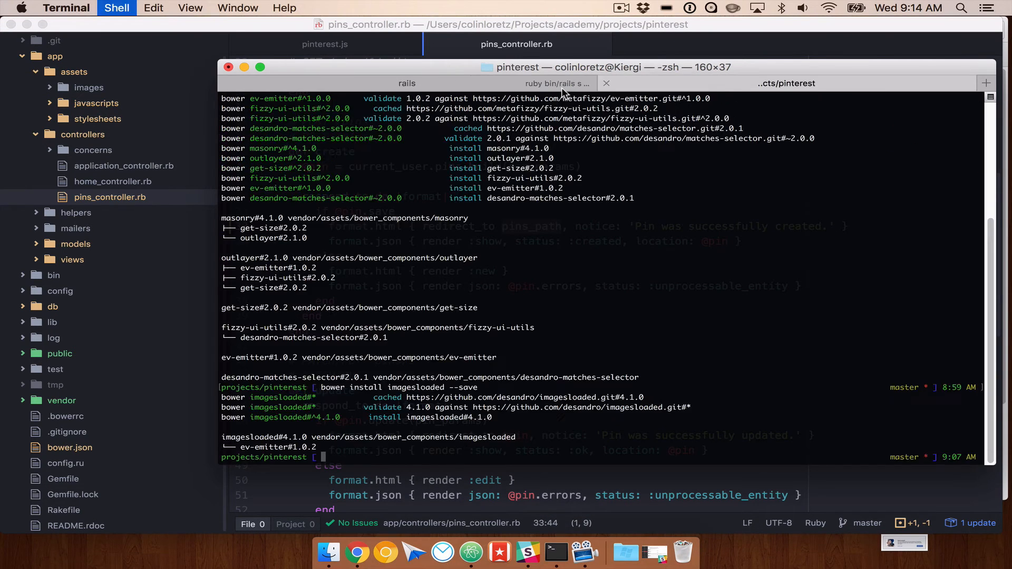
{"action": "type", "text": "rake routes"}
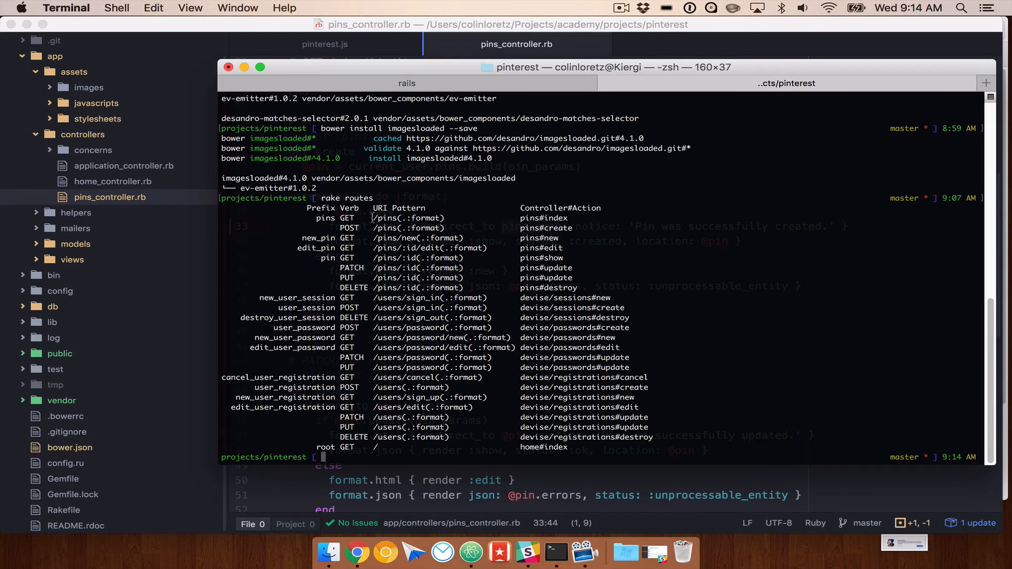
{"action": "left_click", "coordinate": [623, 219]}
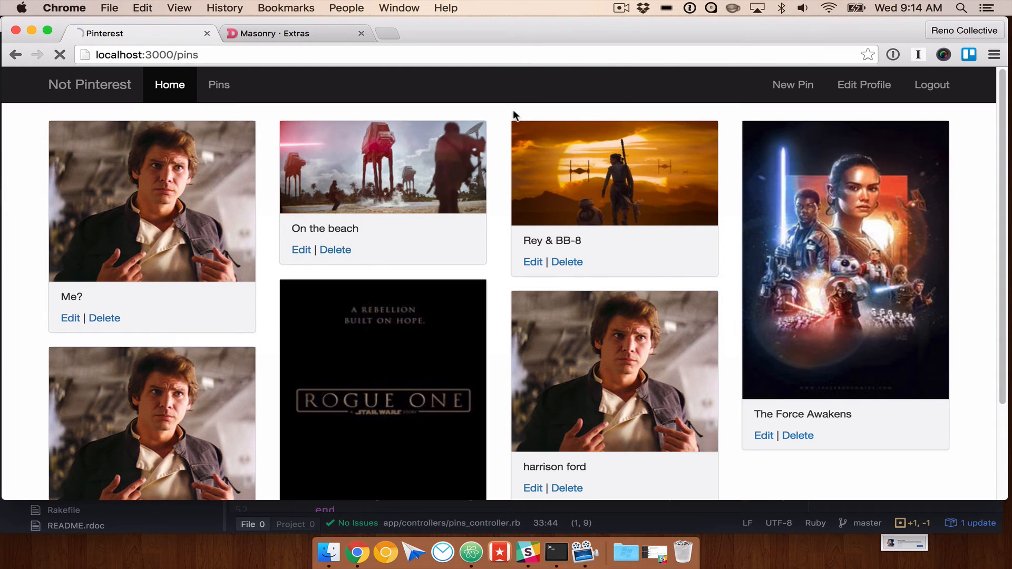
Step: Create a 'Han Solo 3' pin with han_solo_harrison_ford.jpg, landing back on the pins index
{"action": "left_click", "coordinate": [793, 84]}
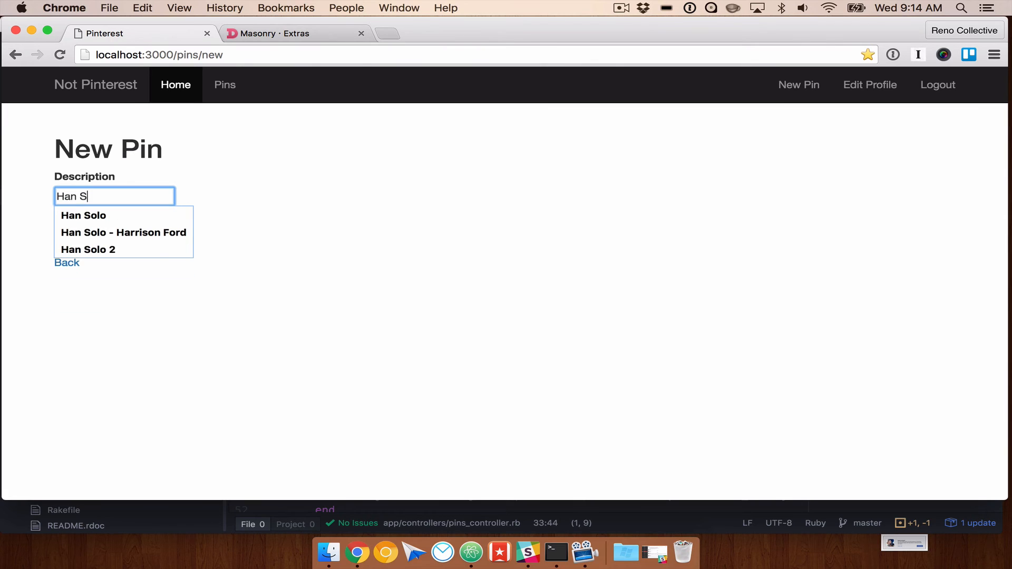
{"action": "left_click", "coordinate": [84, 231]}
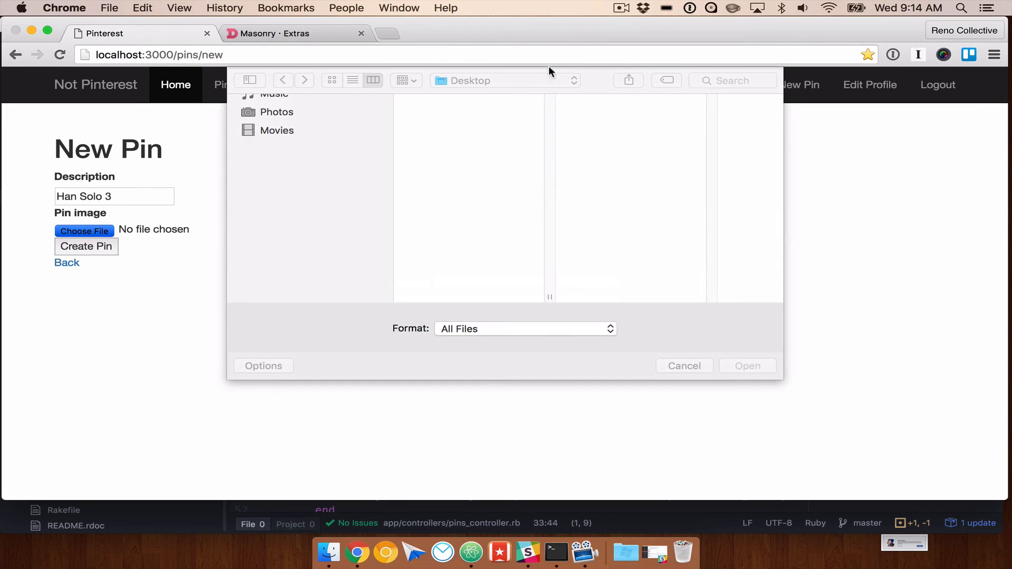
{"action": "left_click", "coordinate": [747, 365]}
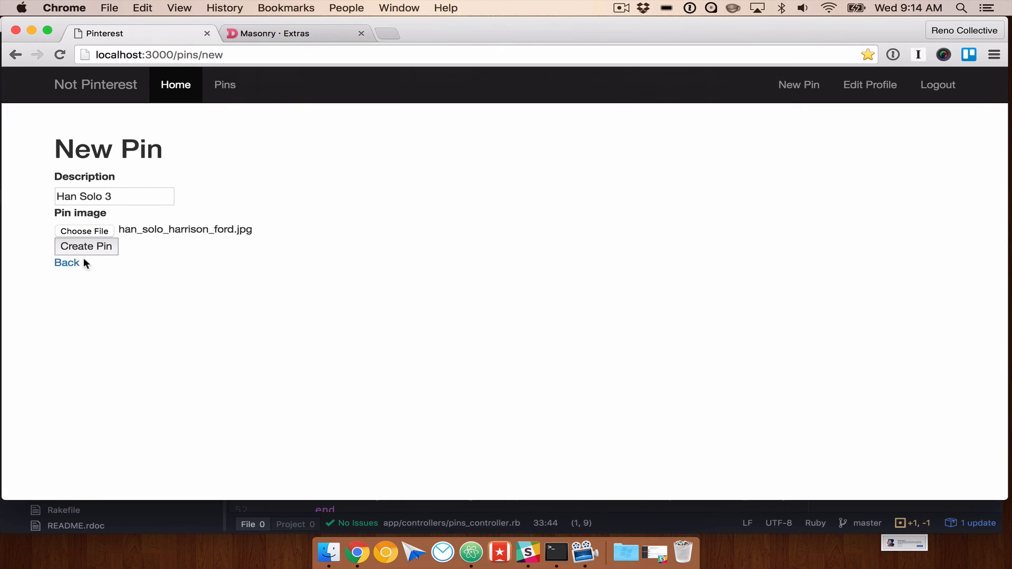
{"action": "left_click", "coordinate": [86, 246]}
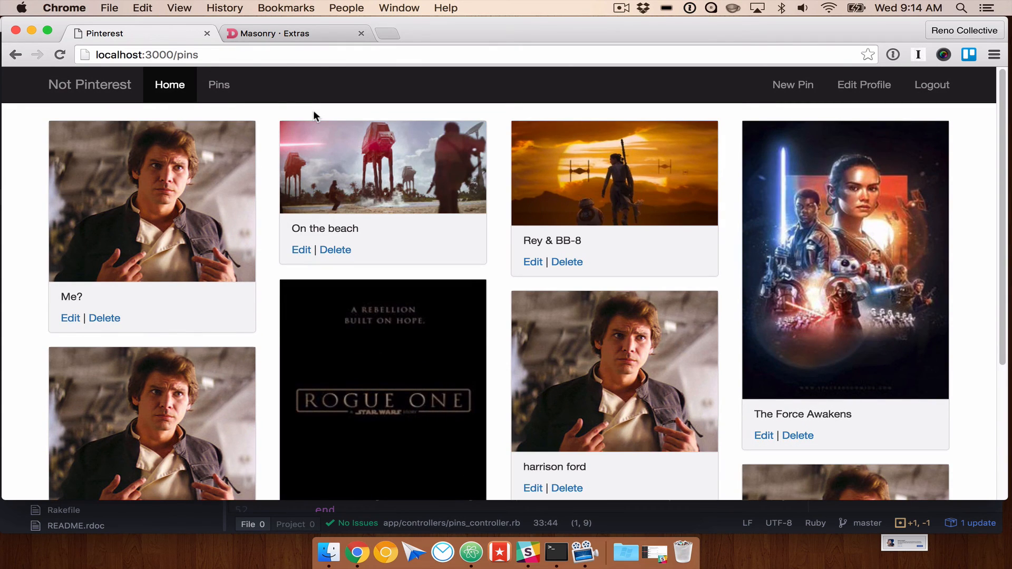
{"action": "mouse_move", "coordinate": [704, 134]}
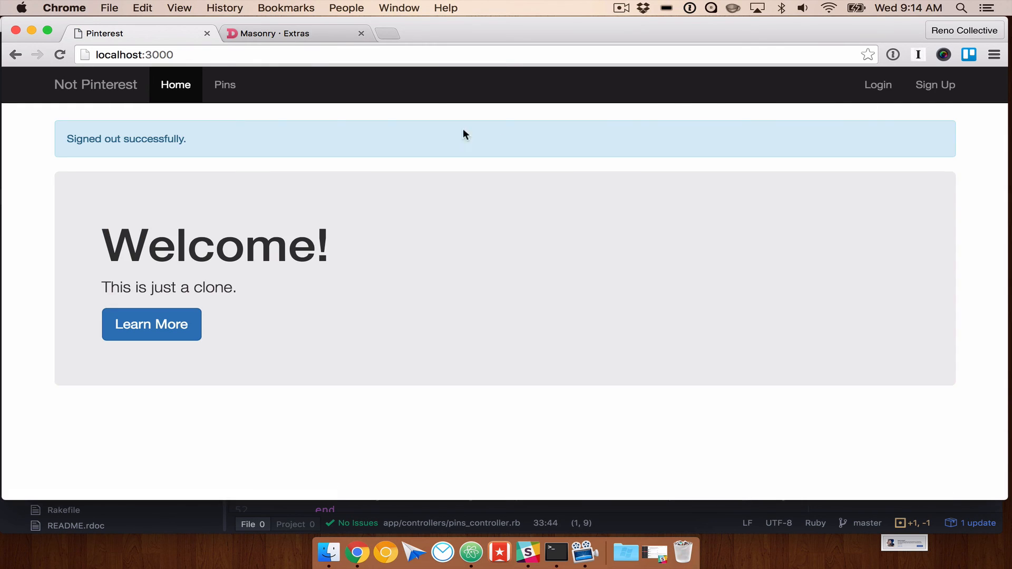
Step: While signed out, try editing the Me? pin and cancel deleting the On the beach pin
{"action": "left_click", "coordinate": [224, 84]}
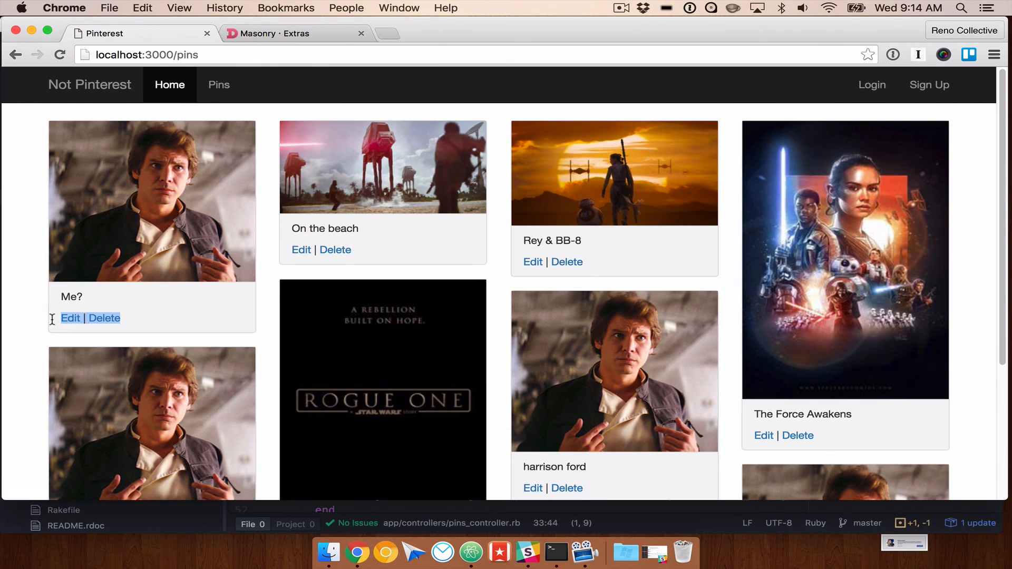
{"action": "left_click", "coordinate": [69, 318]}
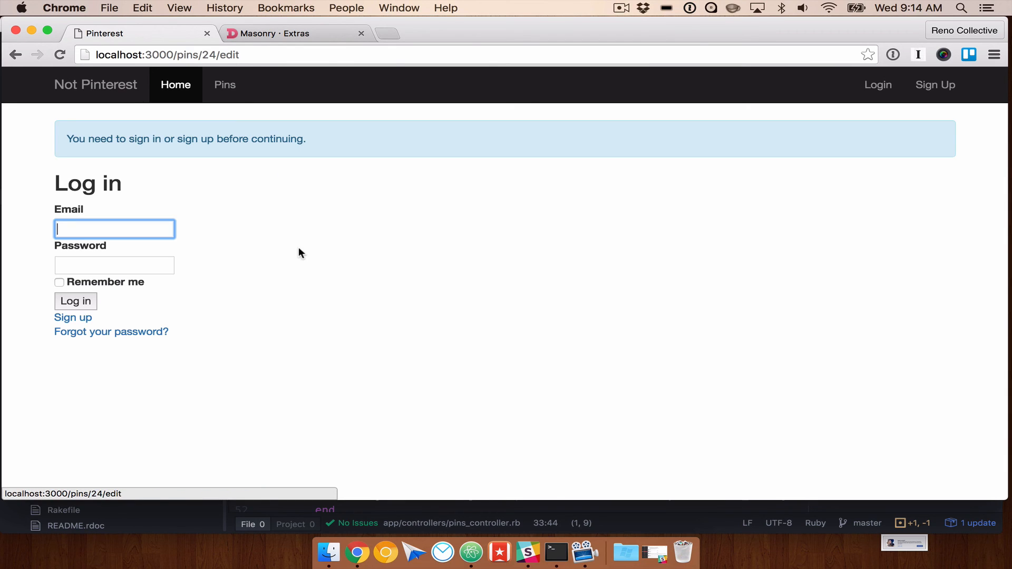
{"action": "left_click", "coordinate": [336, 250]}
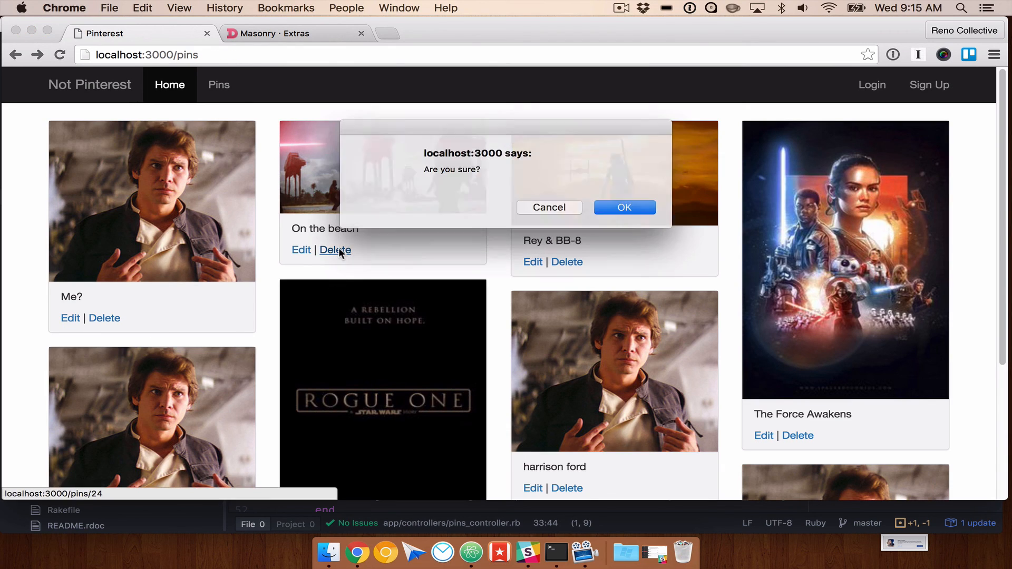
{"action": "left_click", "coordinate": [549, 207]}
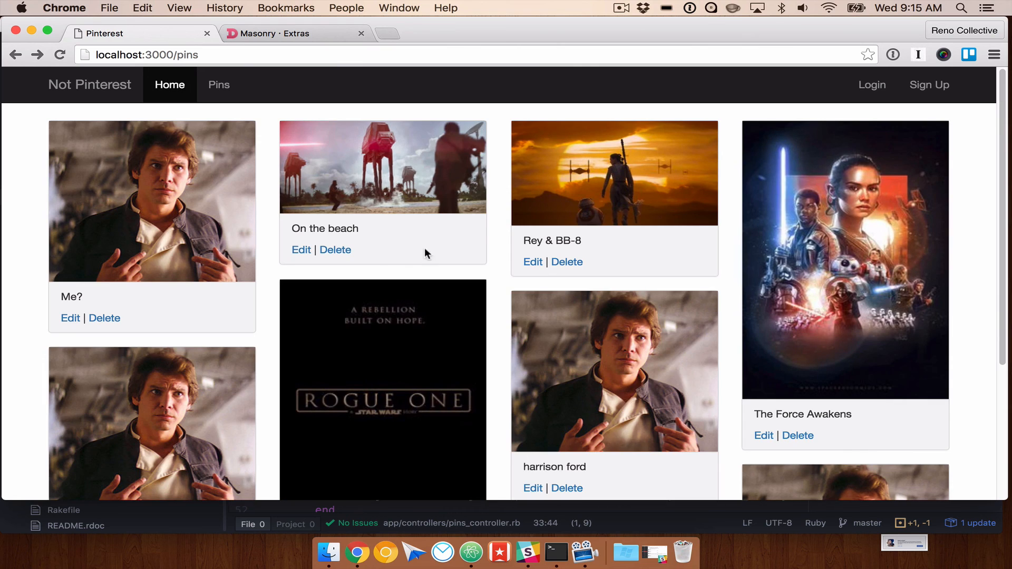